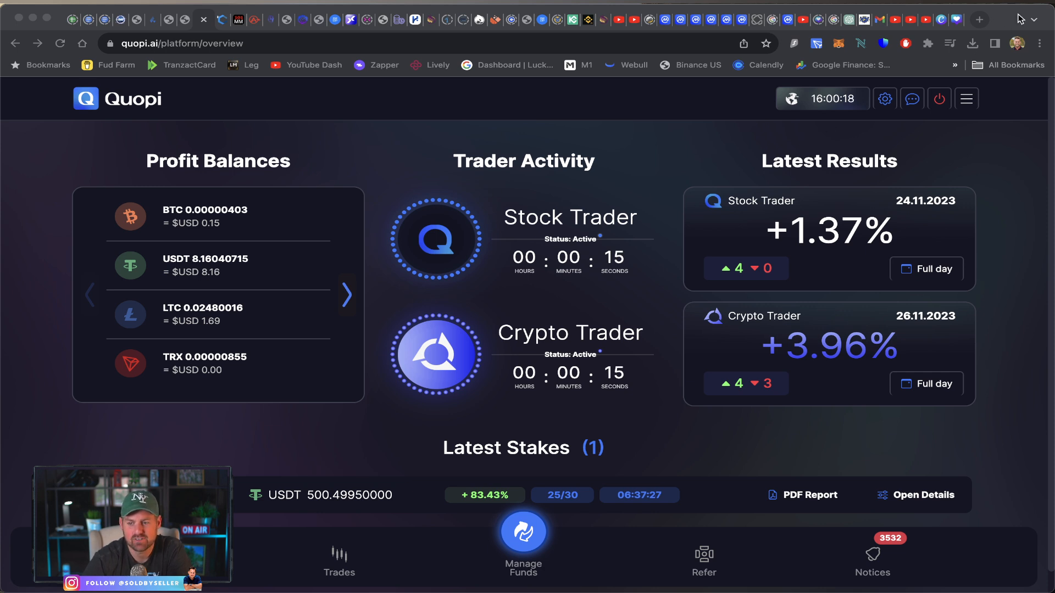
mouse_move(840, 257)
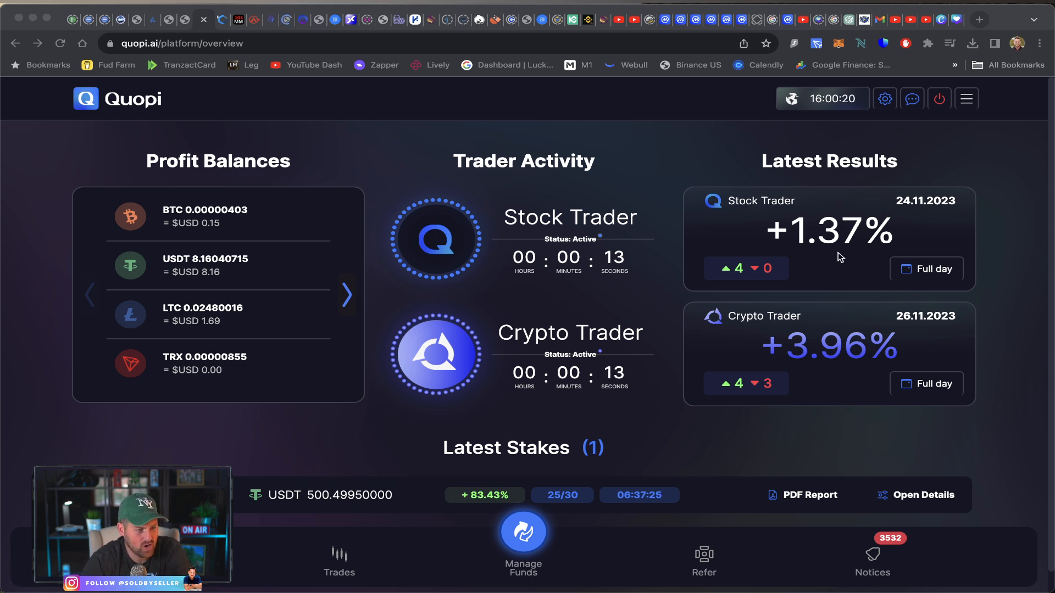
mouse_move(799, 366)
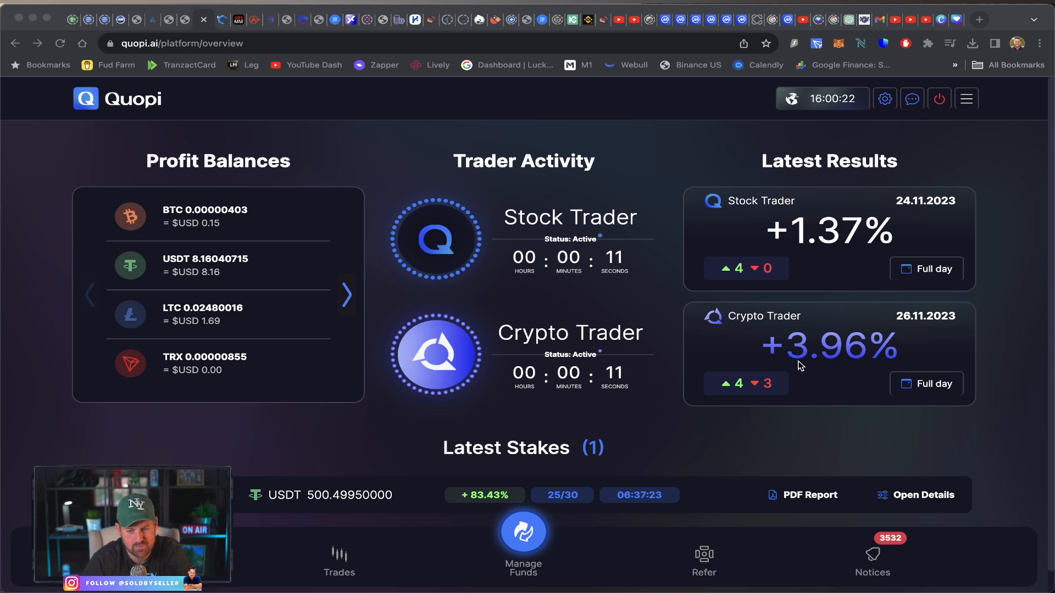
mouse_move(868, 369)
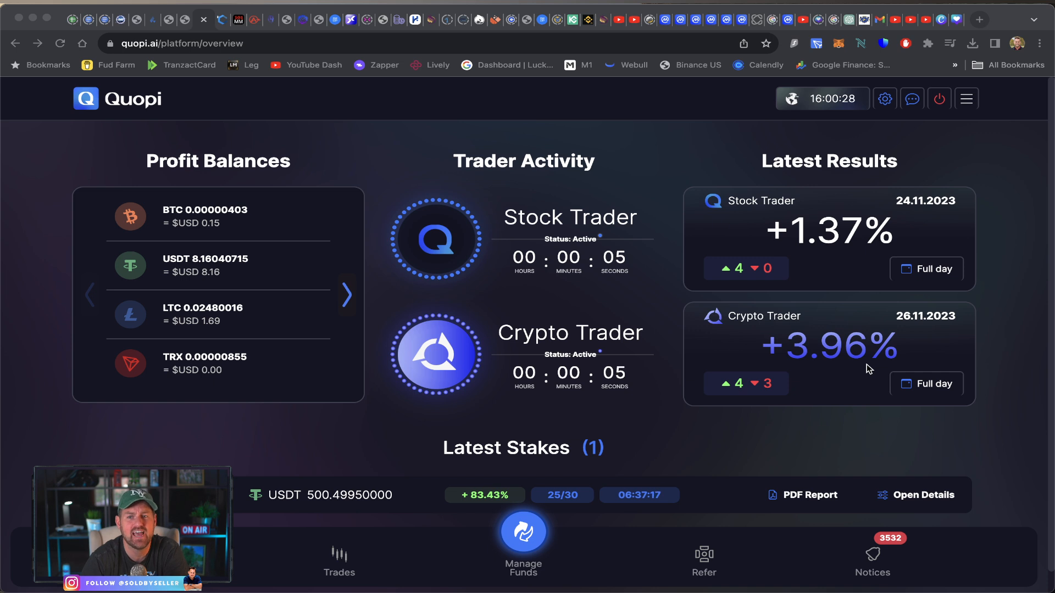
mouse_move(846, 424)
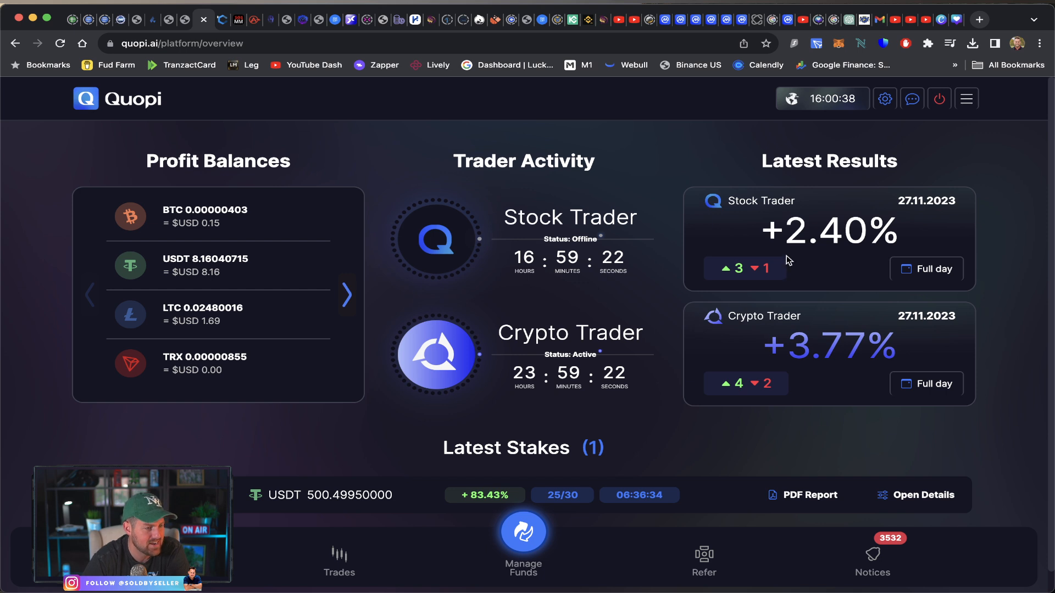
mouse_move(117, 77)
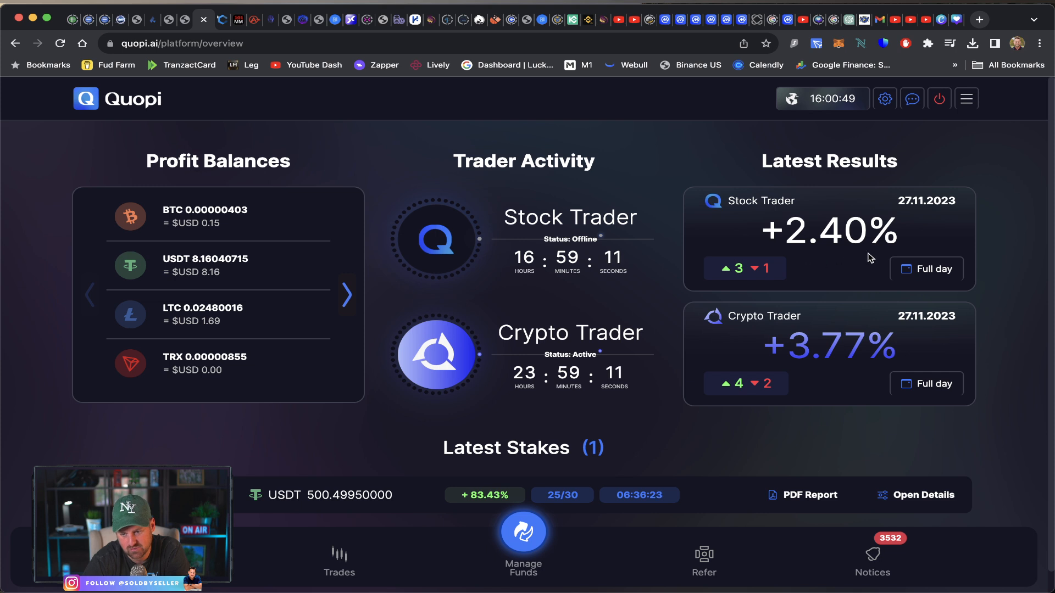
mouse_move(780, 223)
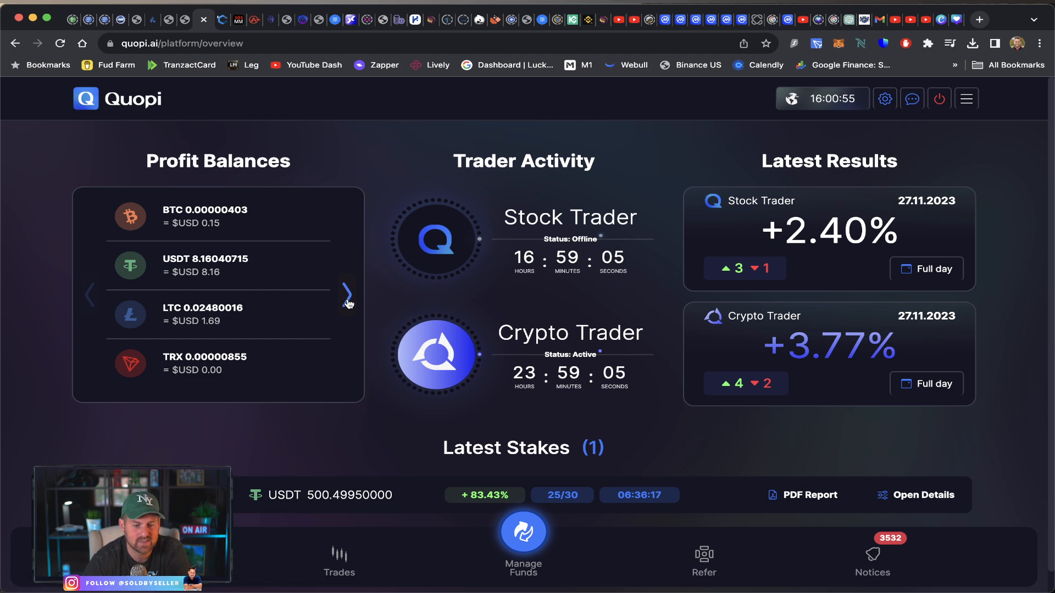
Page the Profit Balances forward and back, then bring up Manage Funds with staking and withdrawal options
click(349, 295)
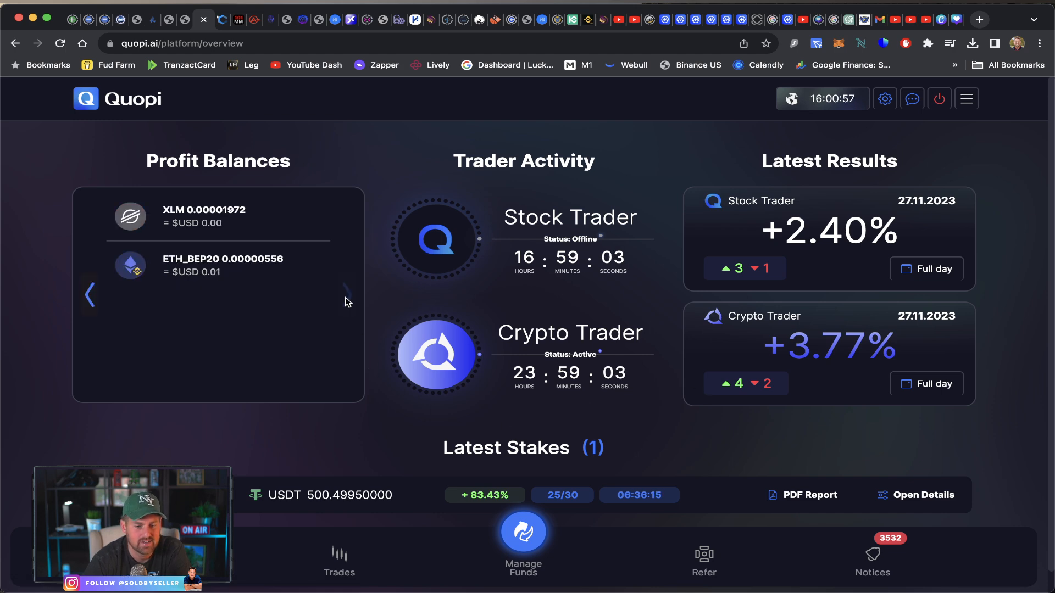
click(346, 294)
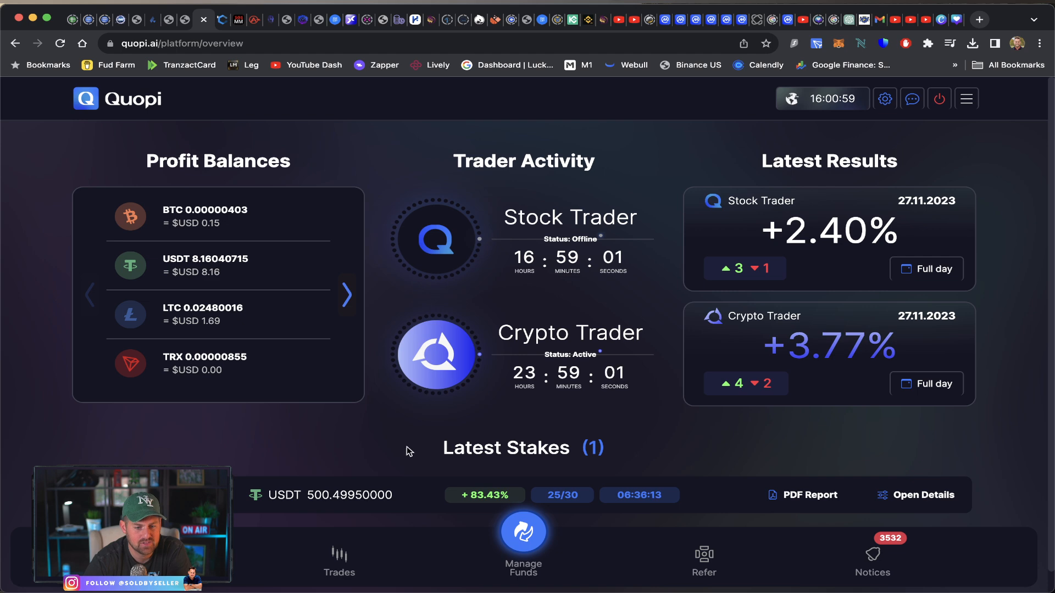
click(523, 535)
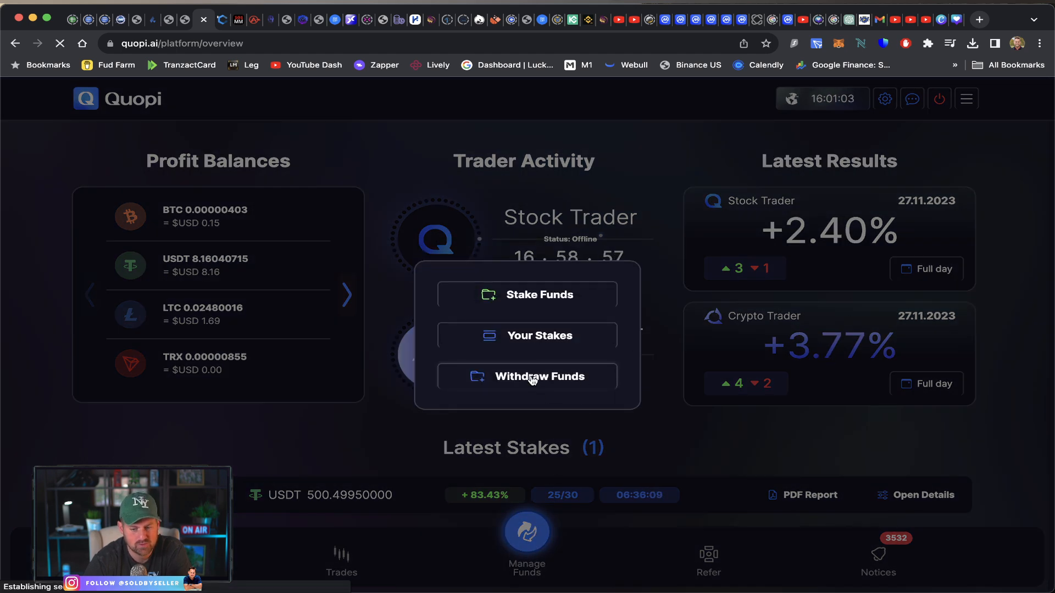
Submit a withdrawal of 8.16 USDT in Tether TRC20, now listed as pending in transactions
click(538, 376)
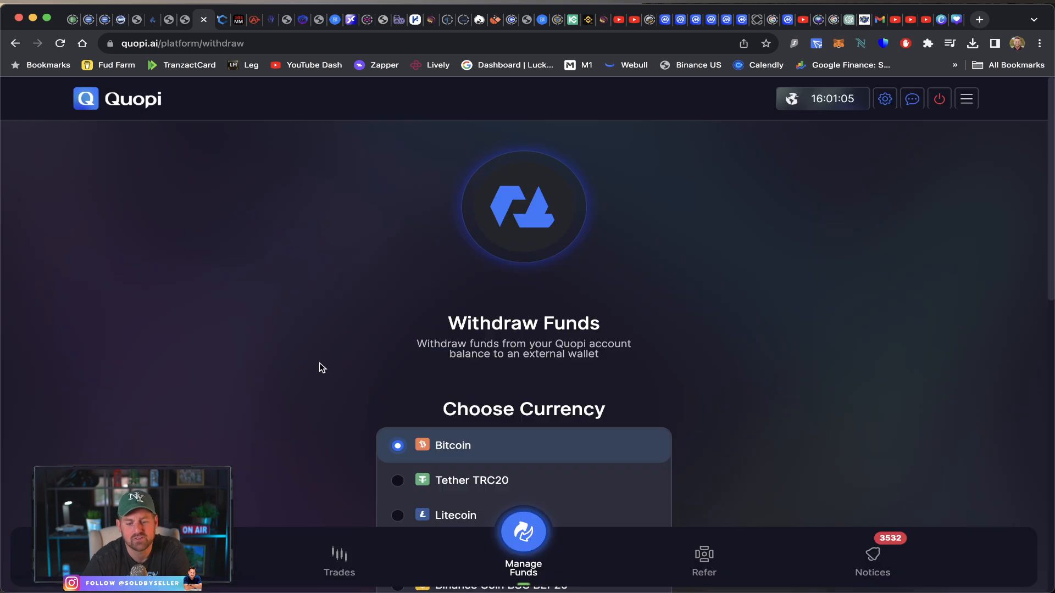
click(473, 480)
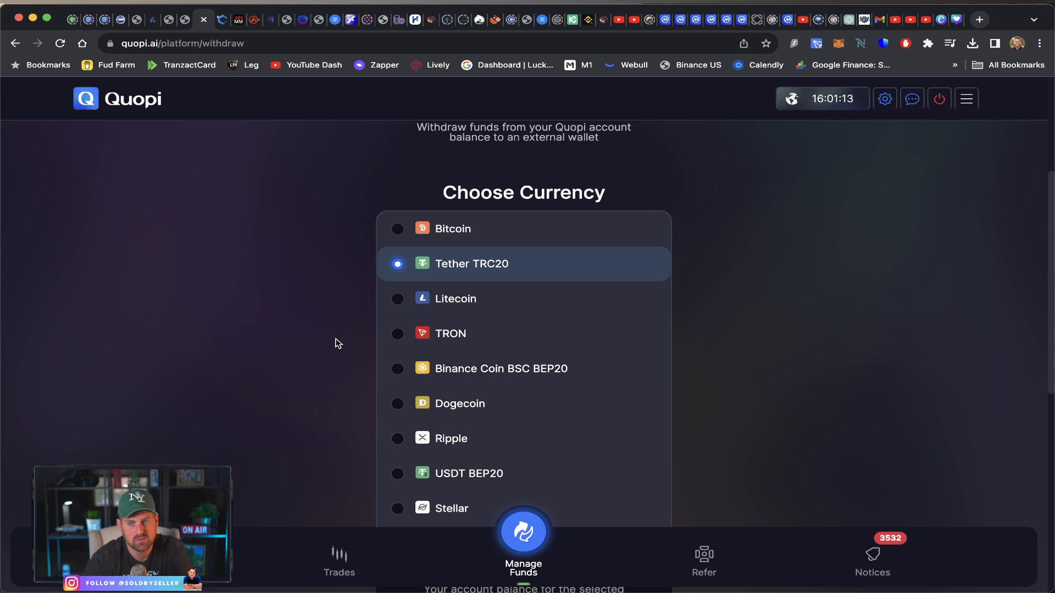
scroll(down, 3)
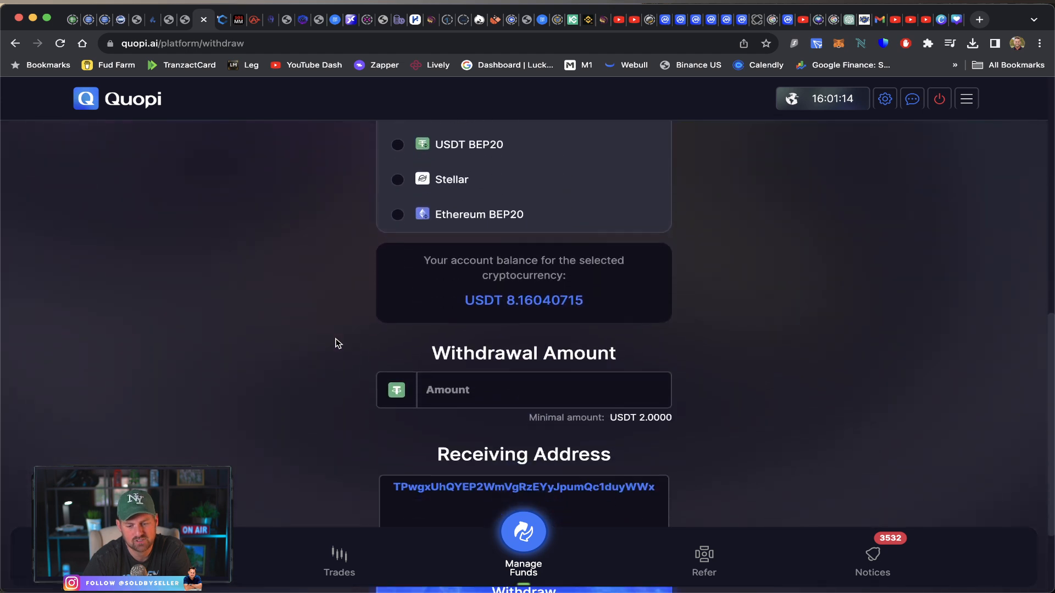
text(8)
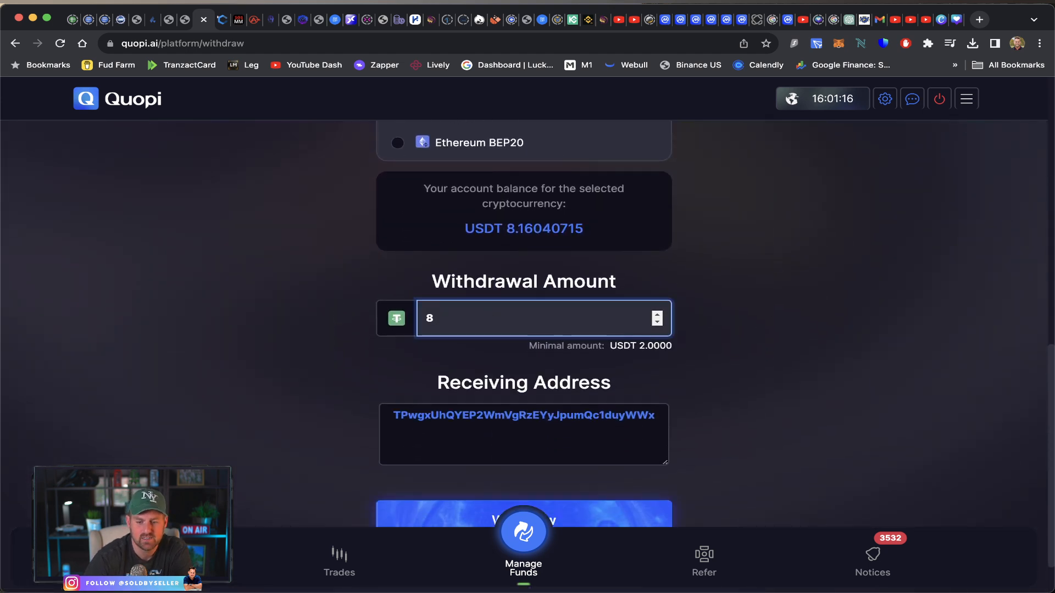
text(.)
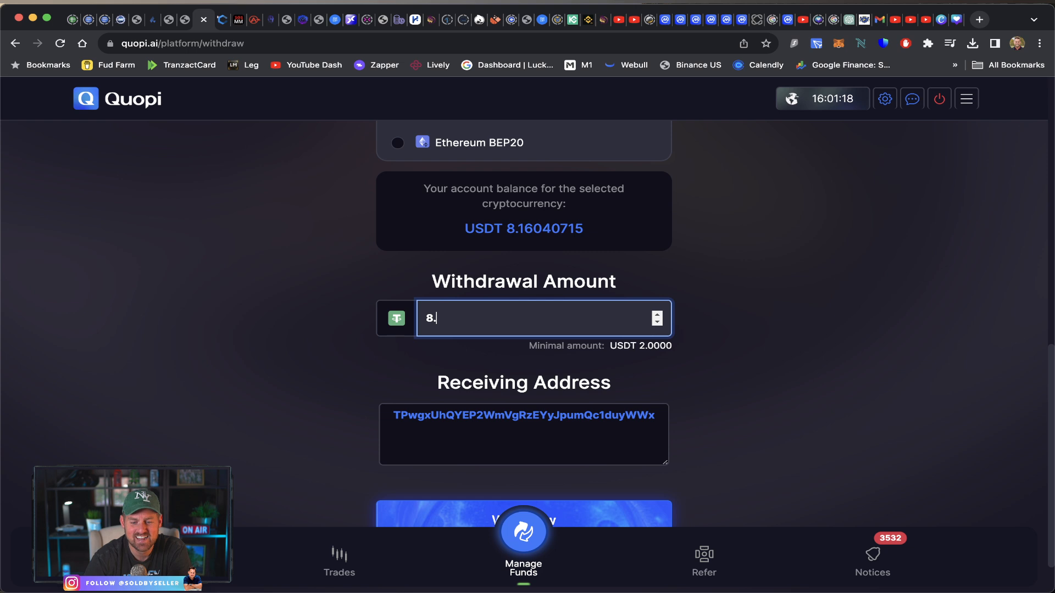
text(16)
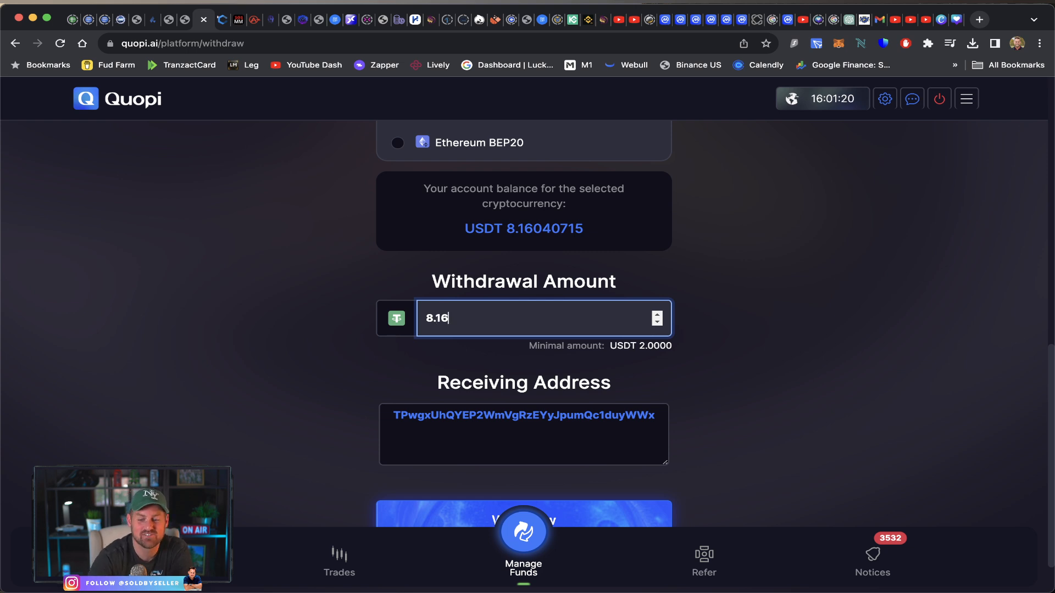
scroll(down, 3)
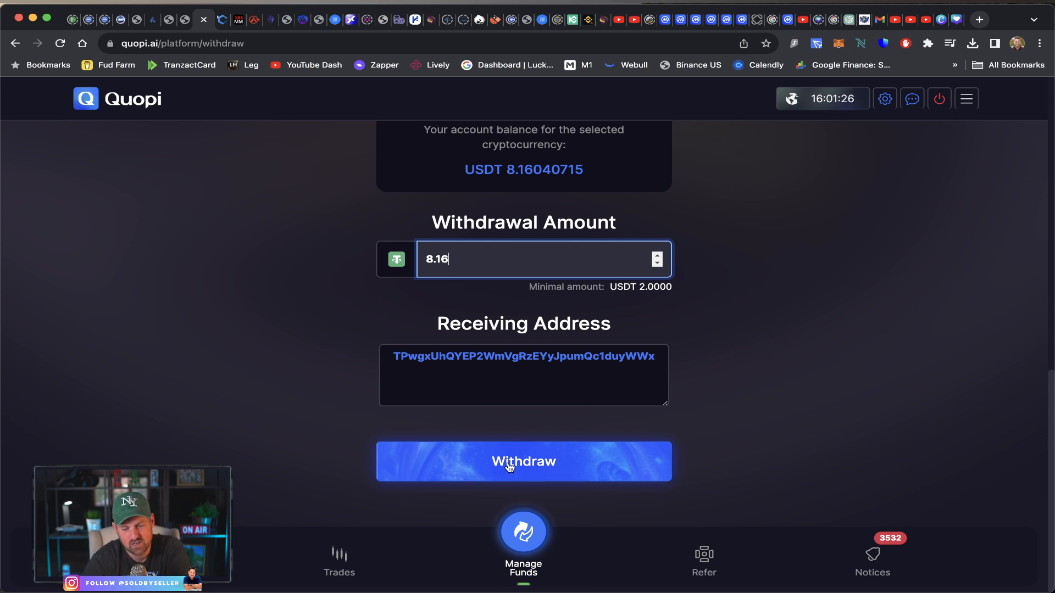
click(523, 461)
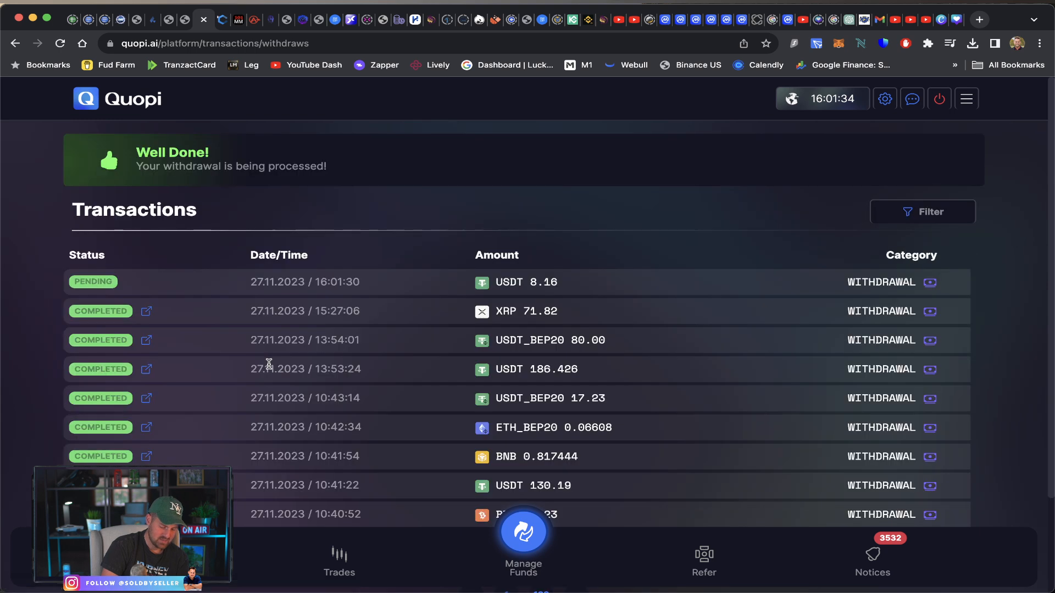
mouse_move(214, 261)
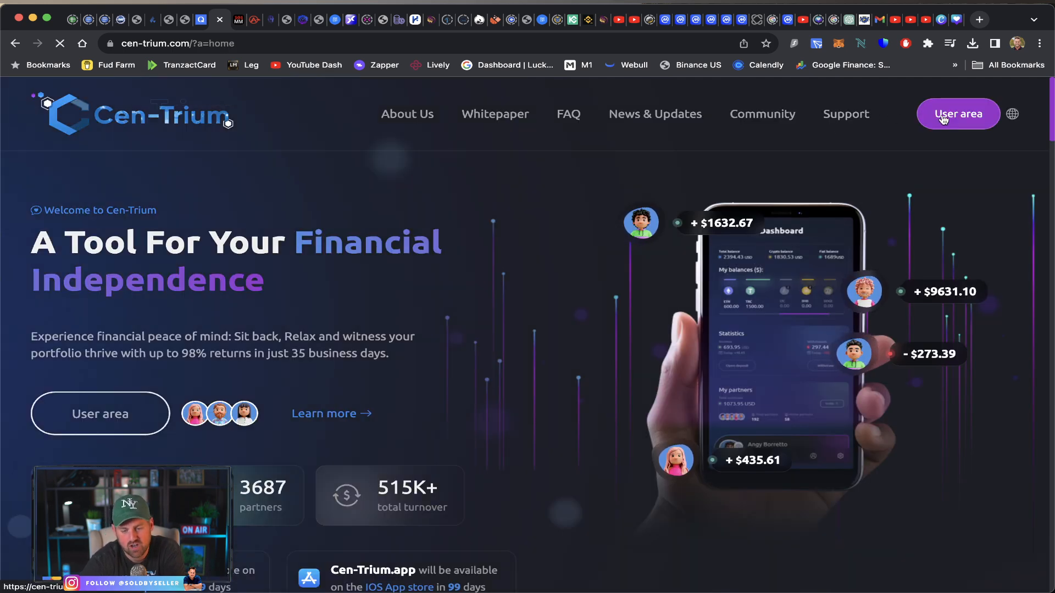
Enter the user area and review balances on the Withdraw page
click(958, 113)
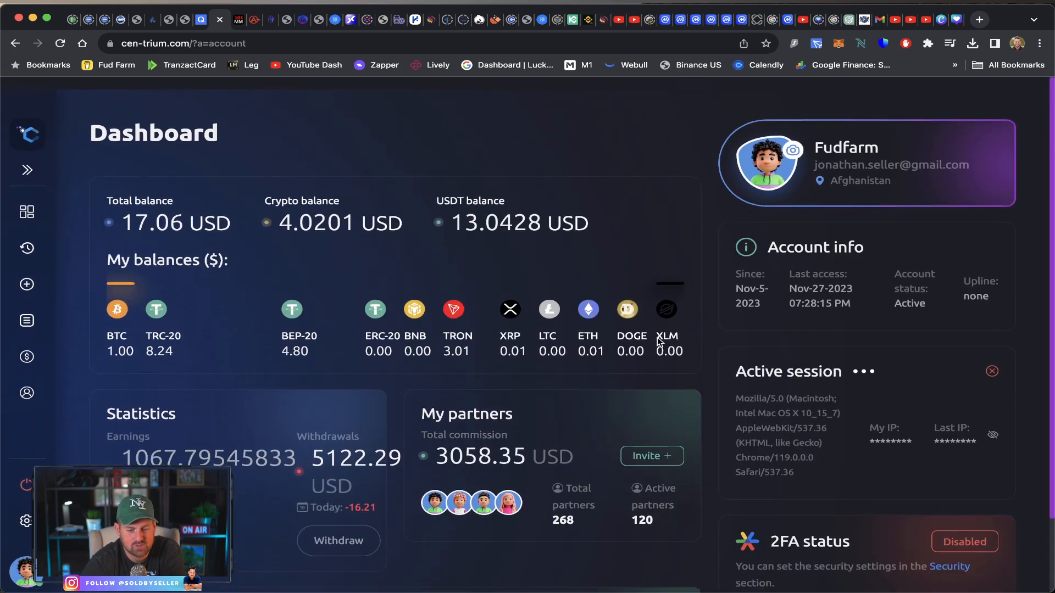
click(338, 541)
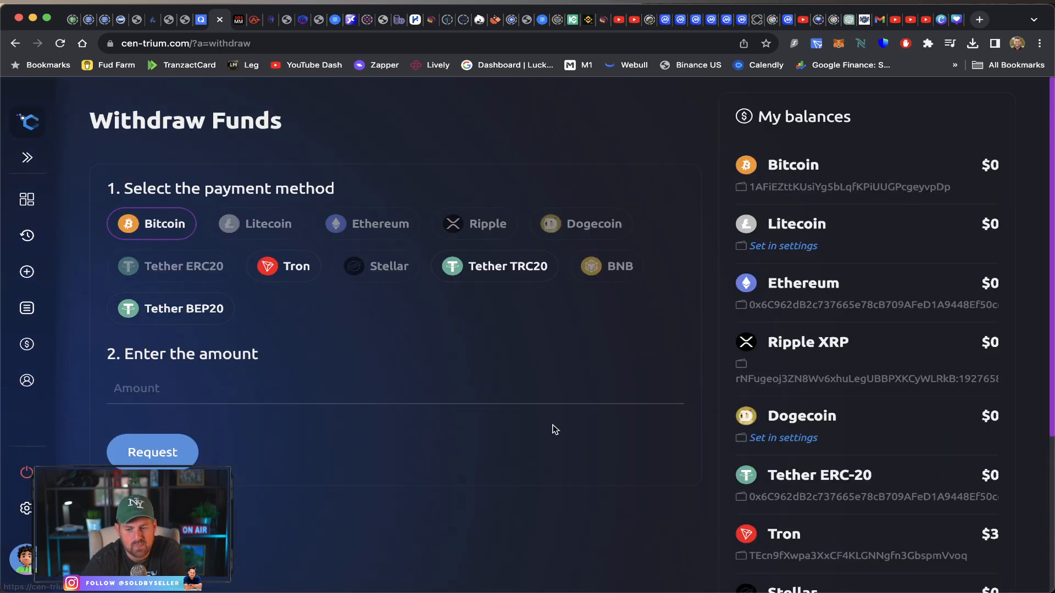
scroll(down, 3)
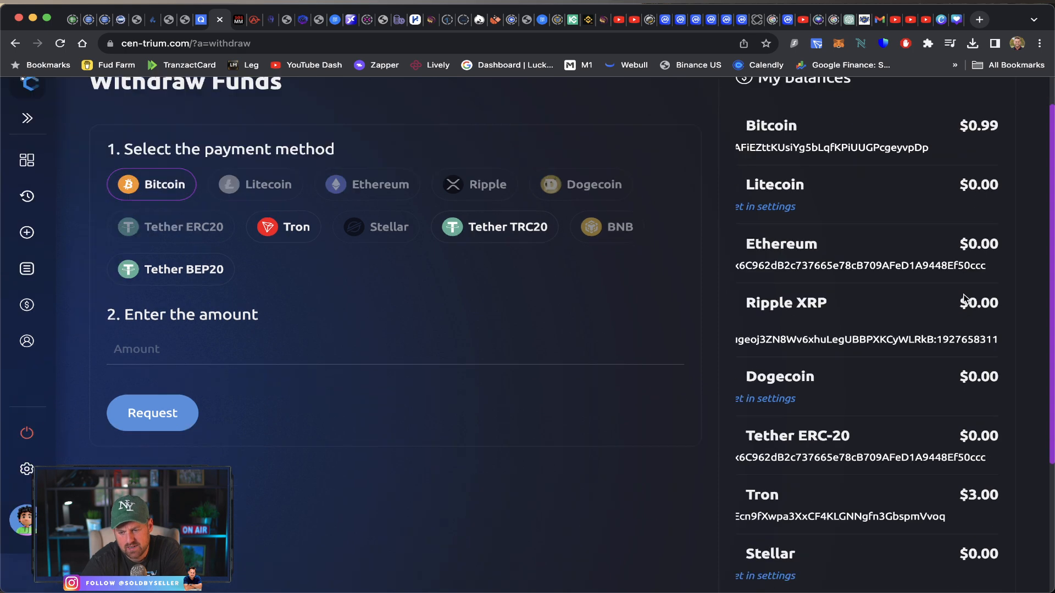
scroll(down, 3)
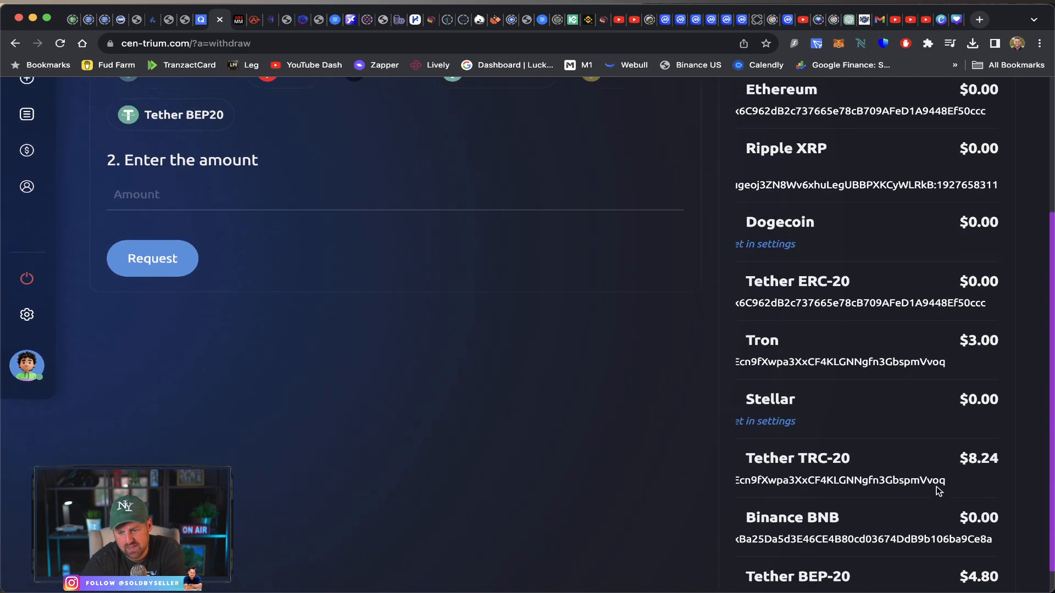
mouse_move(904, 460)
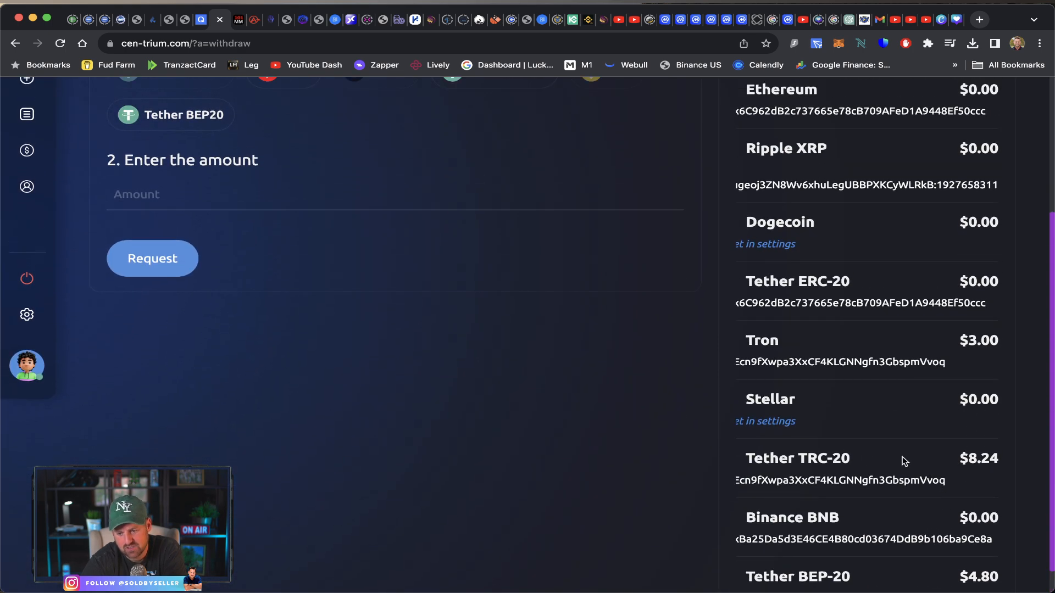
scroll(up, 3)
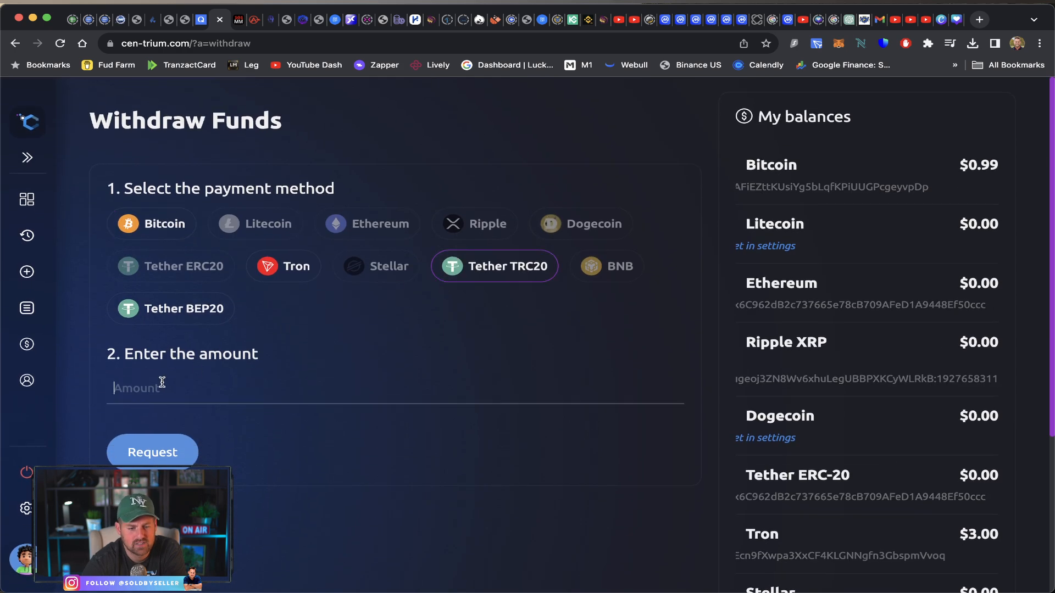
Request a $8.24 Tether TRC20 withdrawal, reaching its confirmation summary
text(8.24)
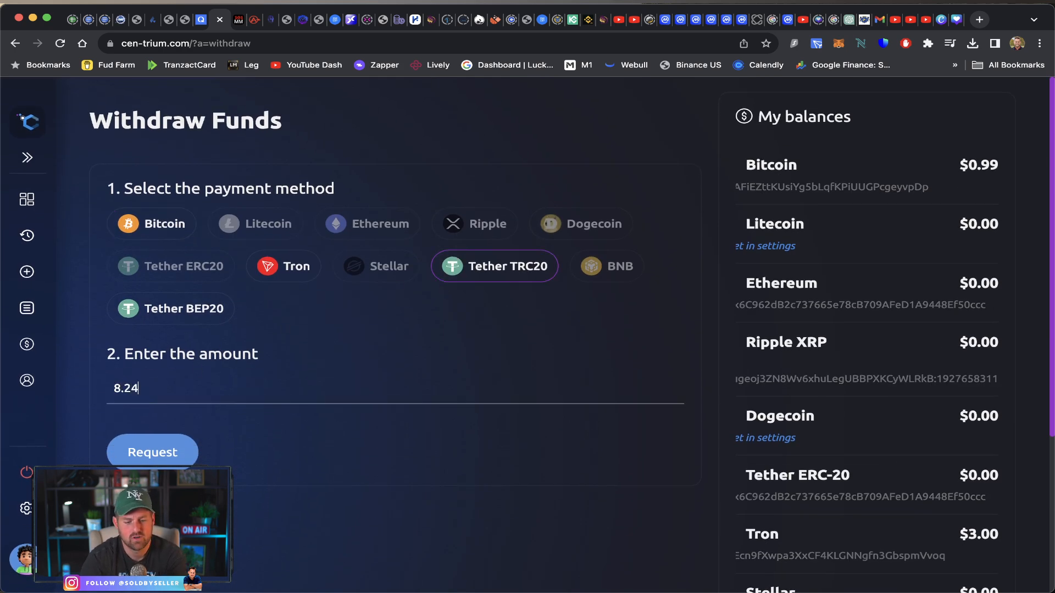
click(152, 451)
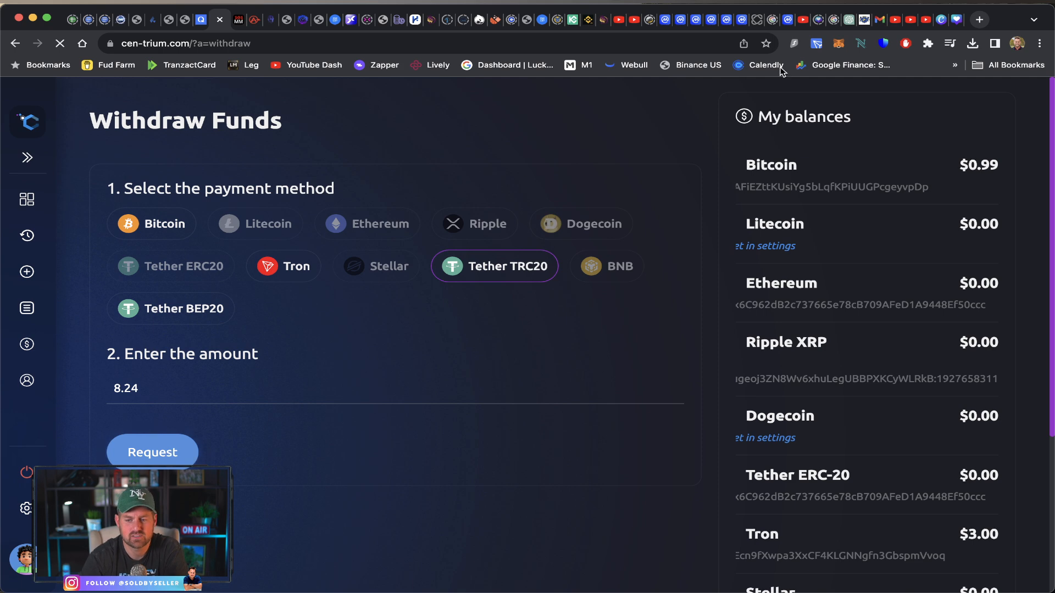
click(152, 451)
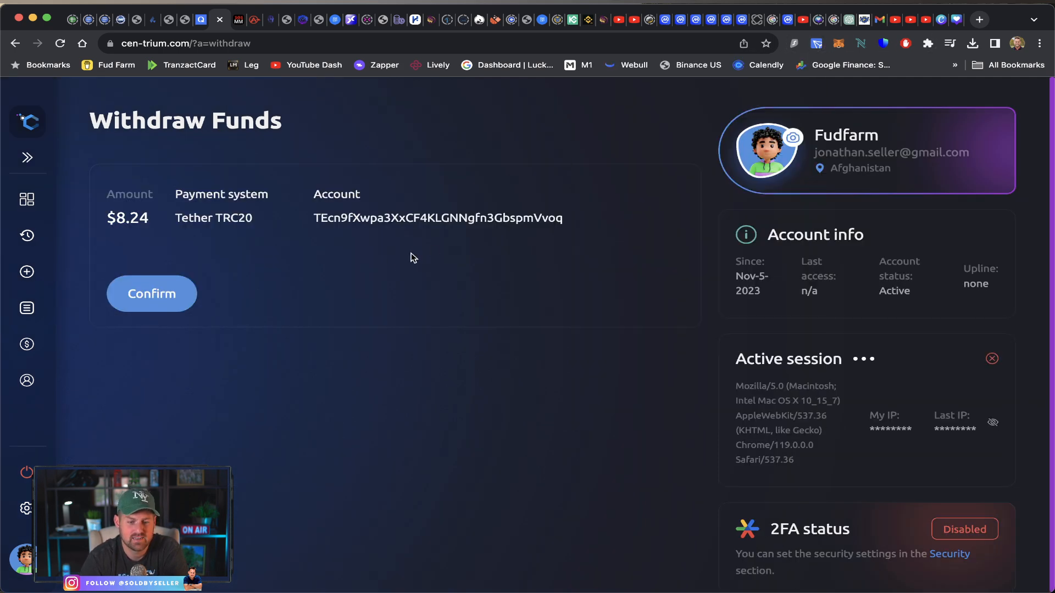
click(152, 293)
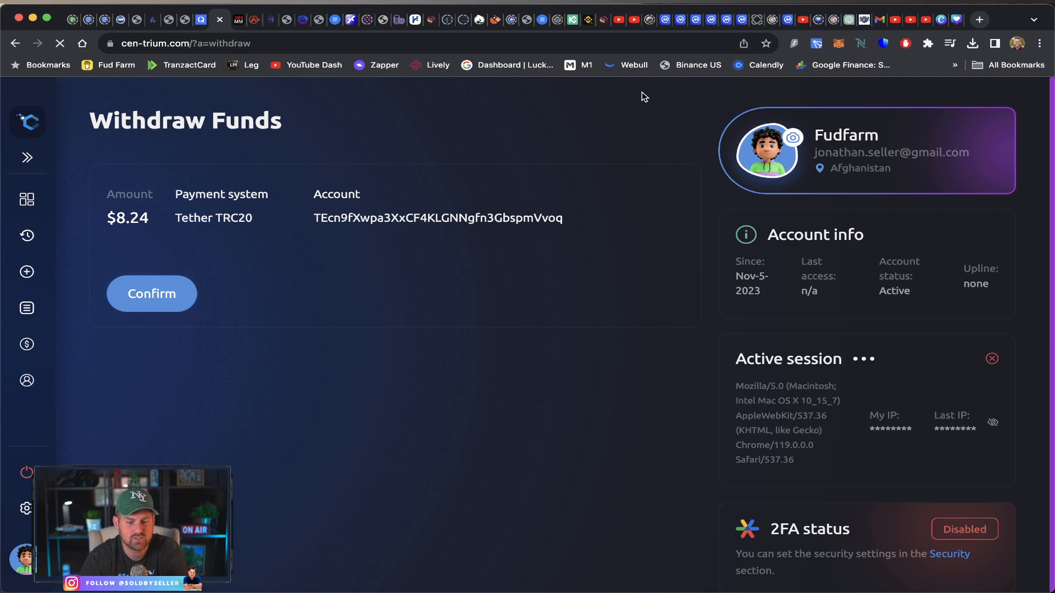
click(151, 293)
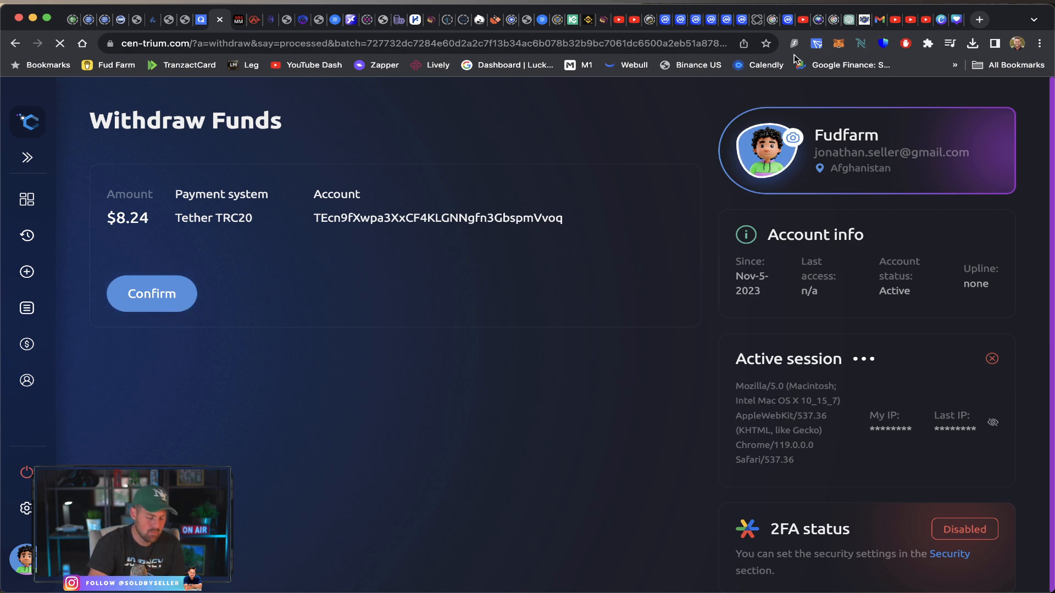
click(150, 293)
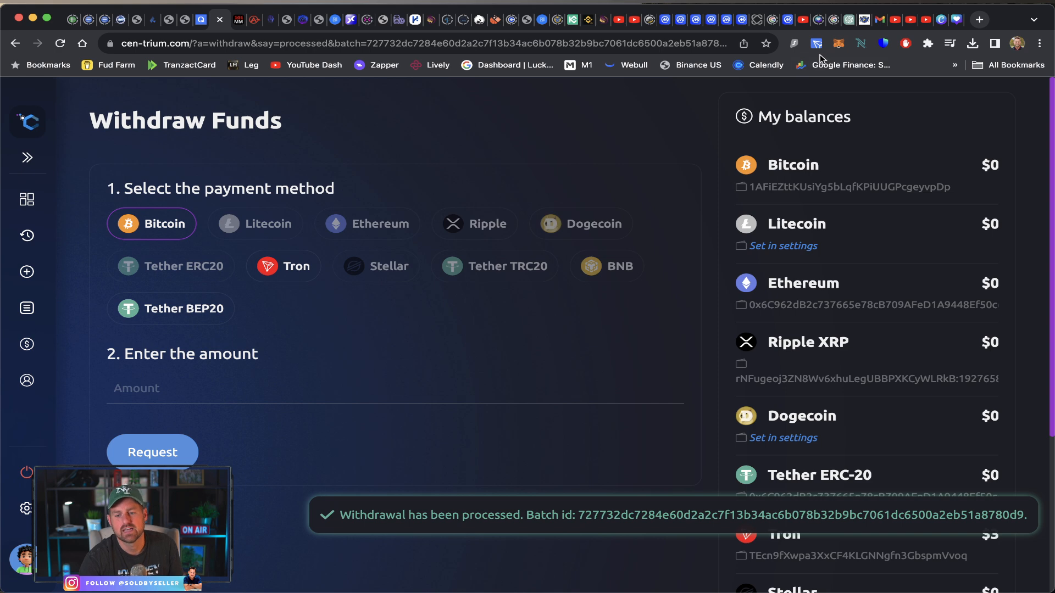
click(816, 43)
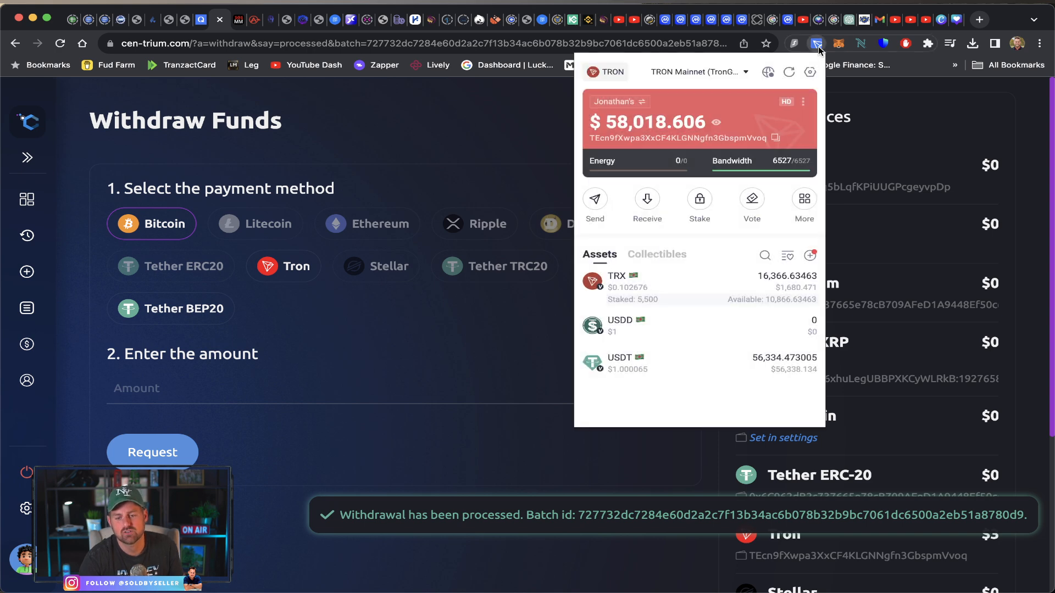
click(532, 133)
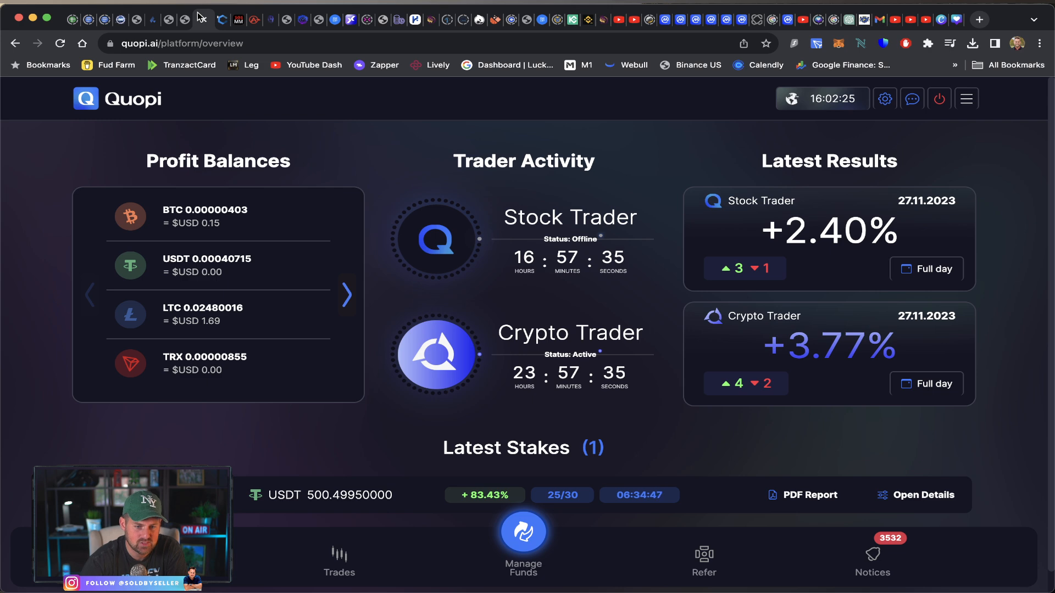
mouse_move(223, 19)
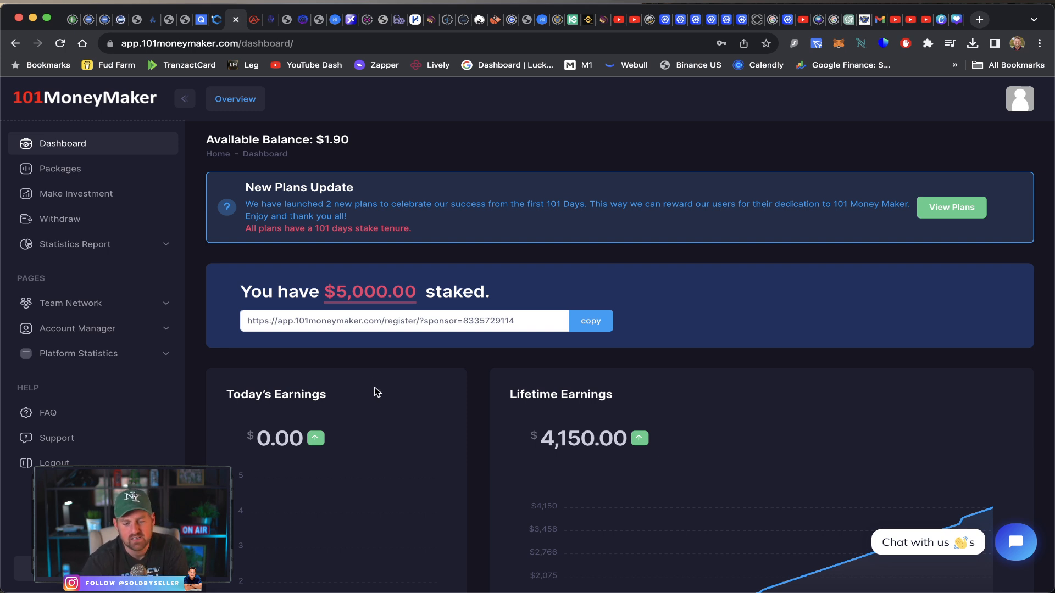
mouse_move(379, 412)
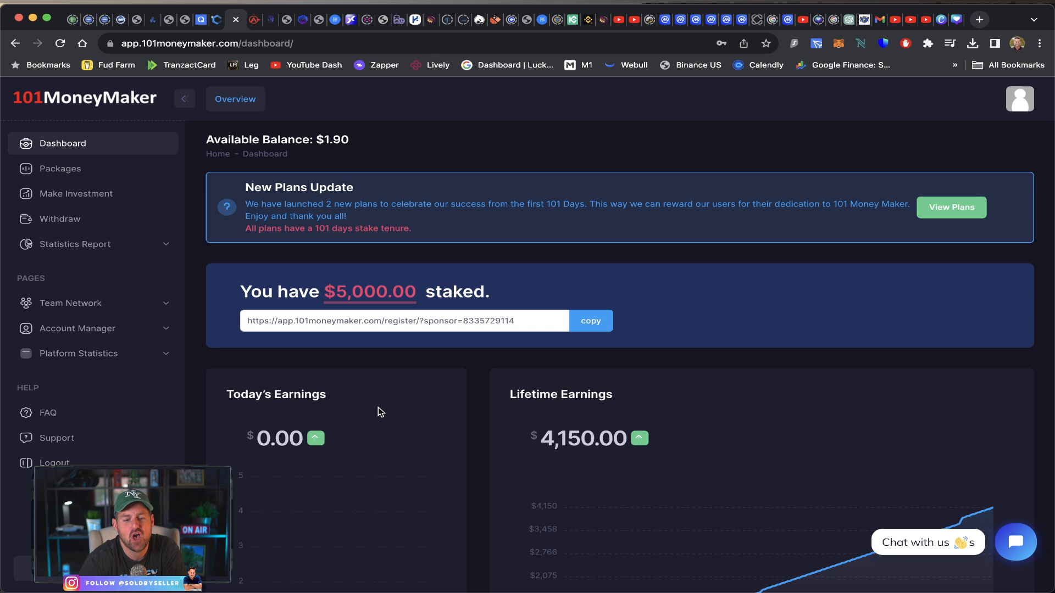
mouse_move(950, 208)
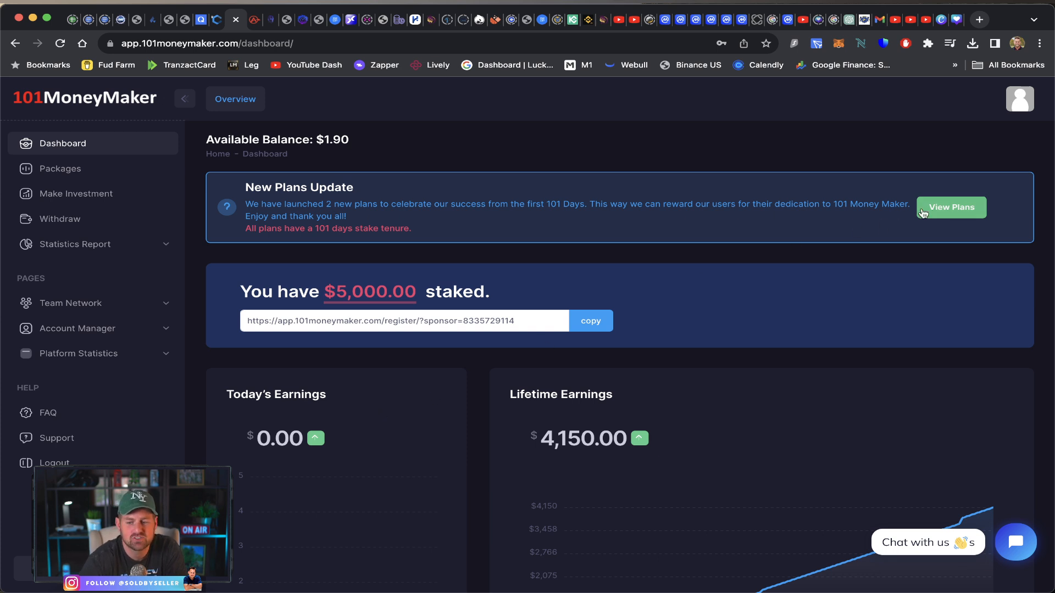
View the plans from the New Plans Update banner on the dashboard showing $5,000 staked
click(950, 207)
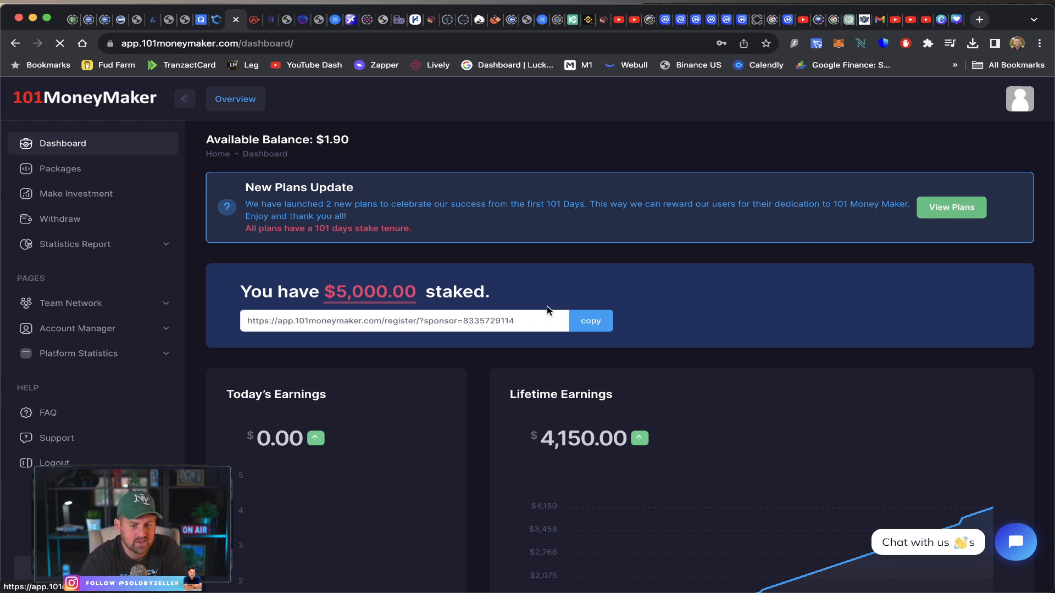
Review the 101 MM, 3001 MM and 10001 MM packages with daily ROI, then go to Withdraw
click(951, 208)
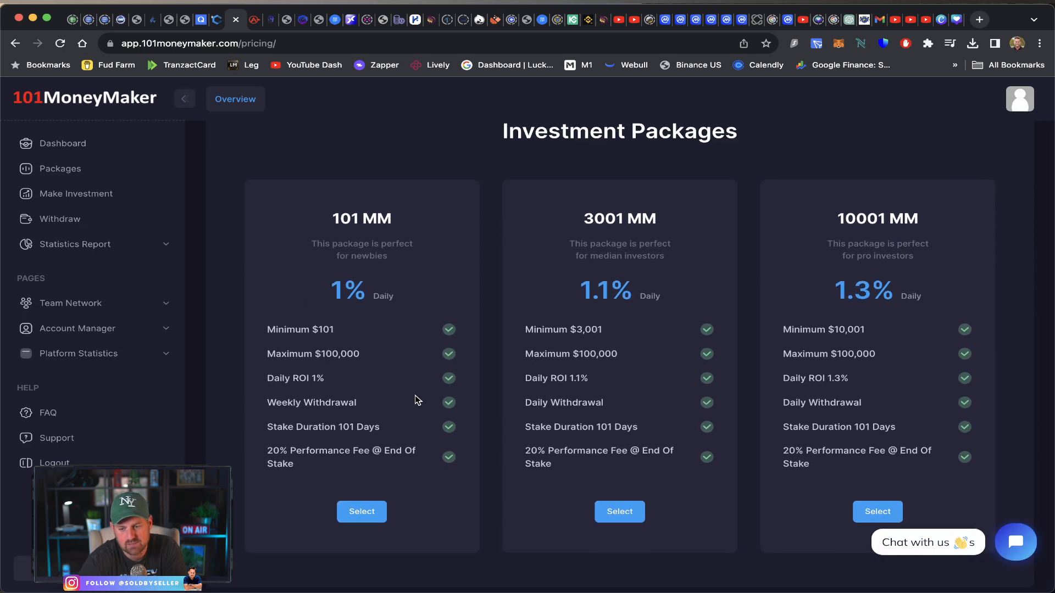
mouse_move(552, 378)
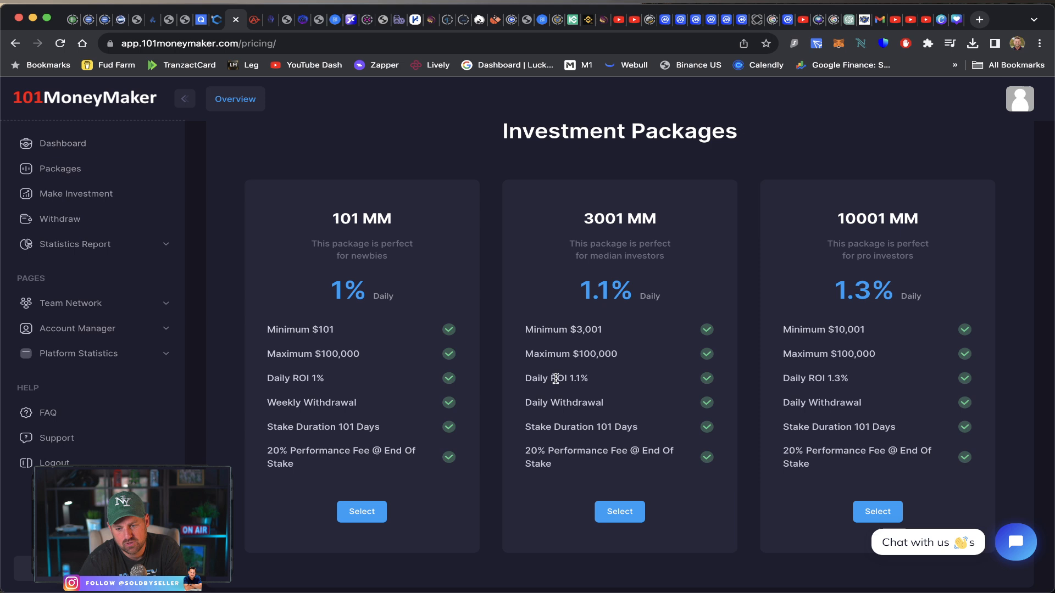
mouse_move(875, 303)
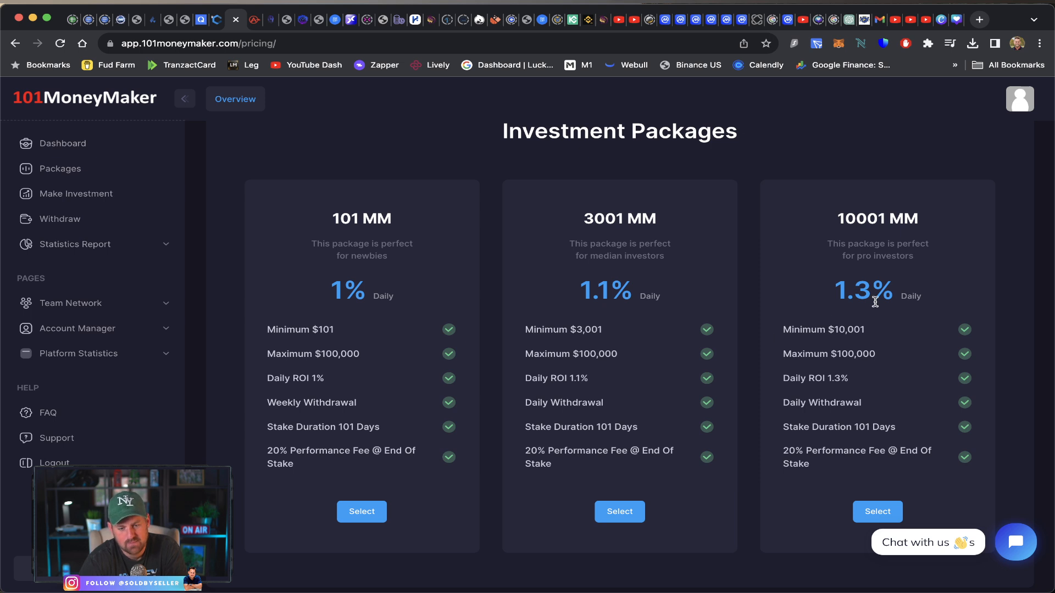
mouse_move(850, 334)
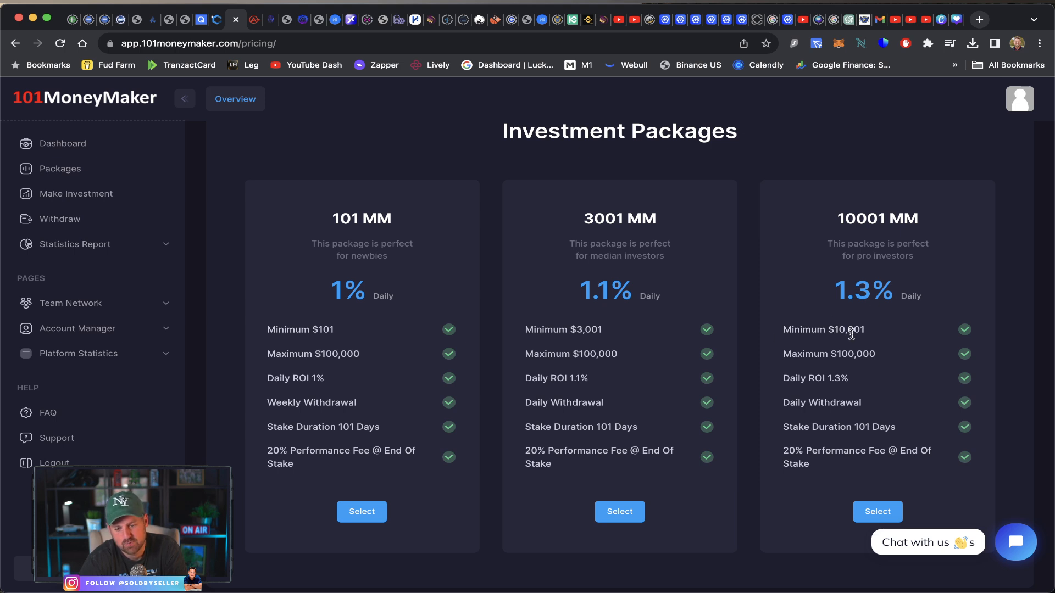
mouse_move(380, 319)
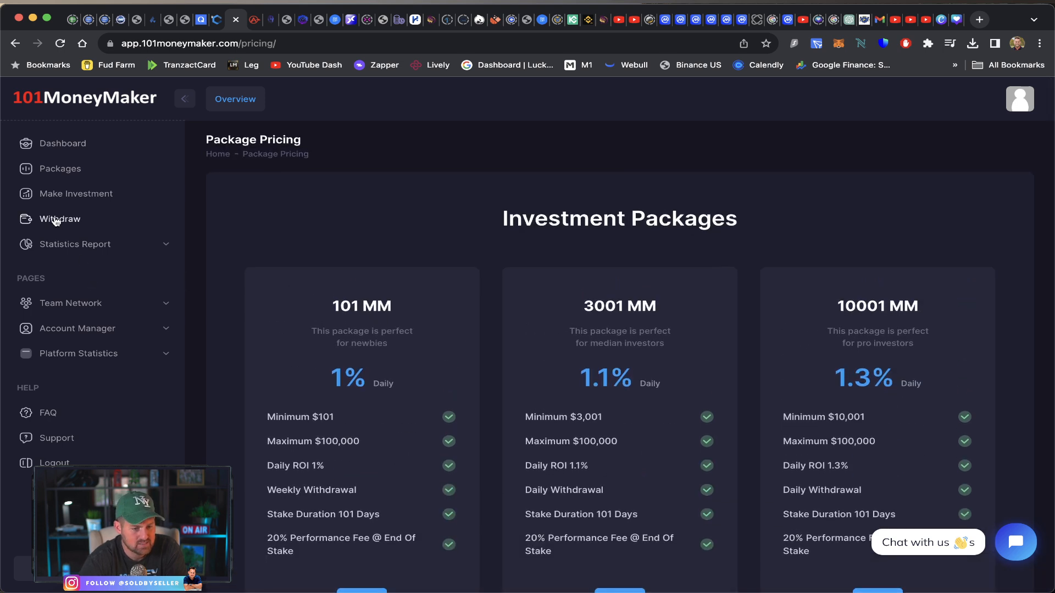
click(60, 219)
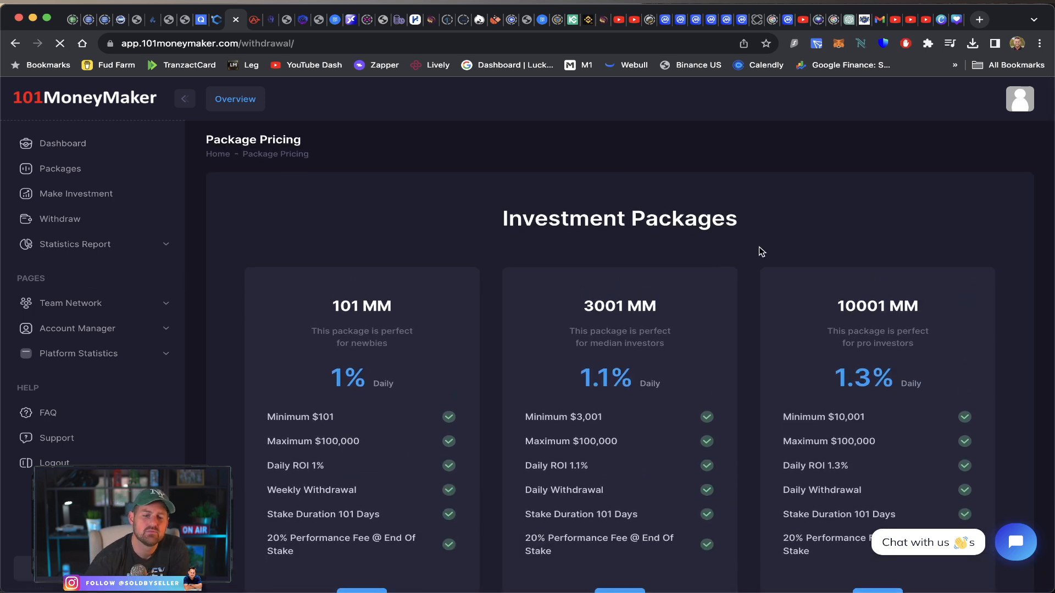
Show the Withdrawals statistics report with $4,257.10 completed, then switch to the Agros tab
click(61, 219)
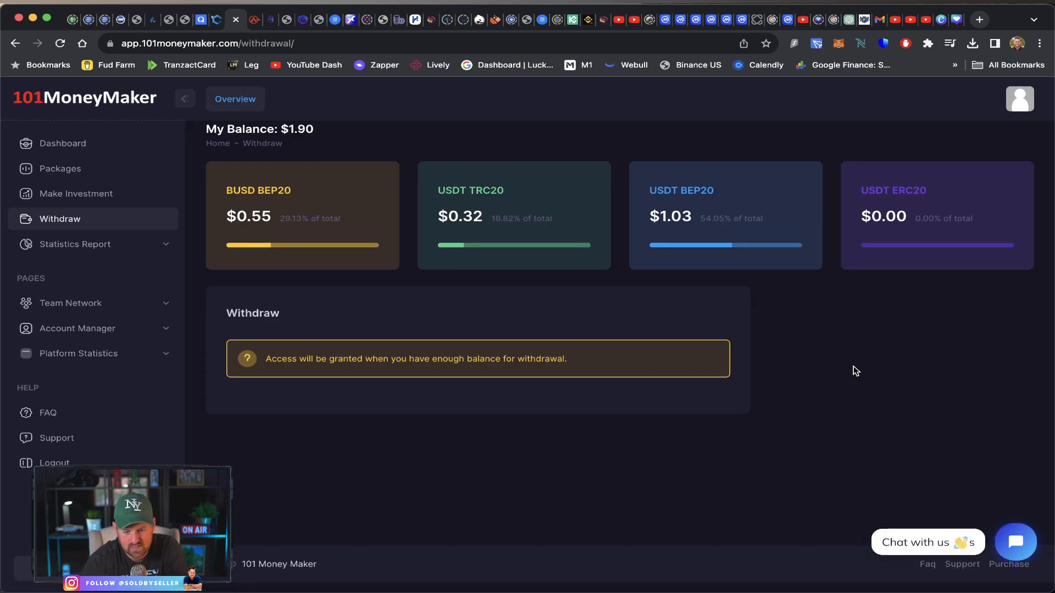
click(74, 244)
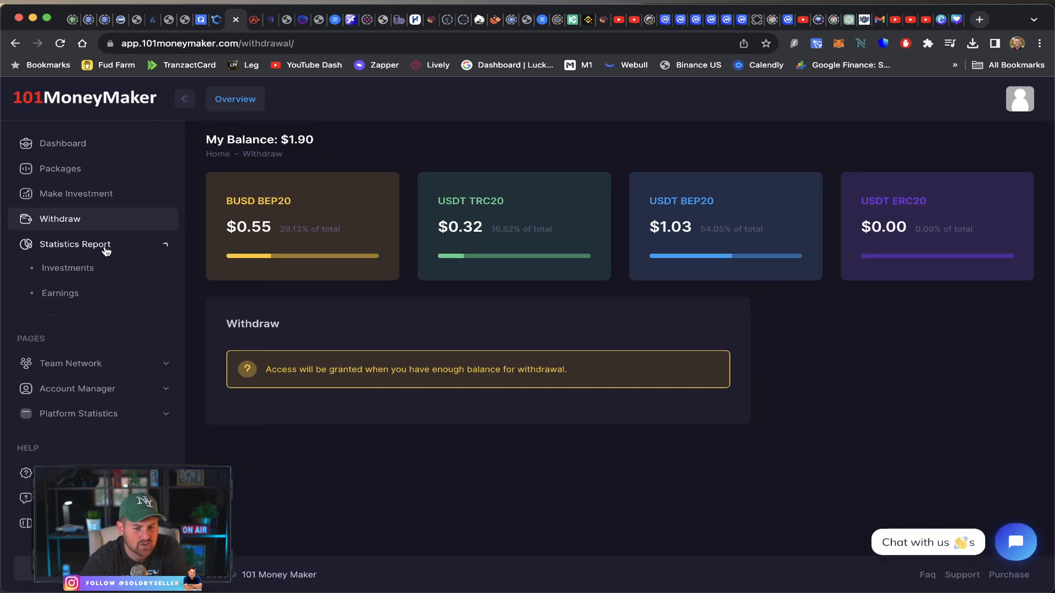
click(74, 244)
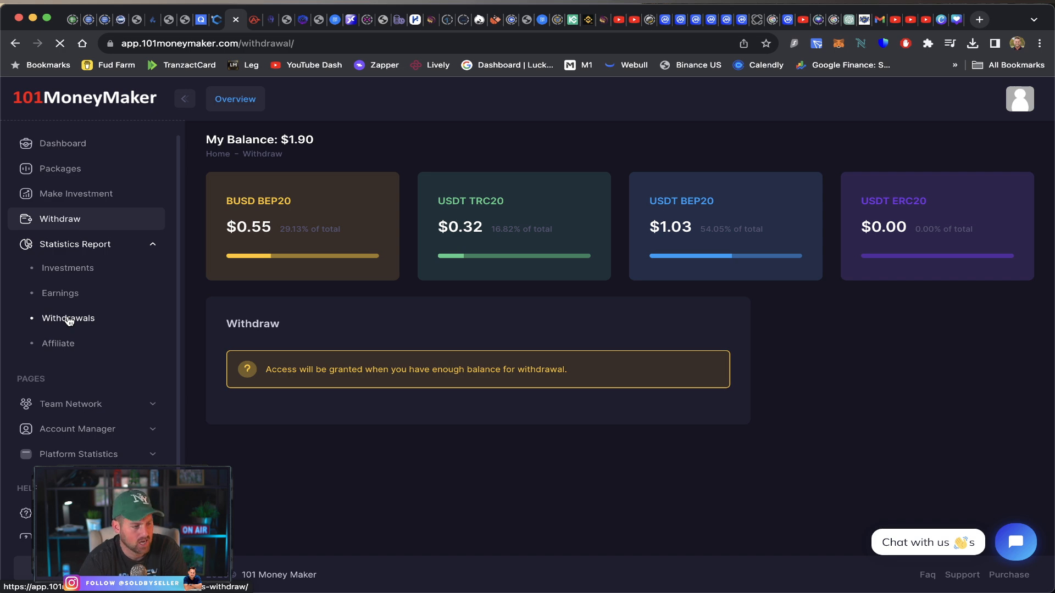
click(67, 317)
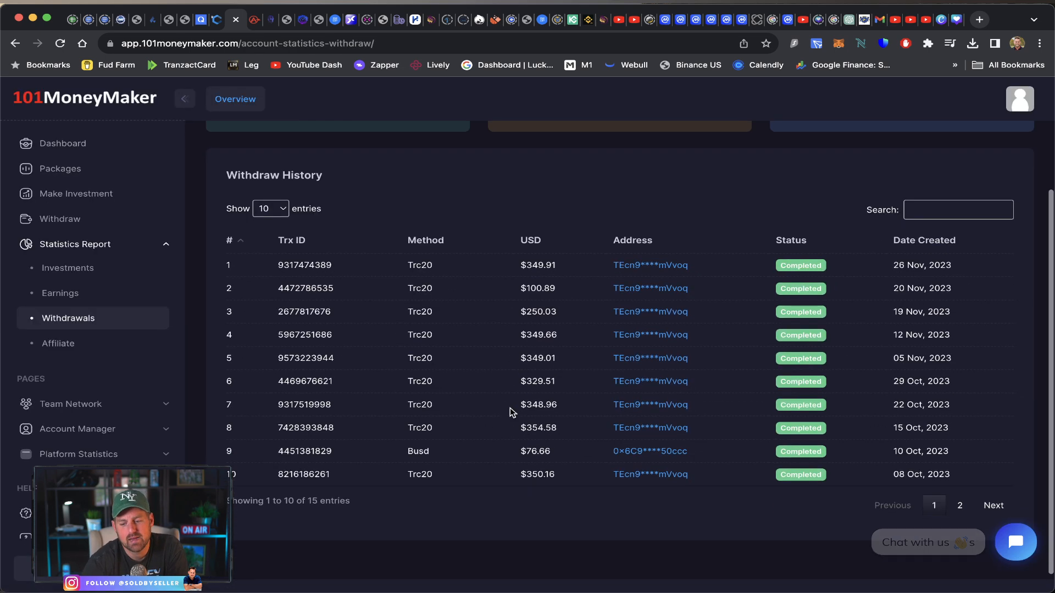
mouse_move(922, 309)
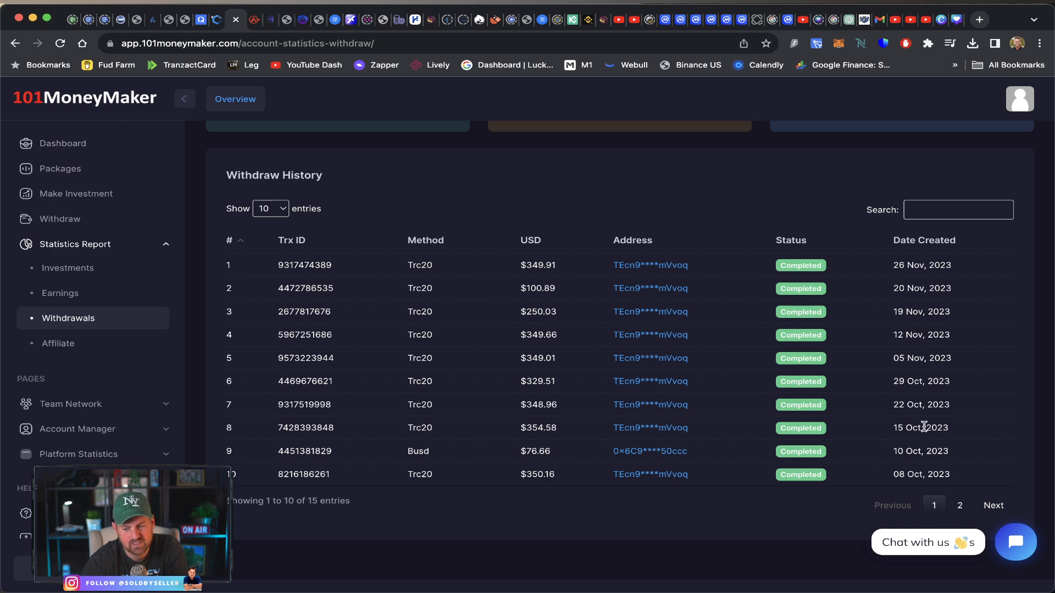
mouse_move(537, 374)
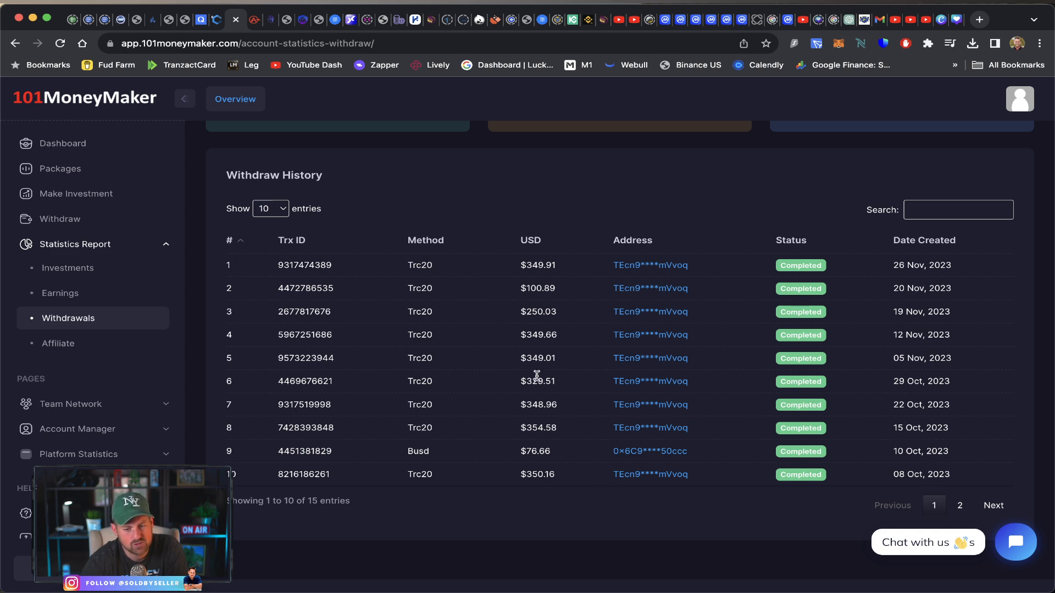
mouse_move(596, 266)
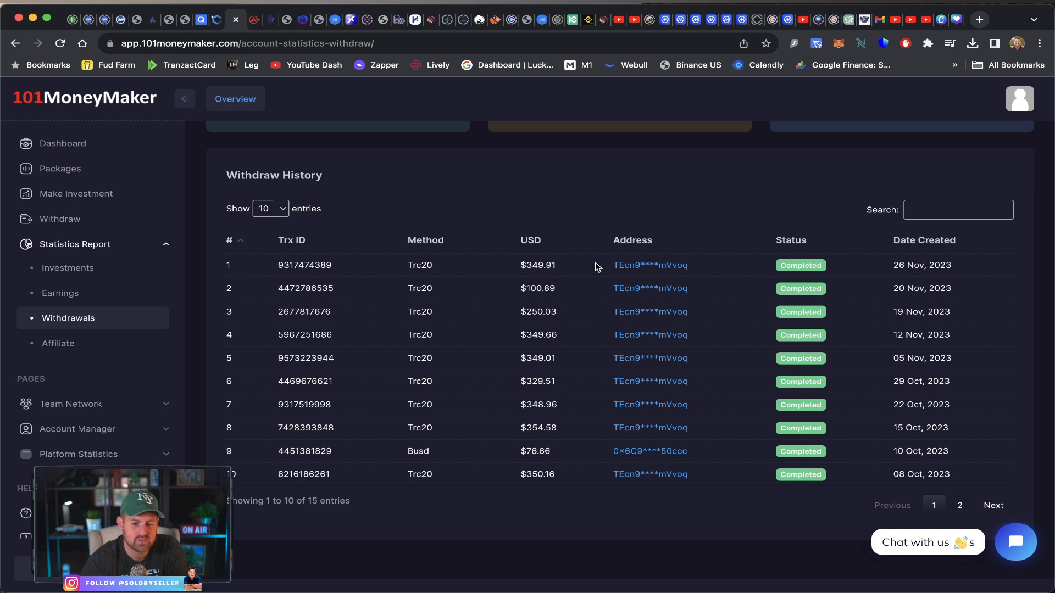
scroll(up, 3)
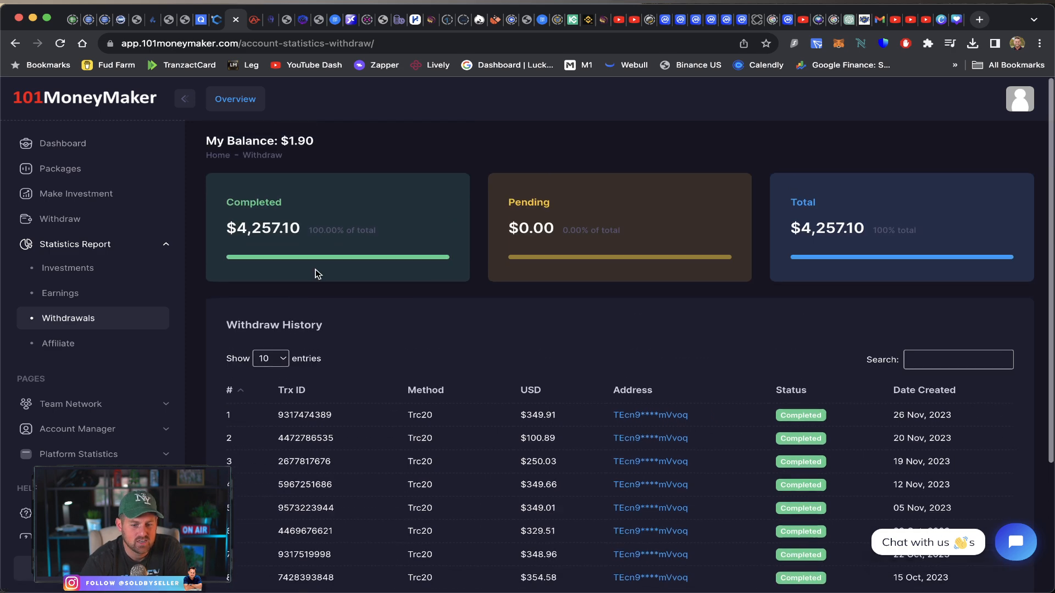
click(254, 19)
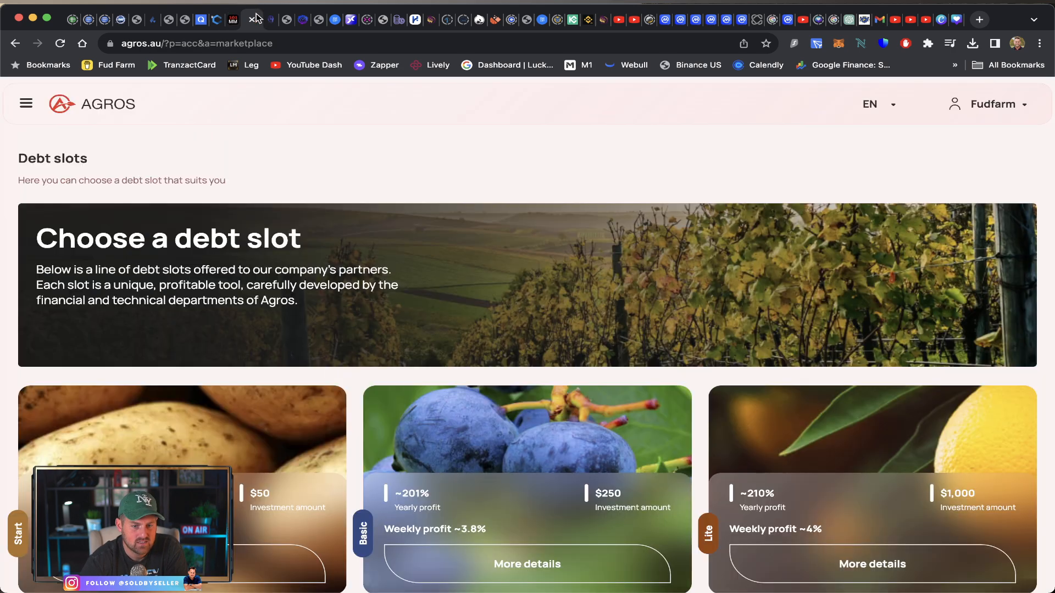
Review the Medium debt slot details—2500 USD, ~230% yearly, 7-day interval—then switch to Seletti
scroll(down, 3)
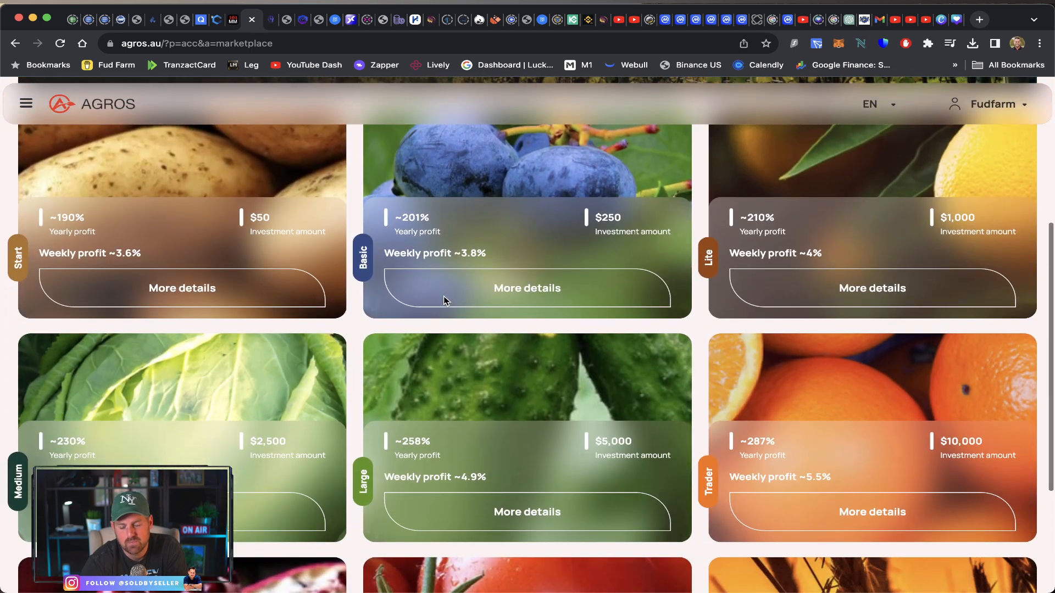
mouse_move(871, 288)
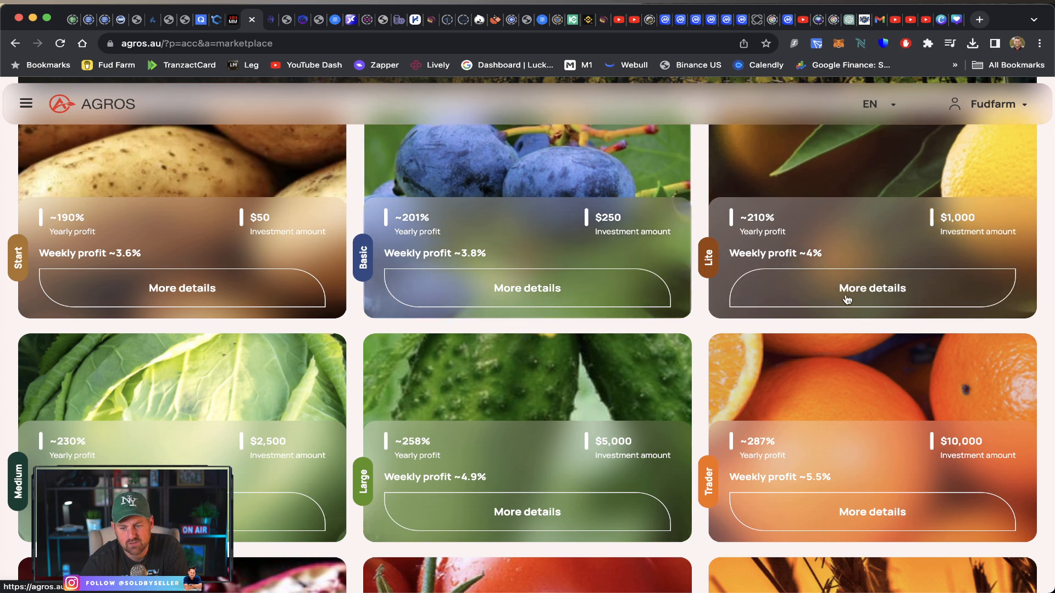
mouse_move(798, 299)
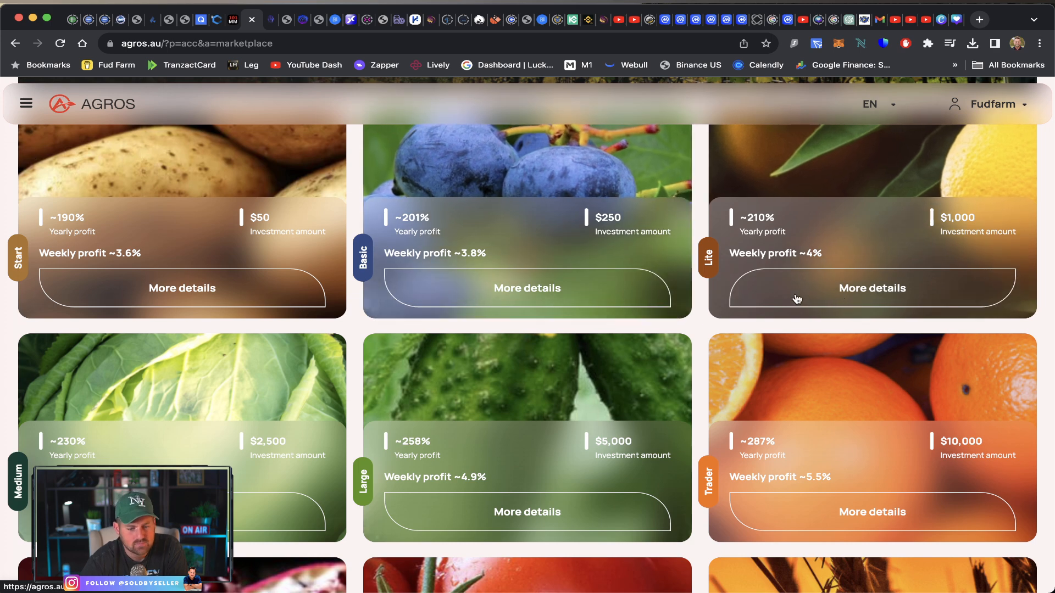
mouse_move(172, 408)
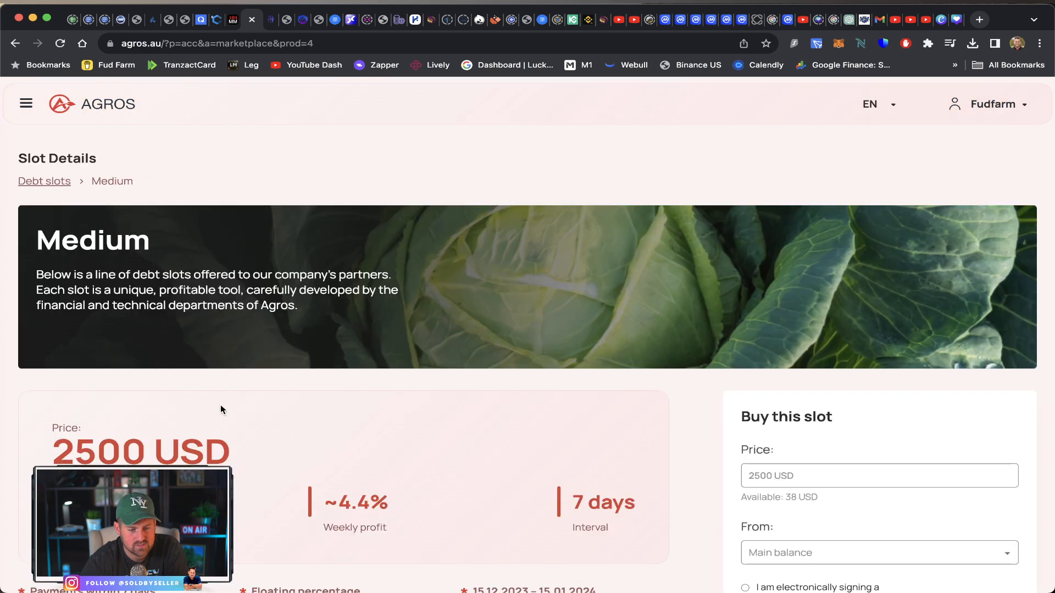
scroll(down, 3)
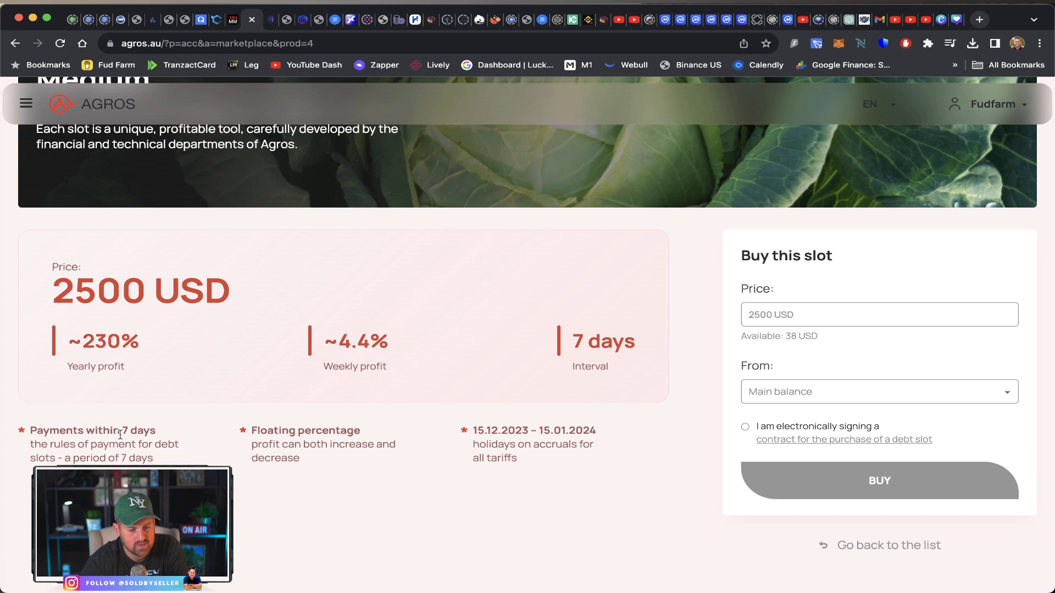
scroll(up, 3)
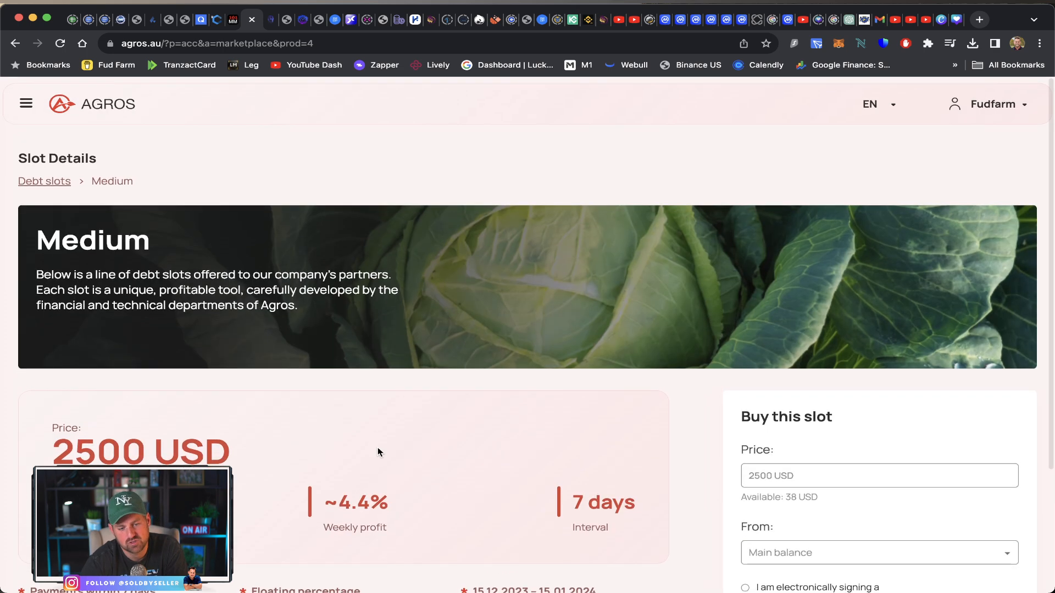
scroll(down, 3)
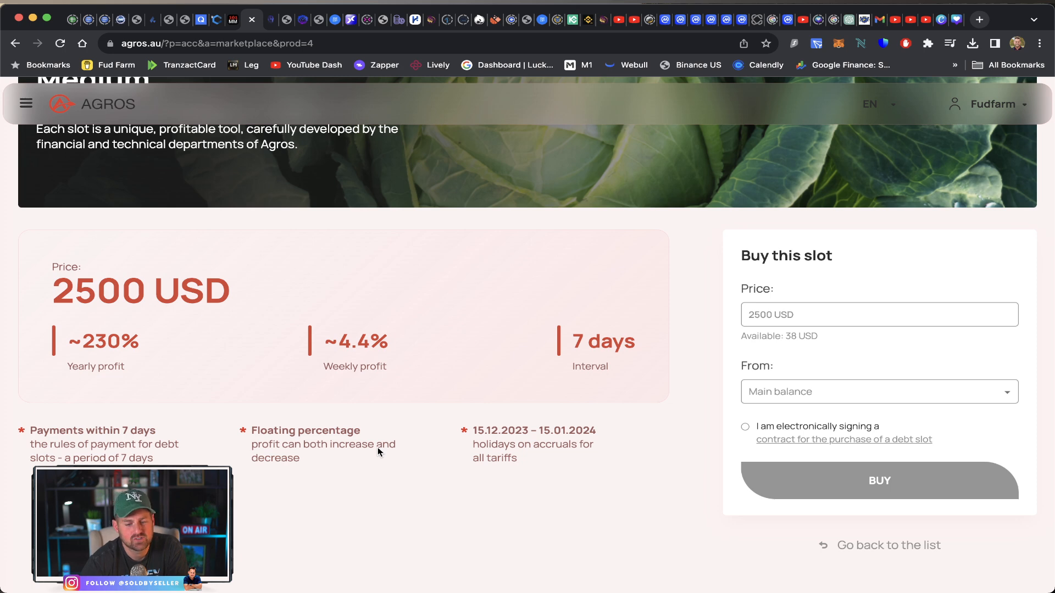
mouse_move(366, 369)
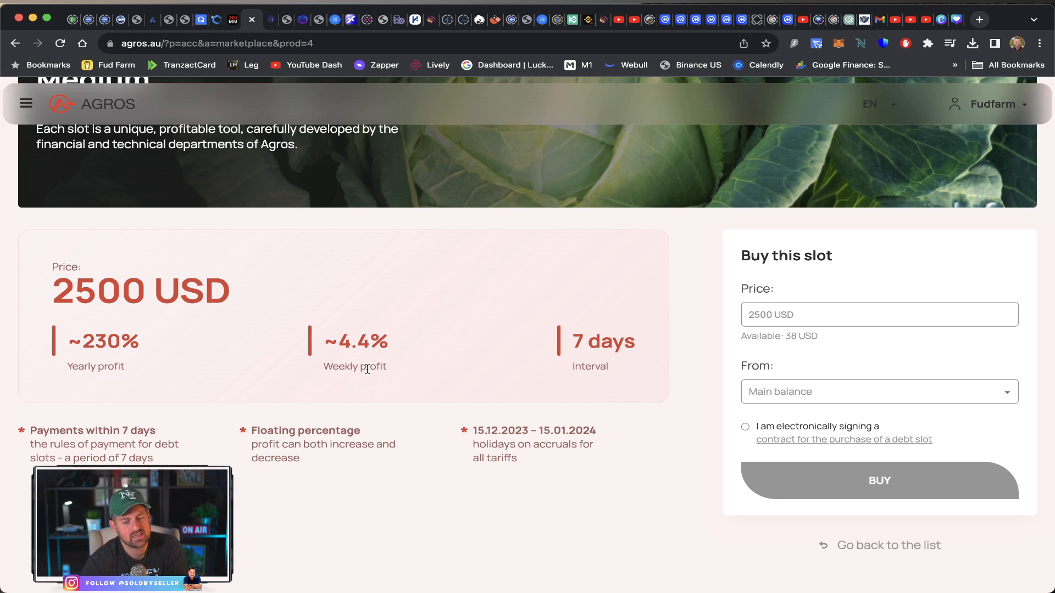
mouse_move(348, 377)
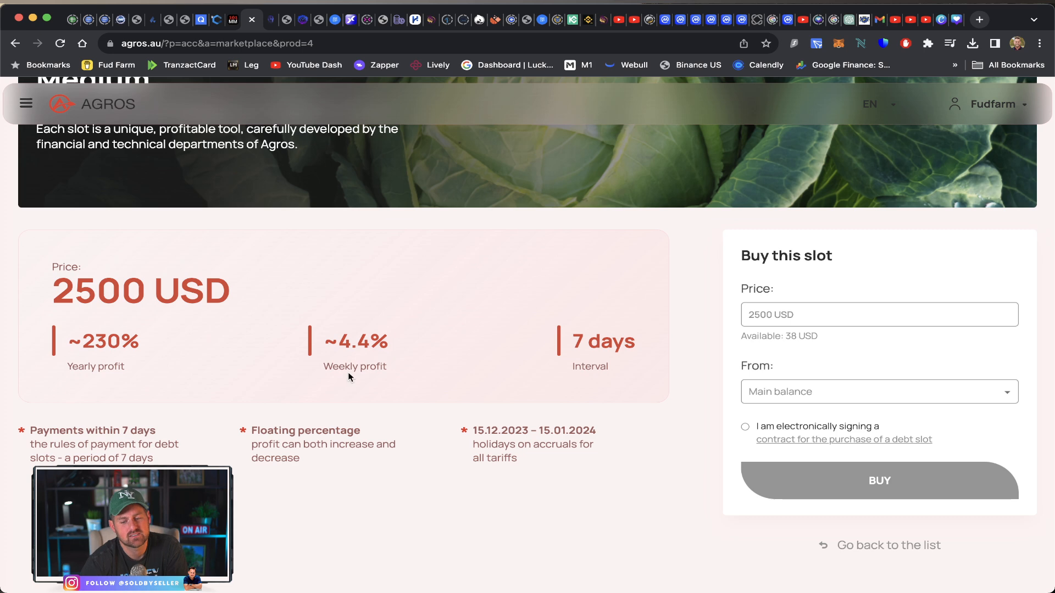
scroll(up, 3)
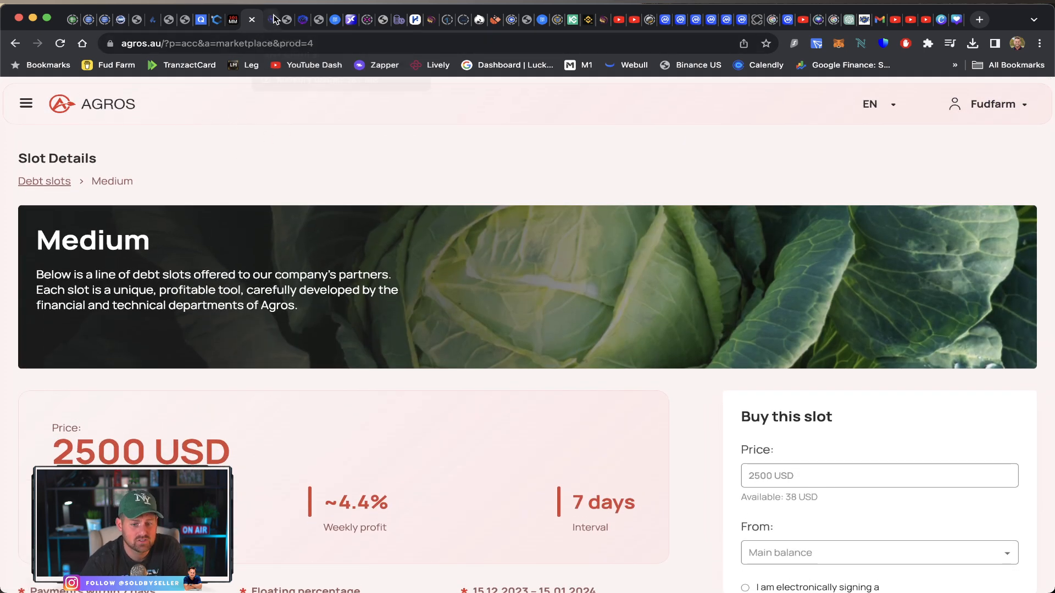
click(266, 18)
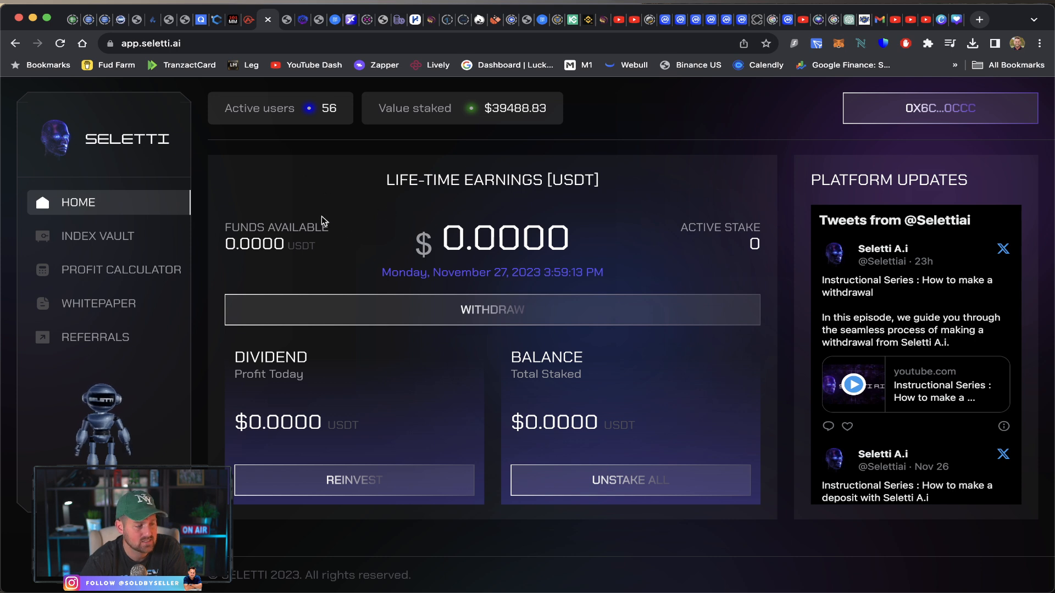
mouse_move(574, 245)
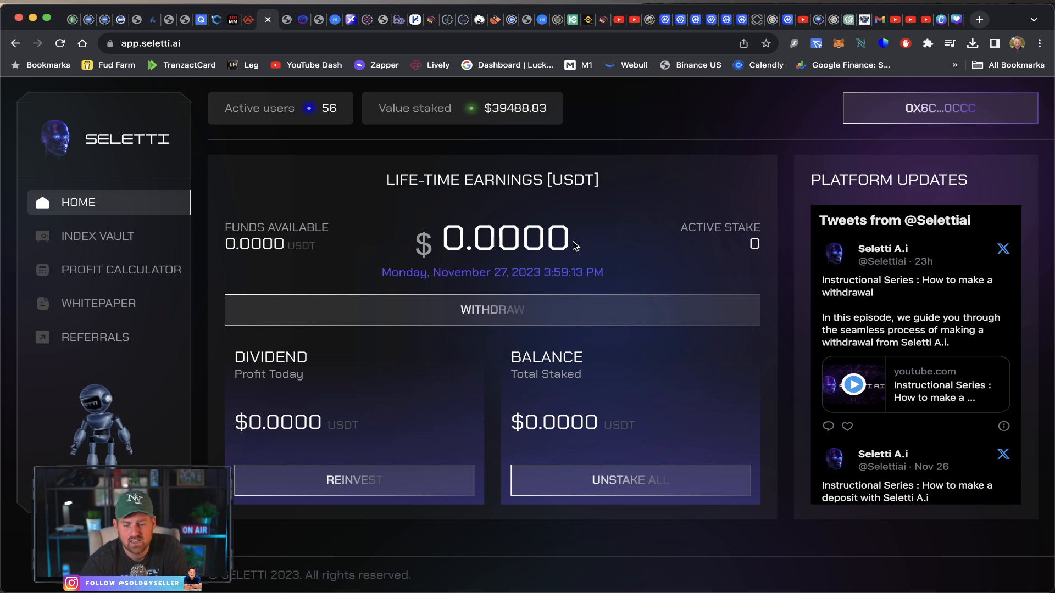
mouse_move(253, 61)
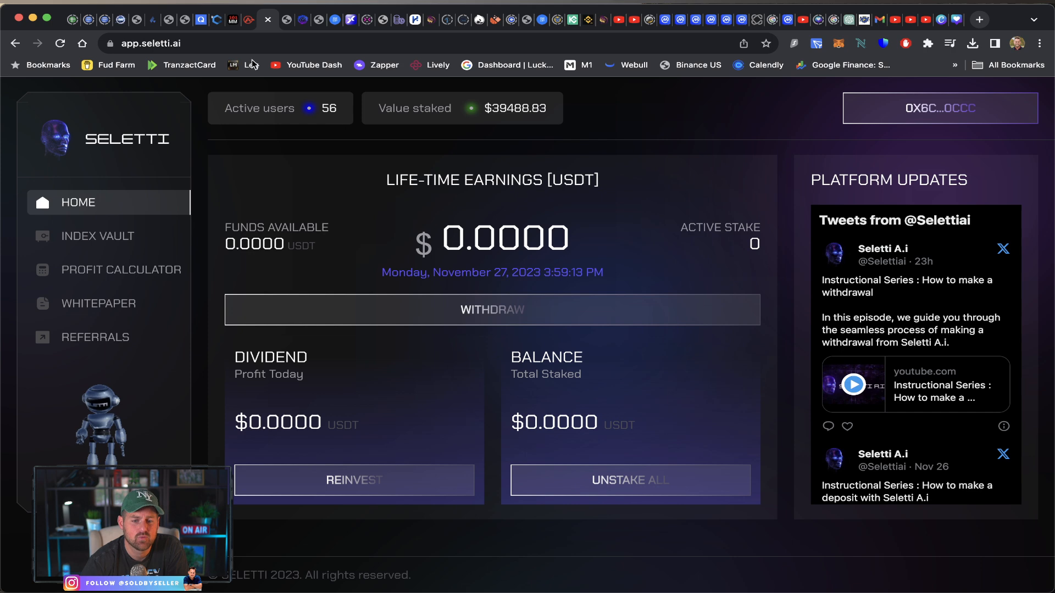
mouse_move(481, 278)
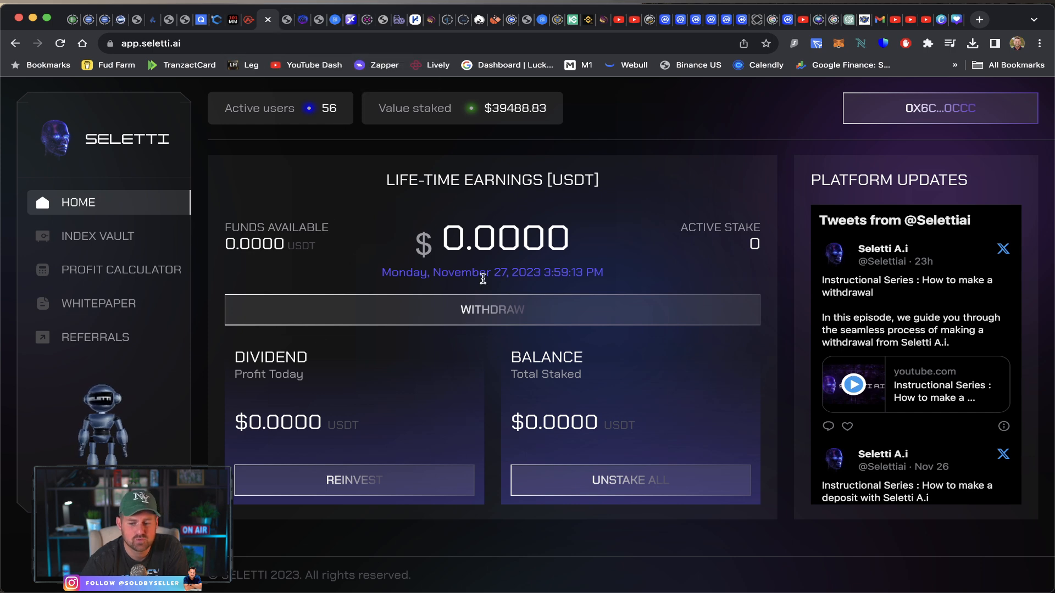
mouse_move(401, 283)
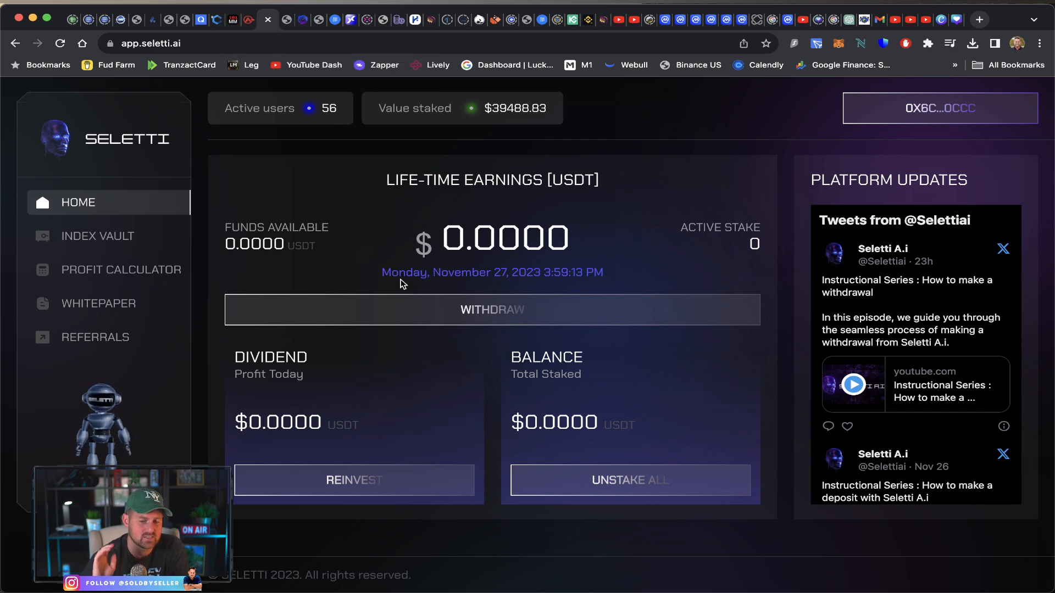
mouse_move(305, 82)
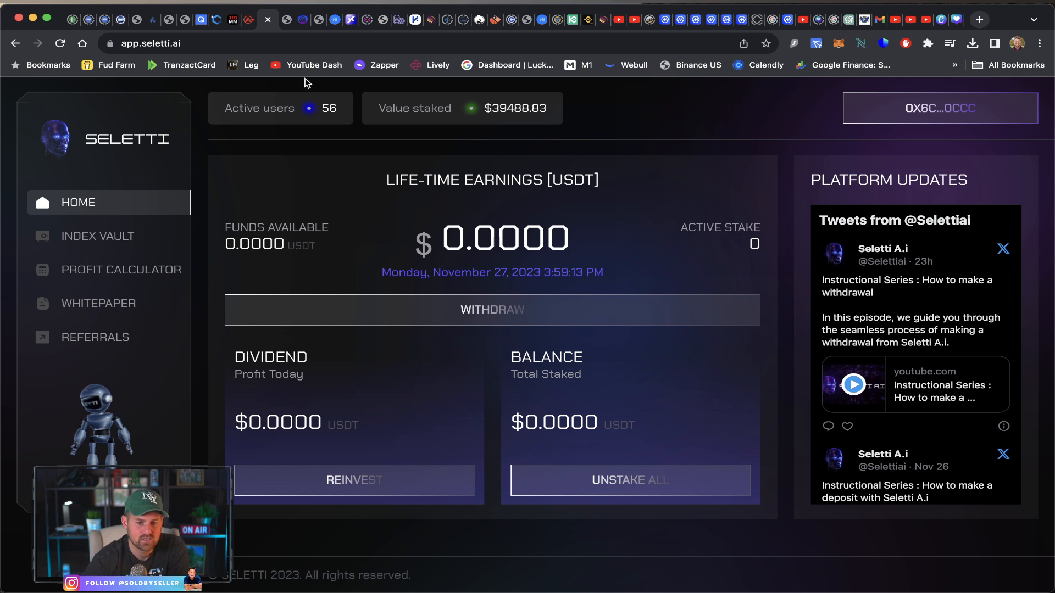
mouse_move(338, 178)
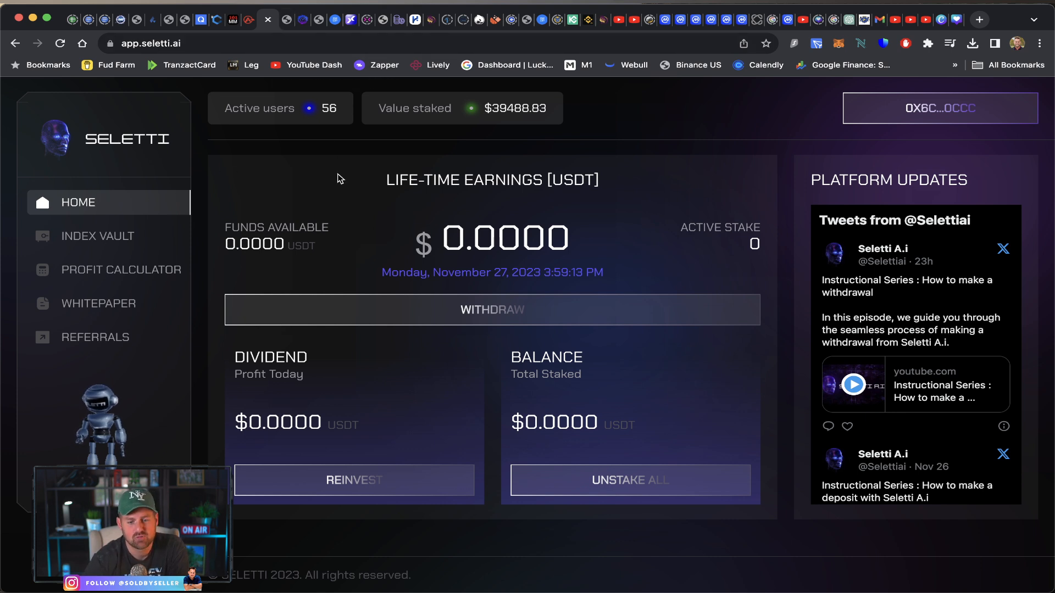
mouse_move(497, 130)
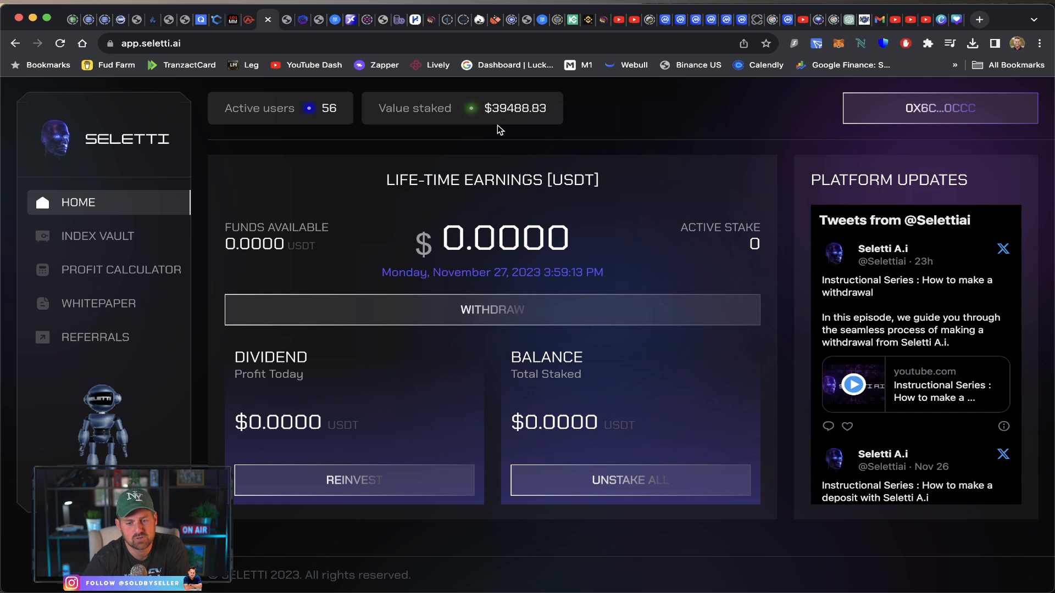
mouse_move(330, 121)
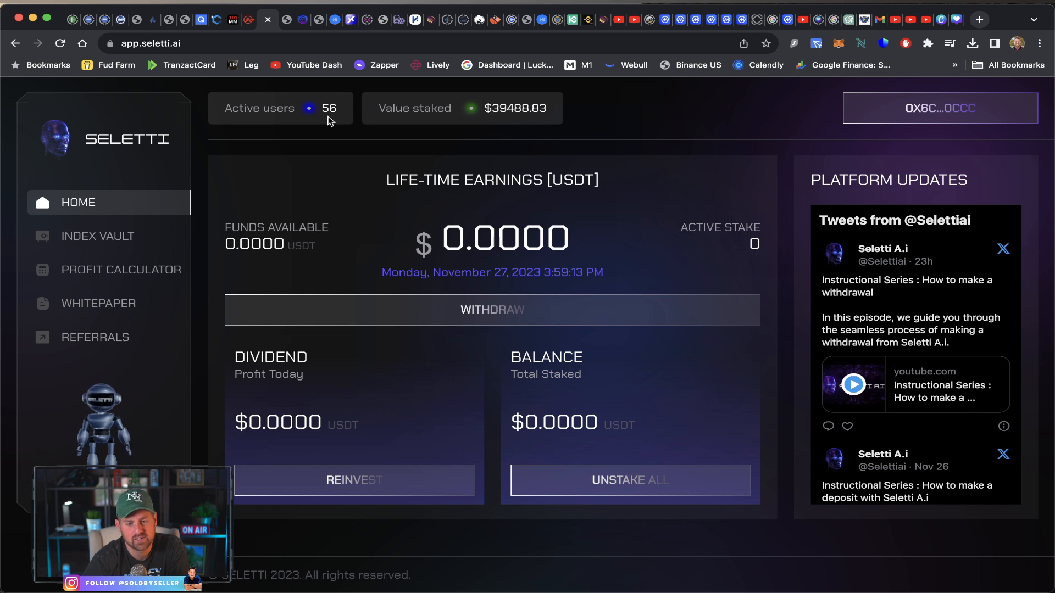
mouse_move(304, 6)
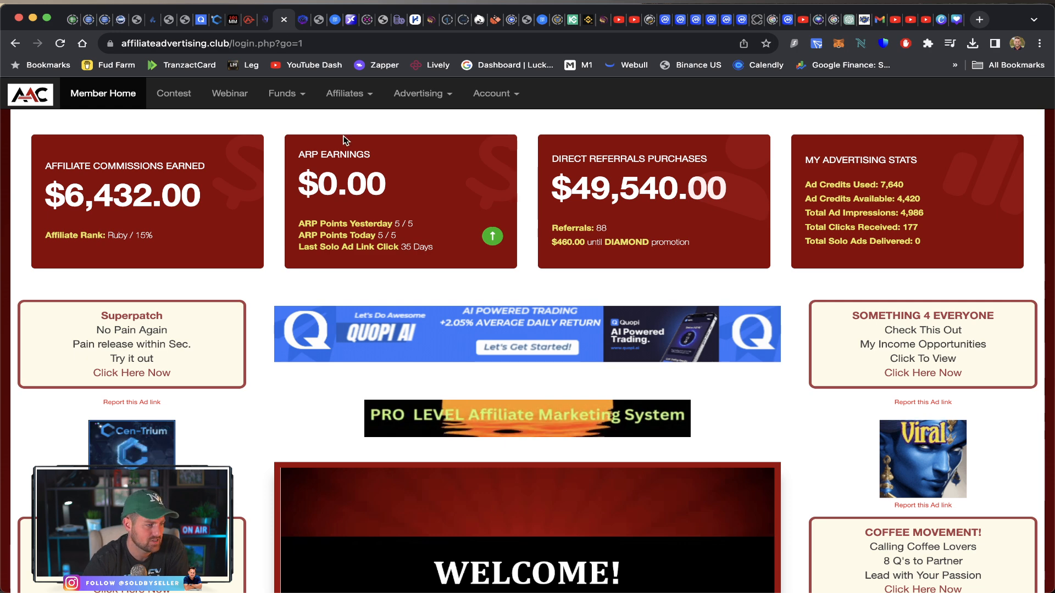
mouse_move(480, 286)
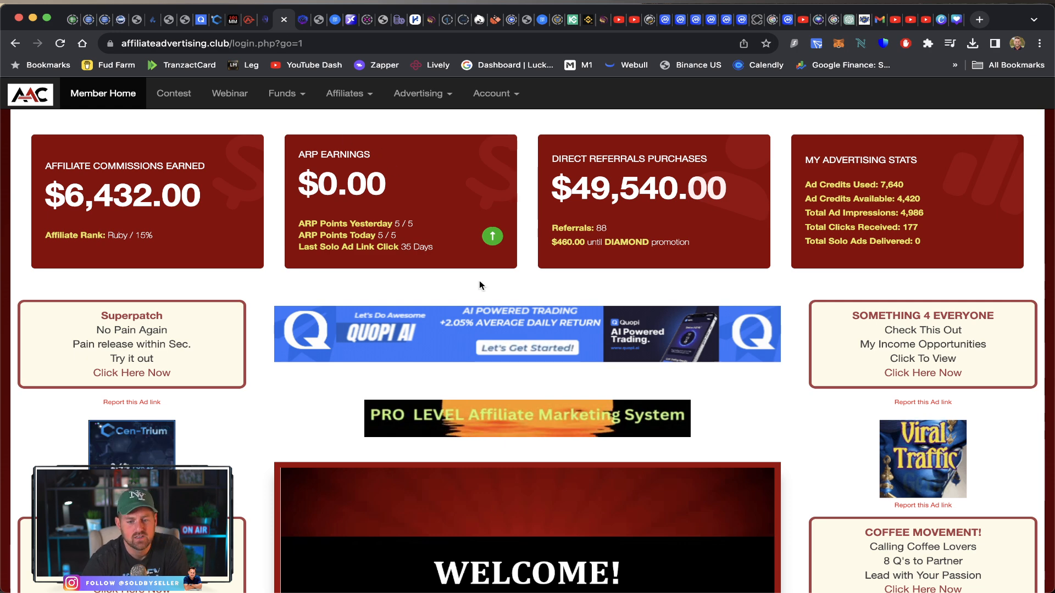
Scroll the Member Home stats showing $6,432 commissions and $49,540 referral purchases
scroll(down, 3)
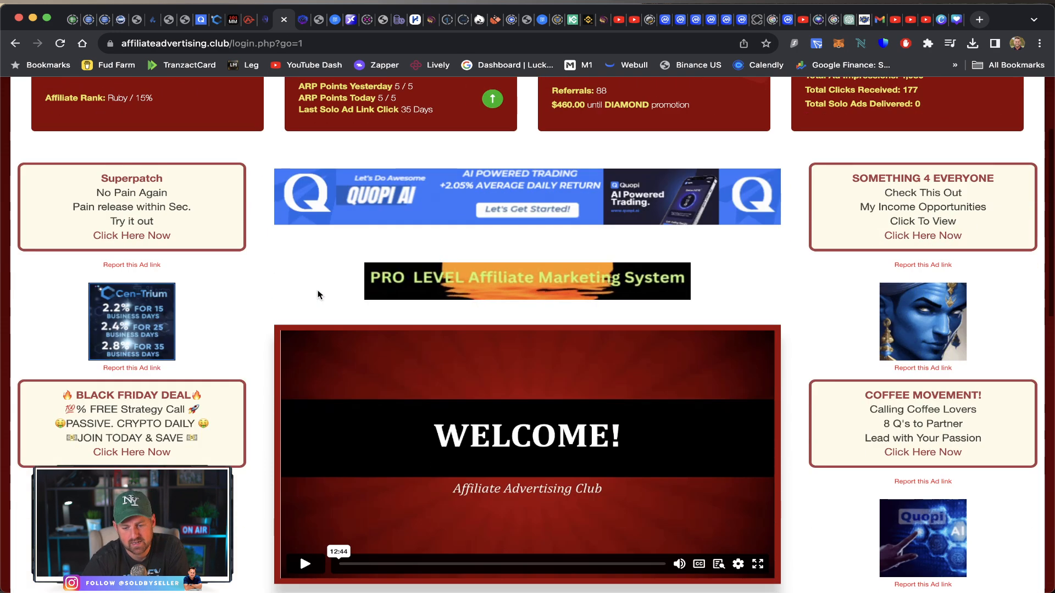
scroll(up, 3)
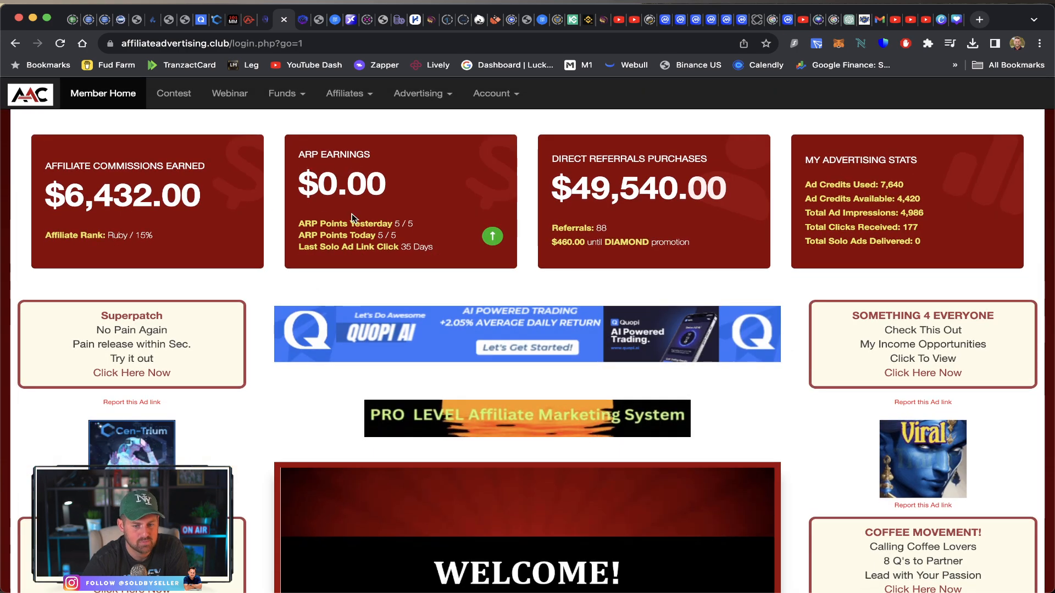
mouse_move(343, 303)
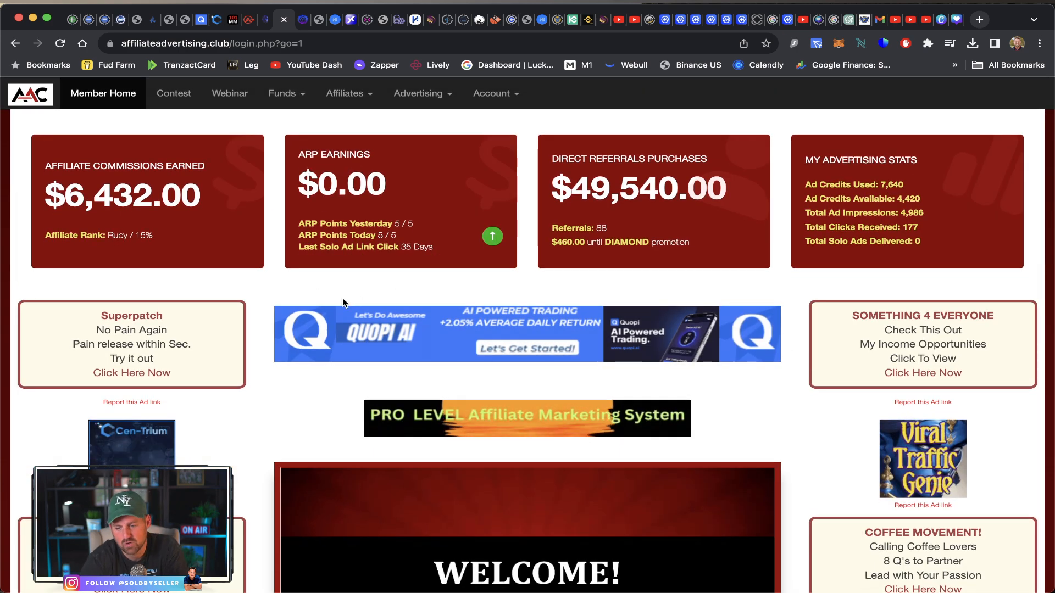
mouse_move(328, 285)
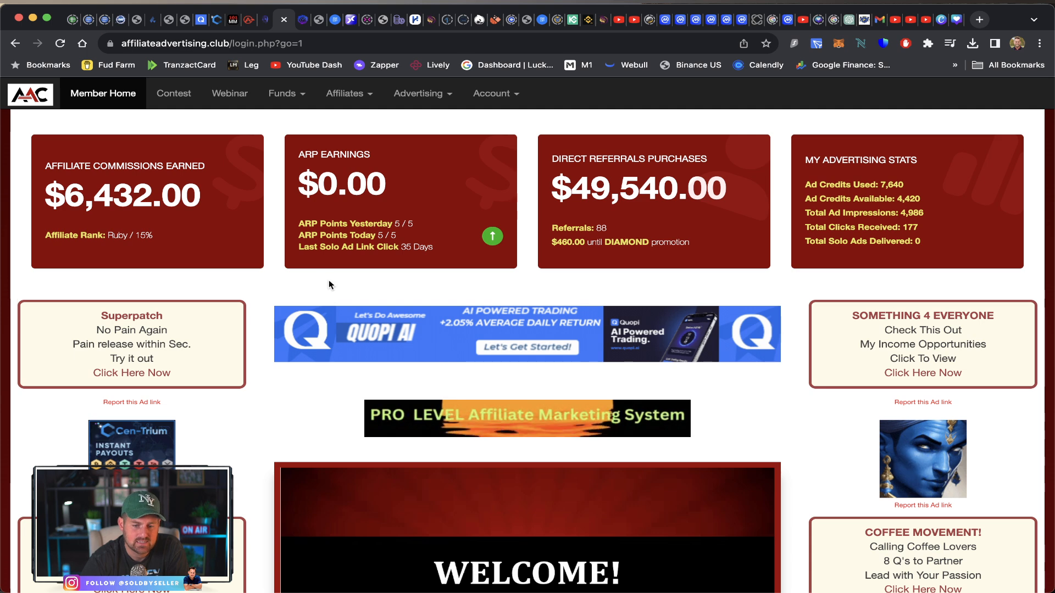
mouse_move(348, 93)
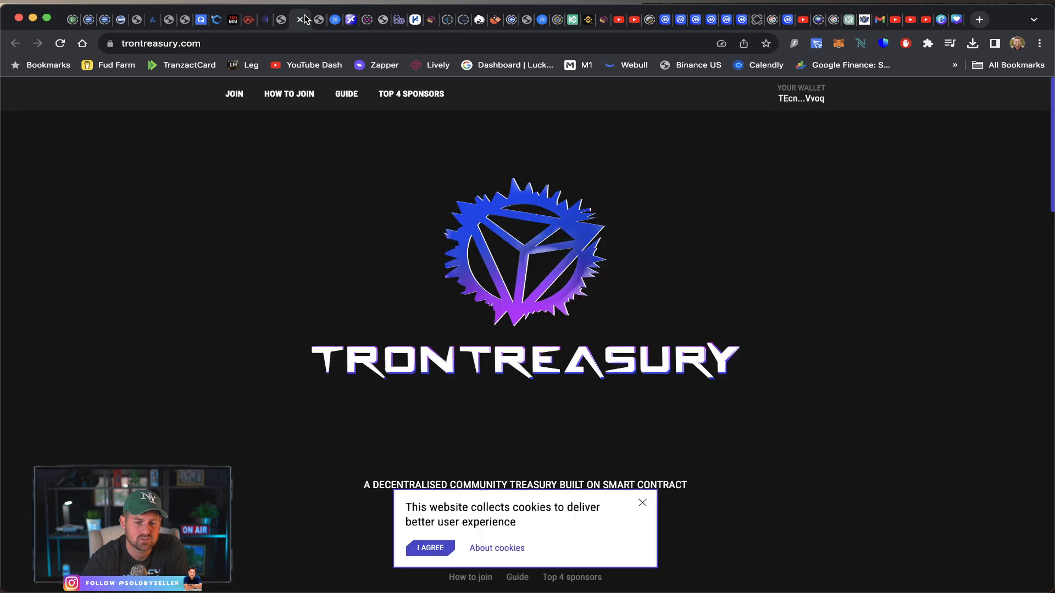
mouse_move(801, 462)
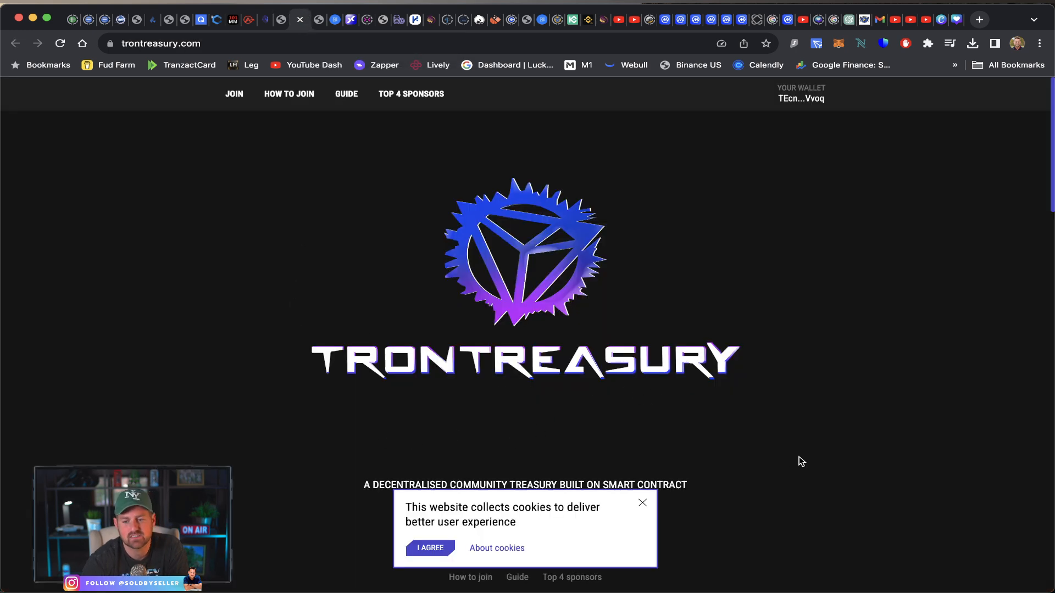
mouse_move(442, 197)
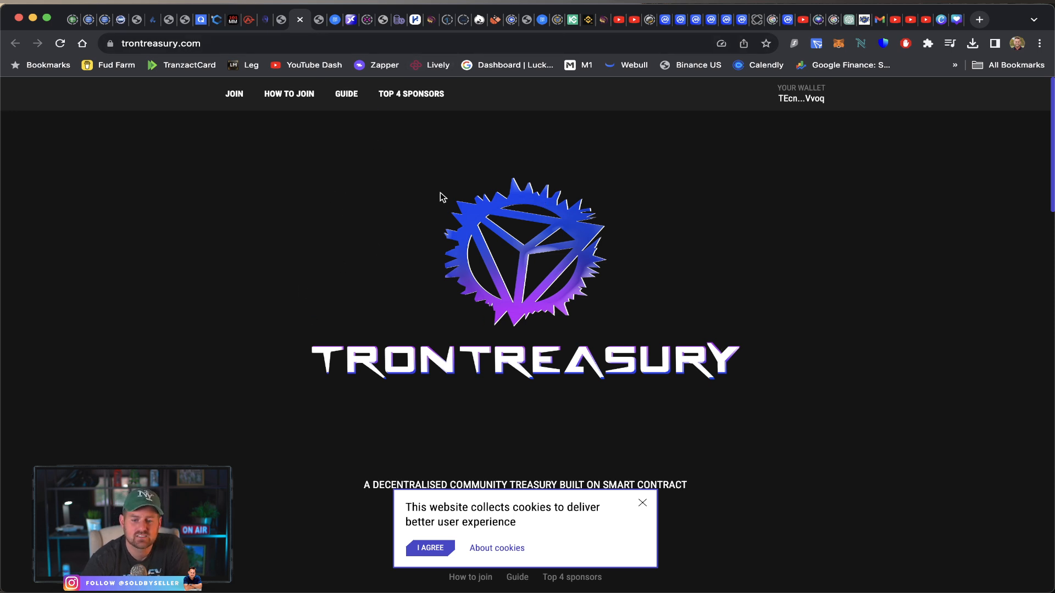
mouse_move(411, 93)
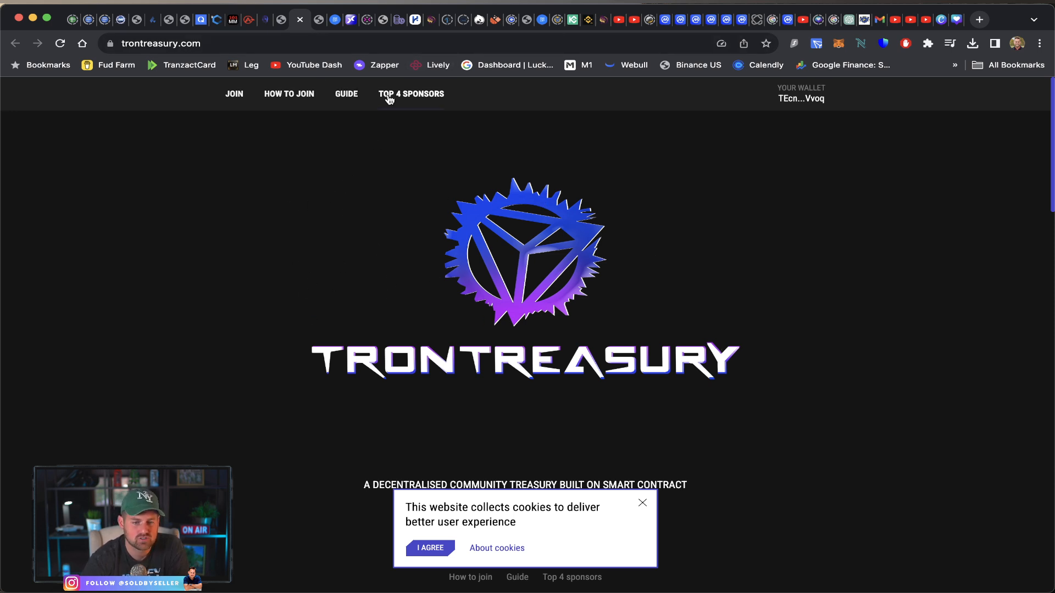
Leave the TronTreasury homepage and switch to the CryptOption site
click(317, 18)
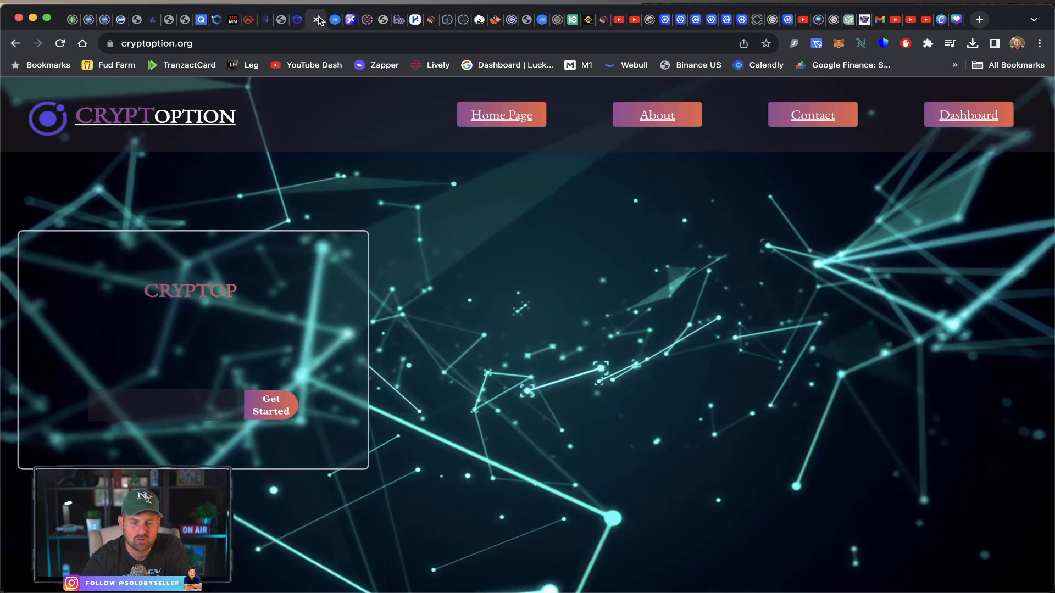
In the Compounding Section, fill the Buy Package form with 1 package totalling $100
click(967, 114)
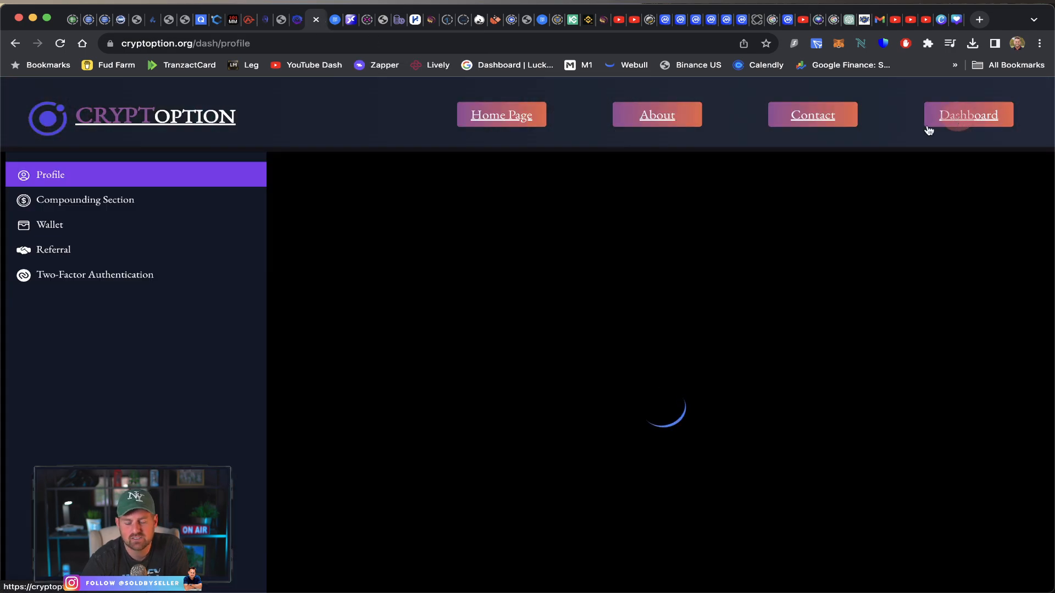
click(85, 200)
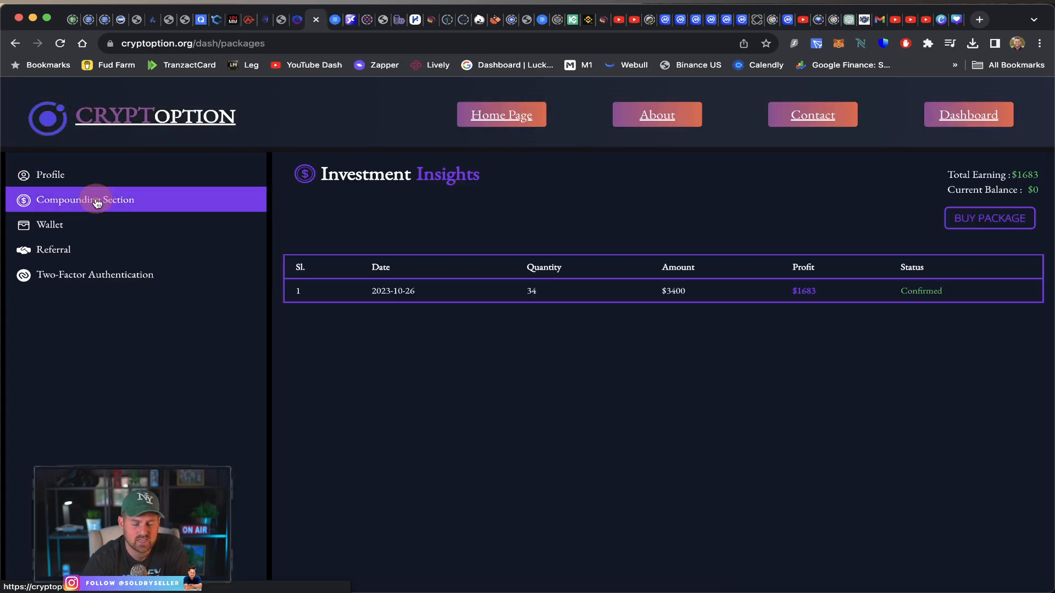
mouse_move(813, 326)
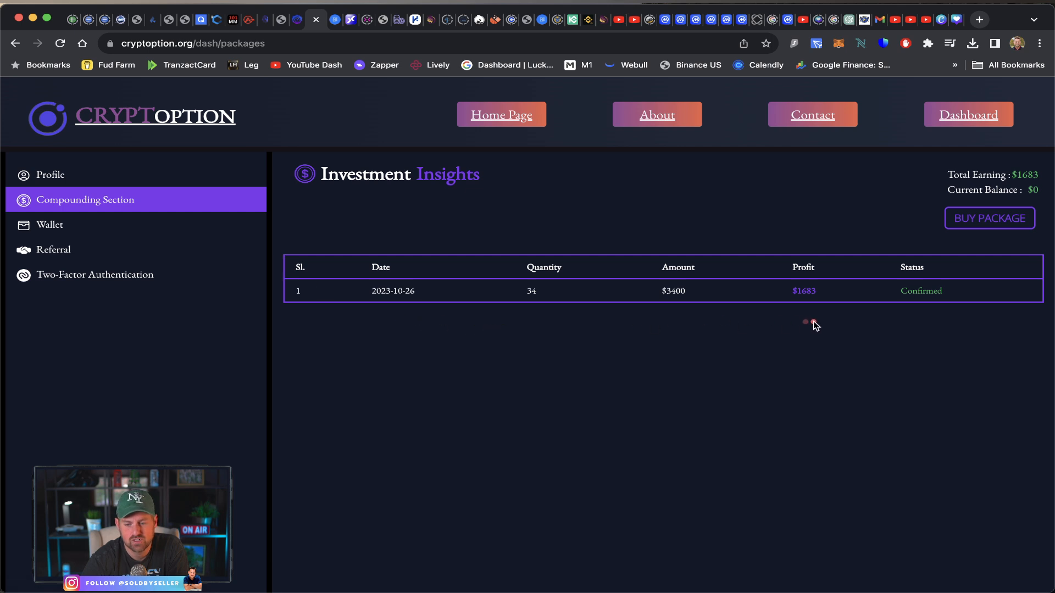
mouse_move(668, 301)
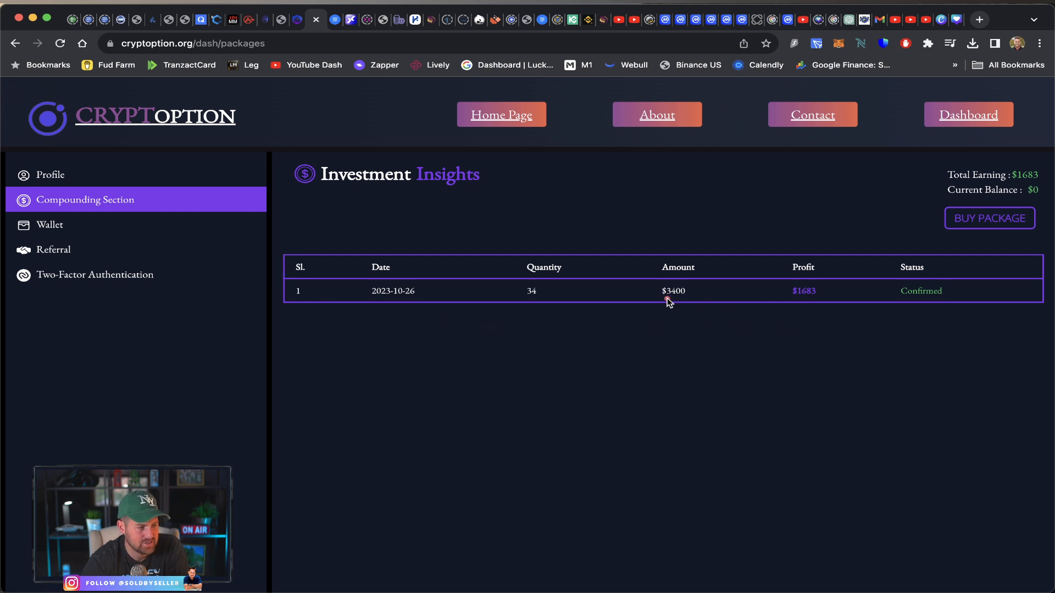
click(989, 217)
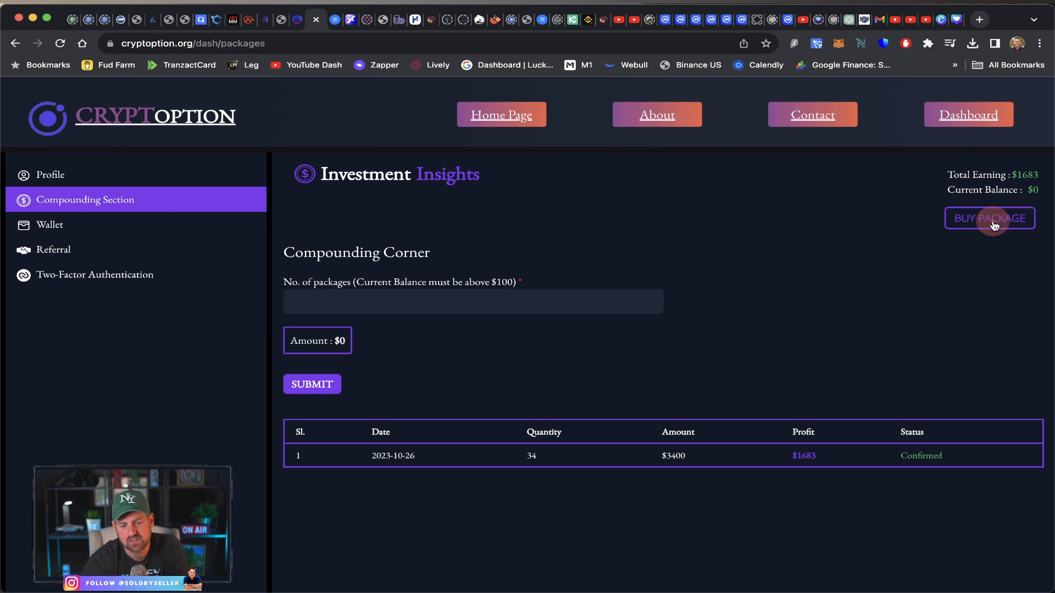
click(472, 301)
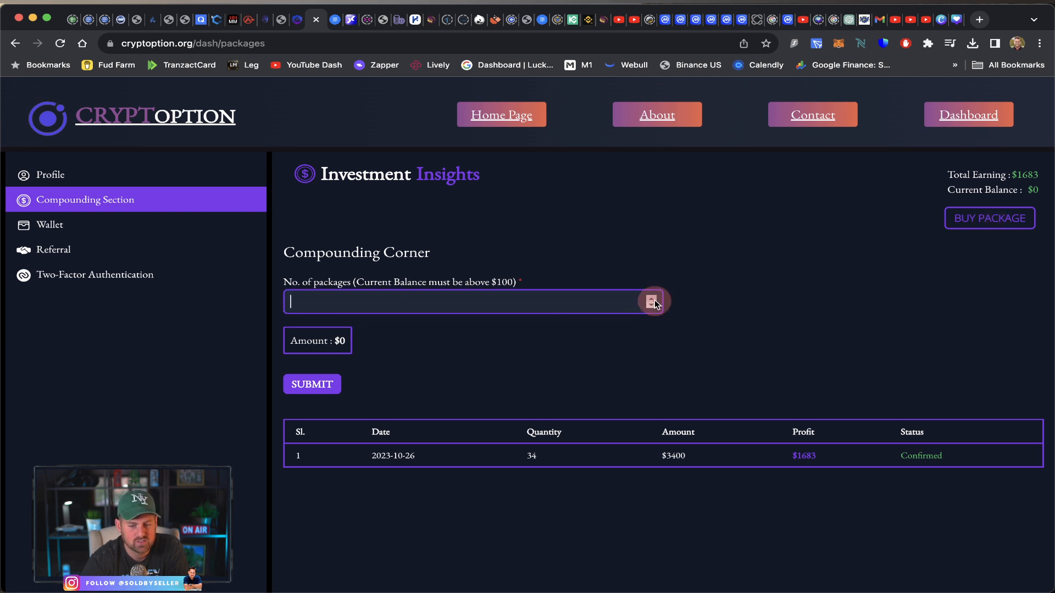
click(652, 299)
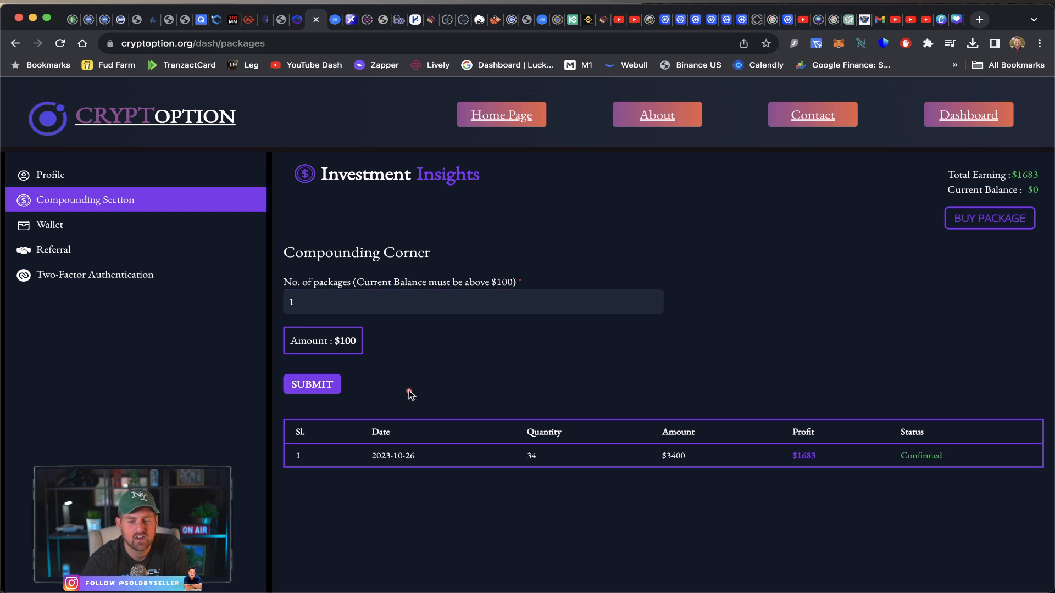
mouse_move(323, 265)
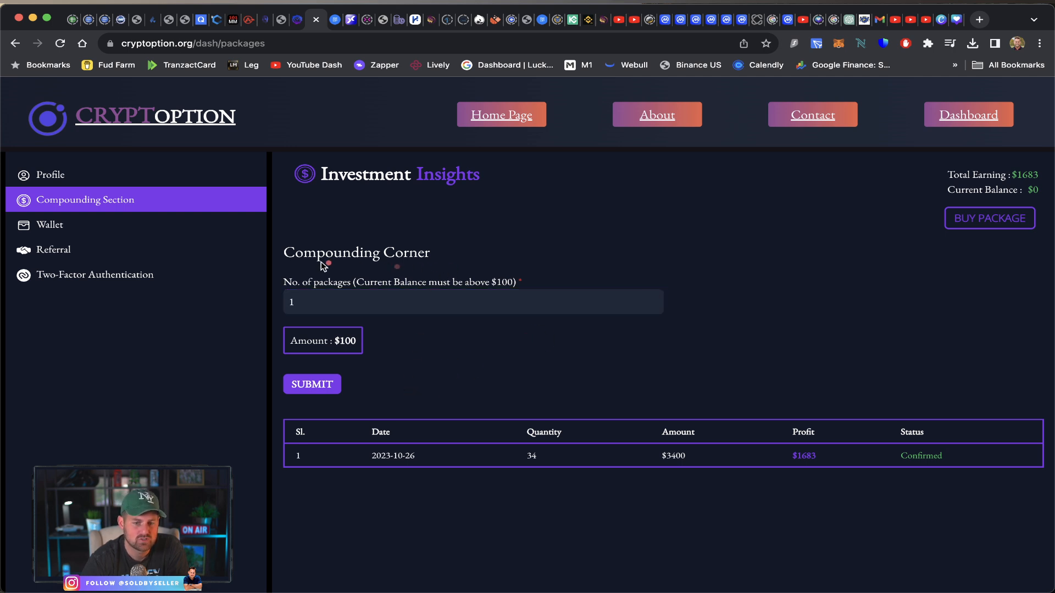
mouse_move(483, 268)
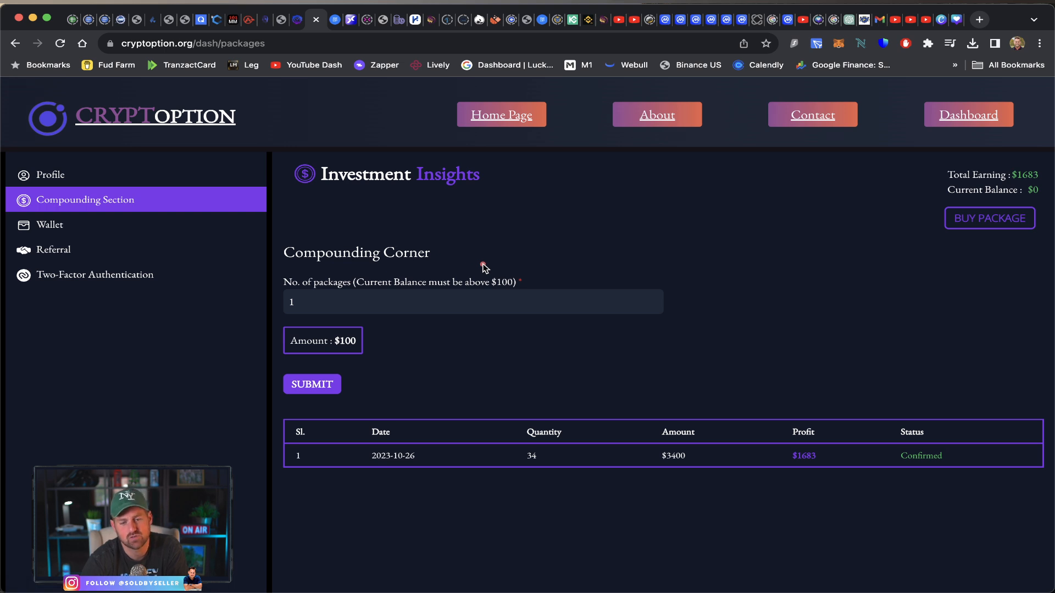
mouse_move(254, 80)
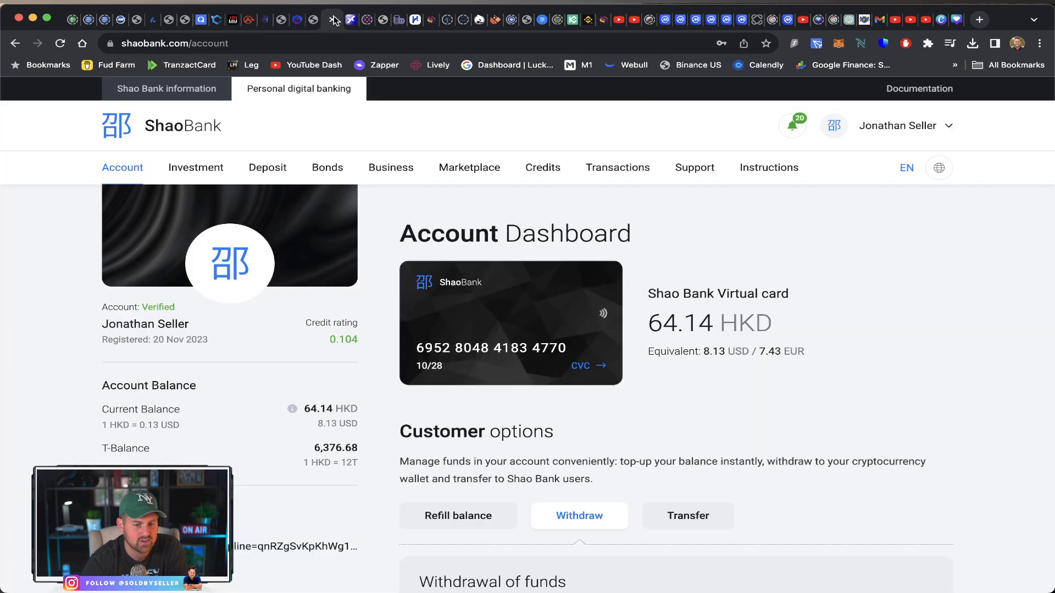
mouse_move(395, 349)
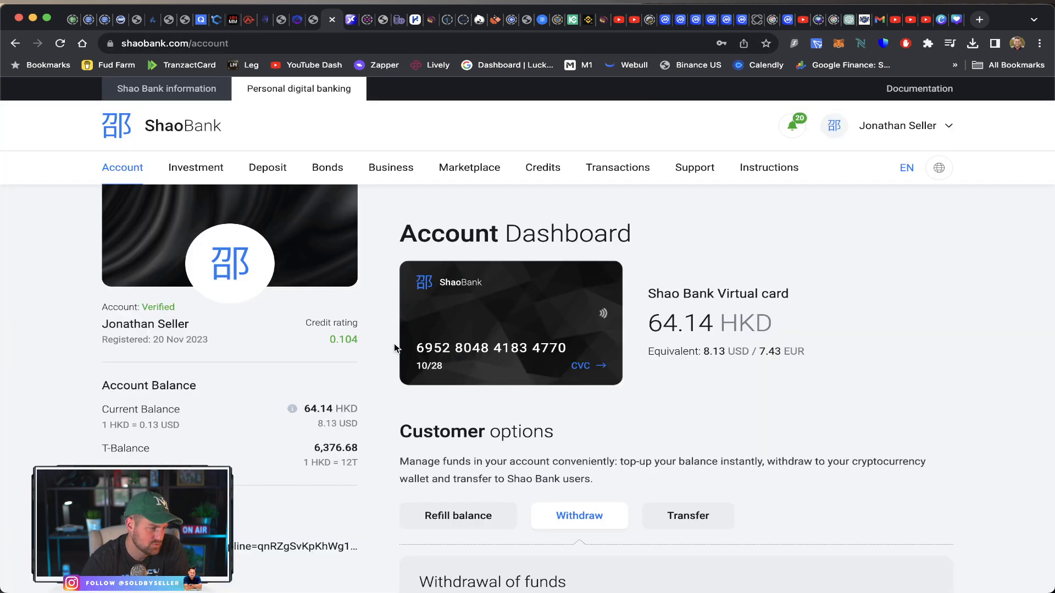
mouse_move(692, 367)
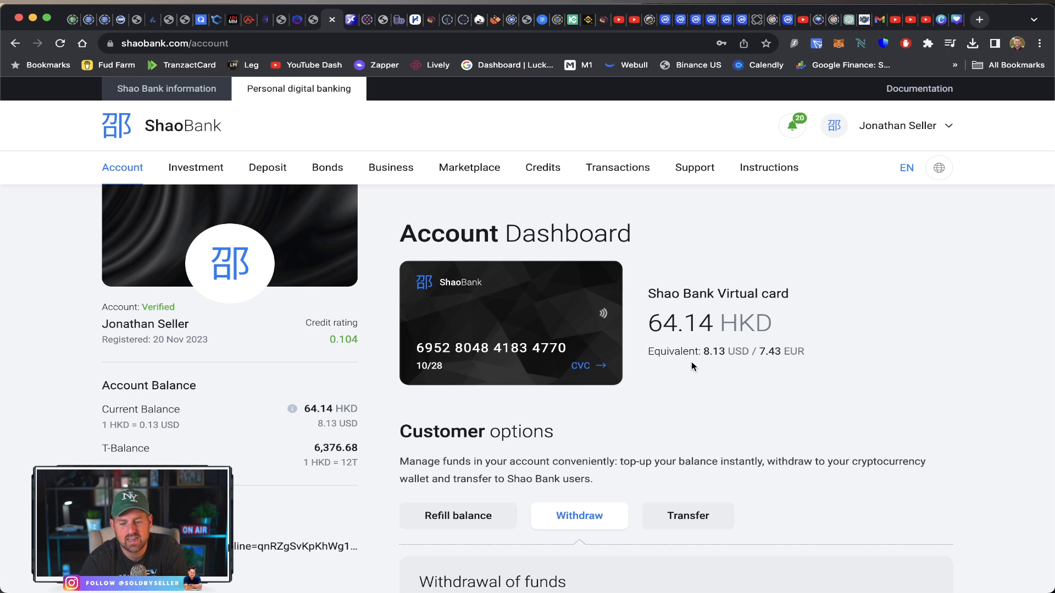
mouse_move(200, 273)
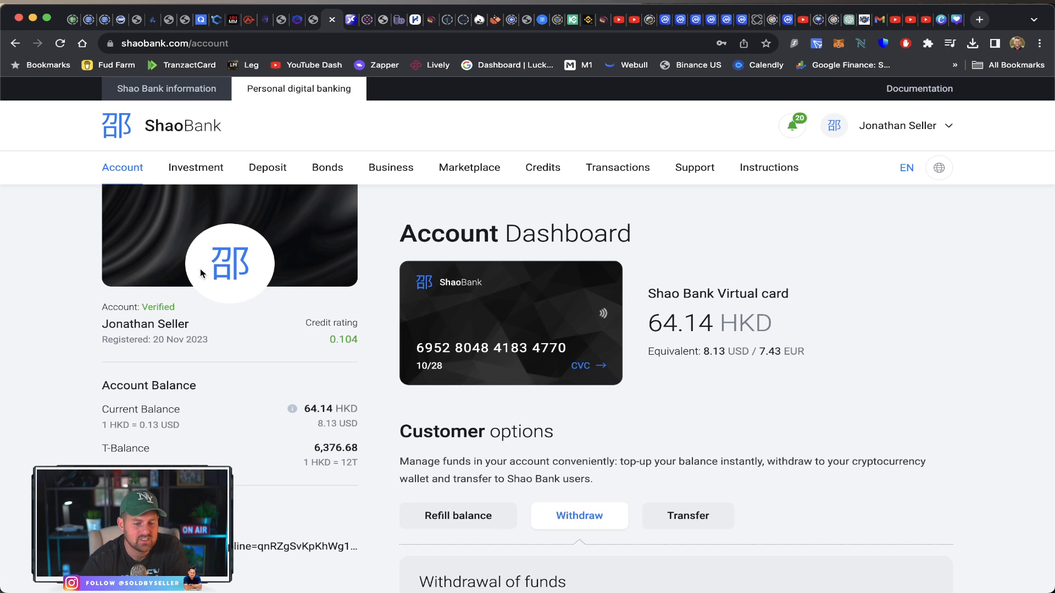
Scroll through the ShaoBank withdrawal form showing 64 HKD as USDT TRC20 to the wallet address
scroll(down, 3)
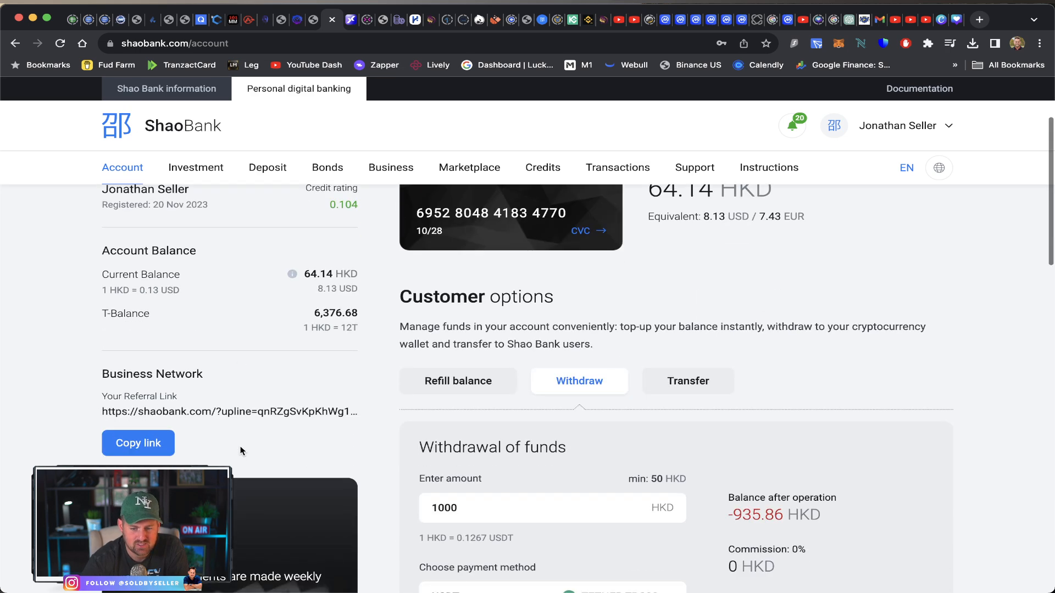
scroll(up, 3)
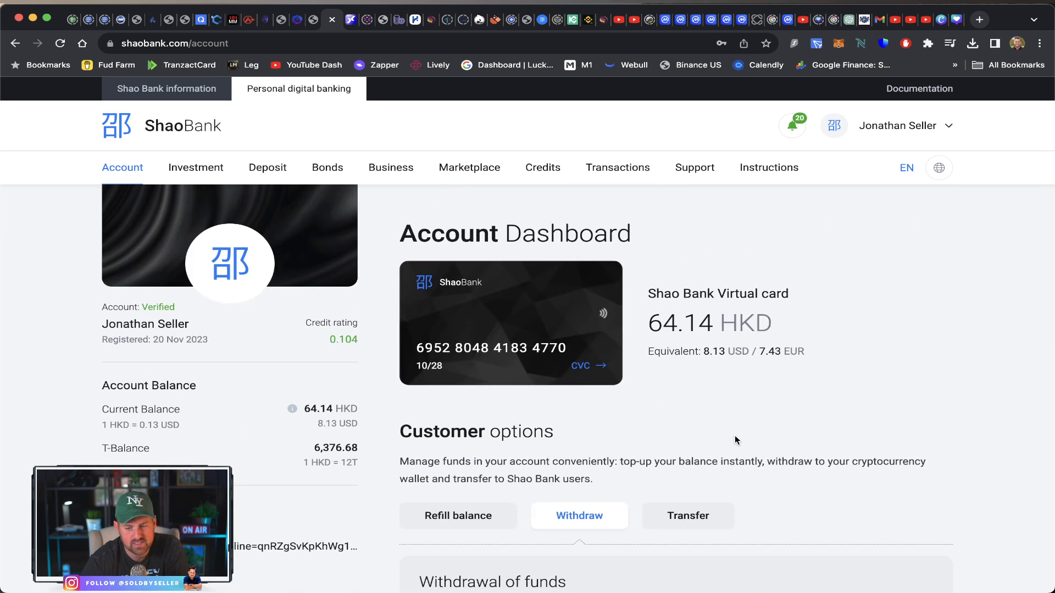
scroll(down, 3)
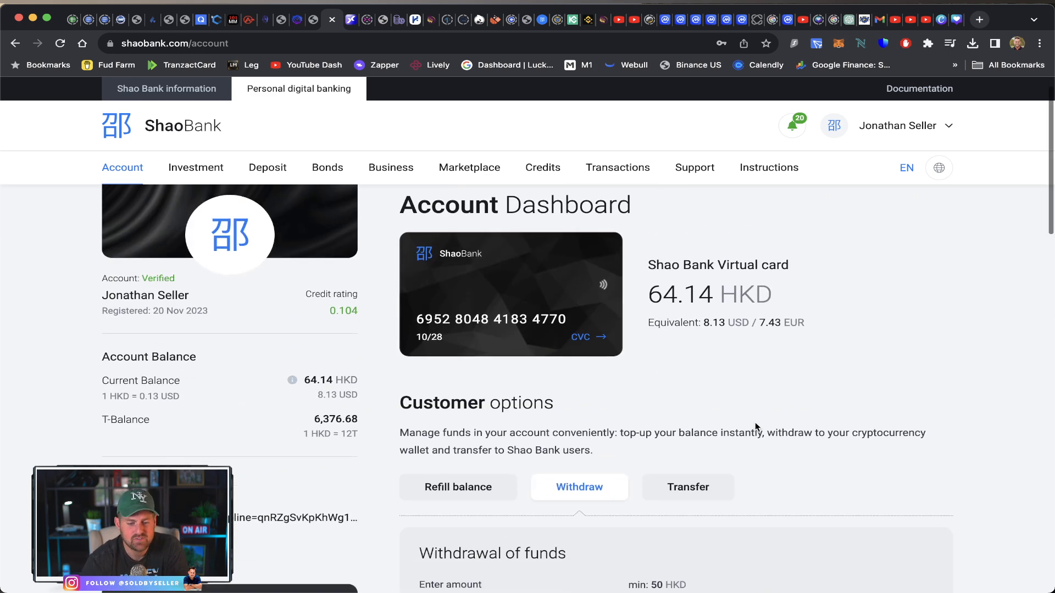
scroll(up, 3)
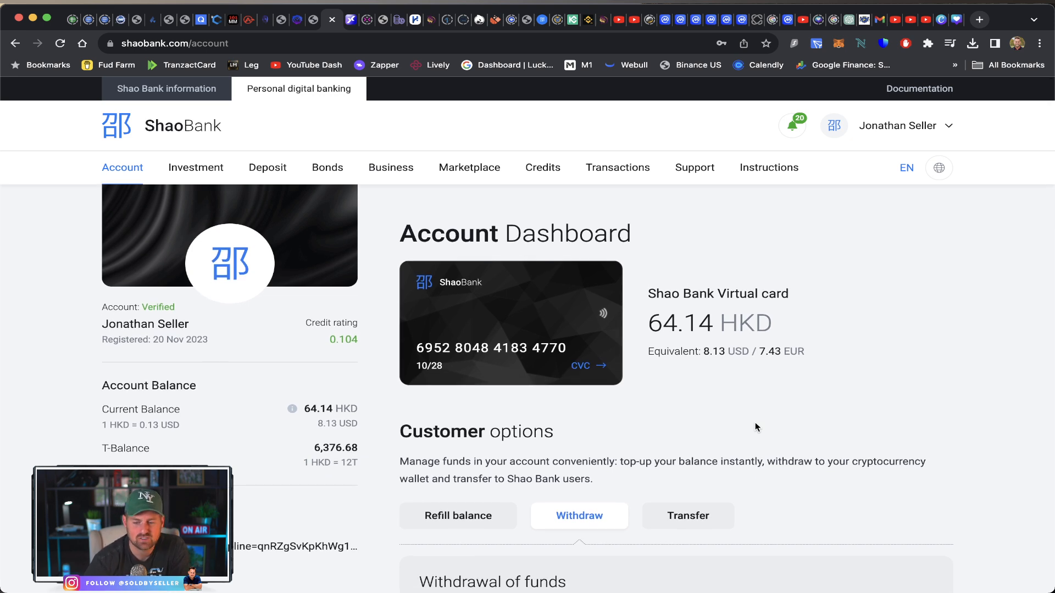
mouse_move(684, 330)
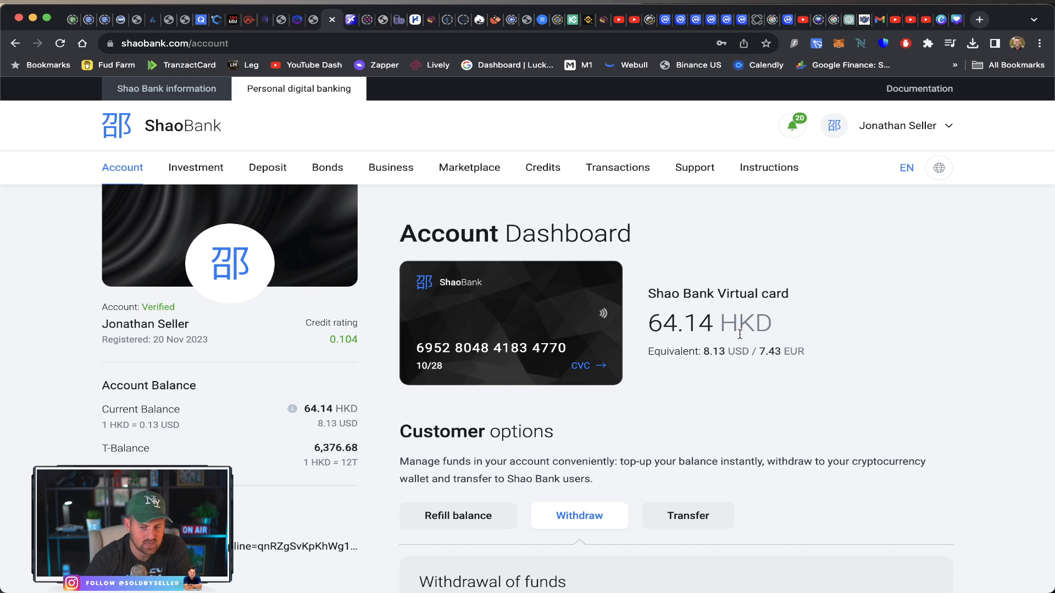
scroll(down, 3)
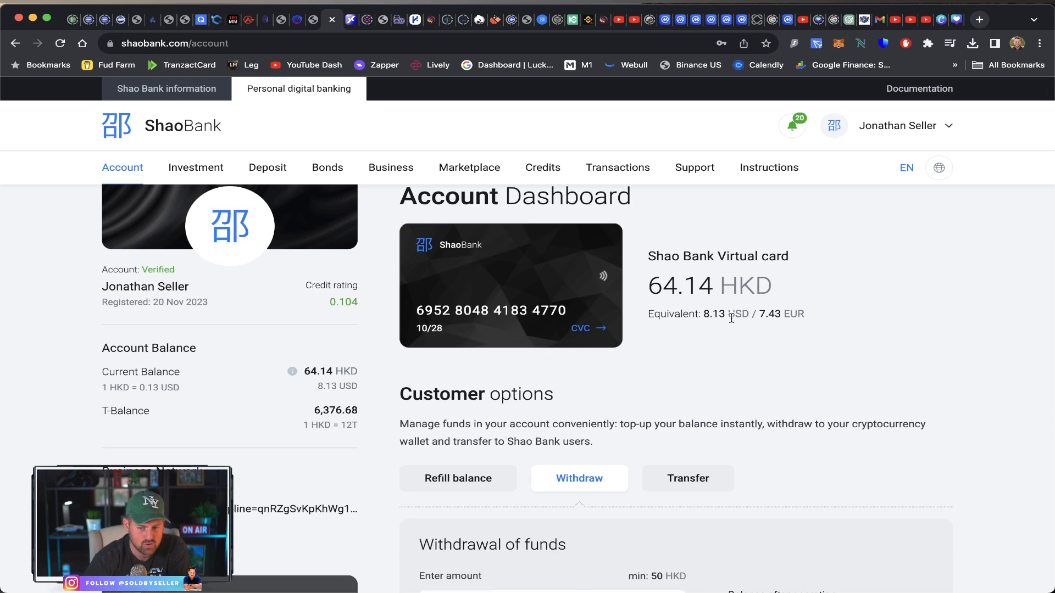
scroll(down, 3)
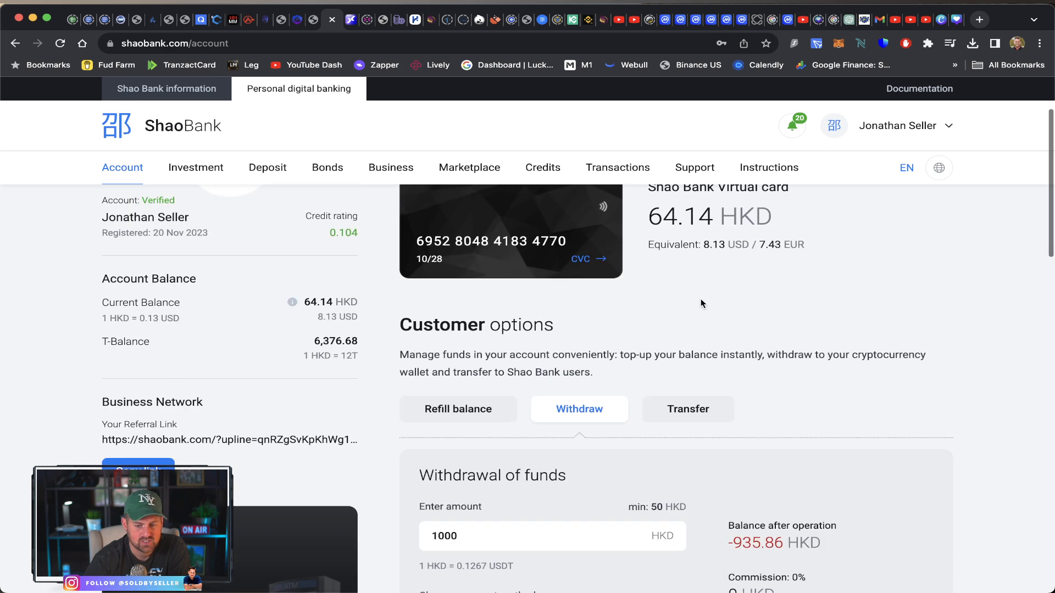
scroll(down, 3)
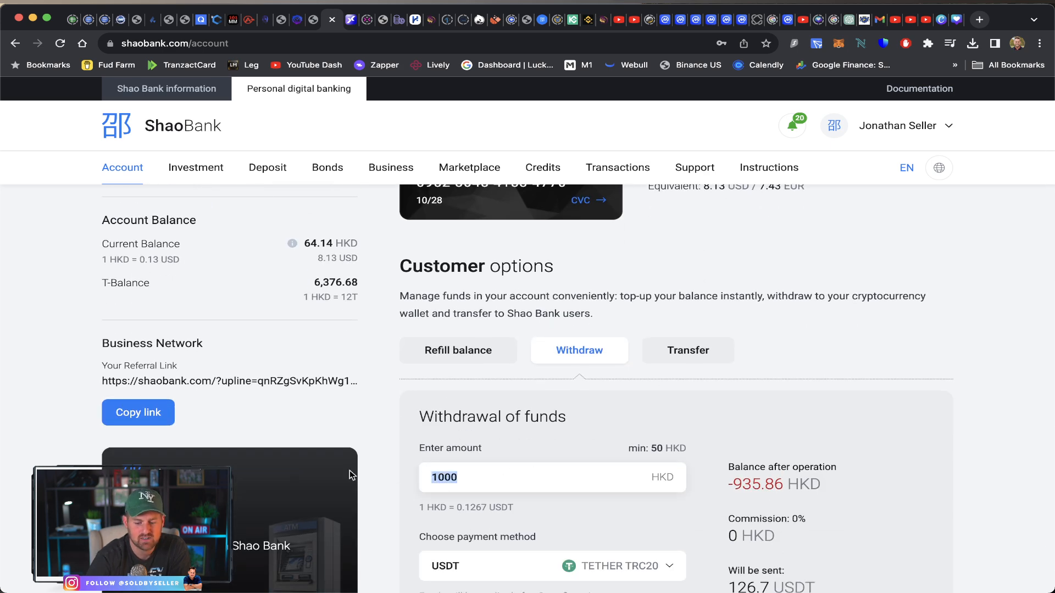
scroll(down, 3)
text(64)
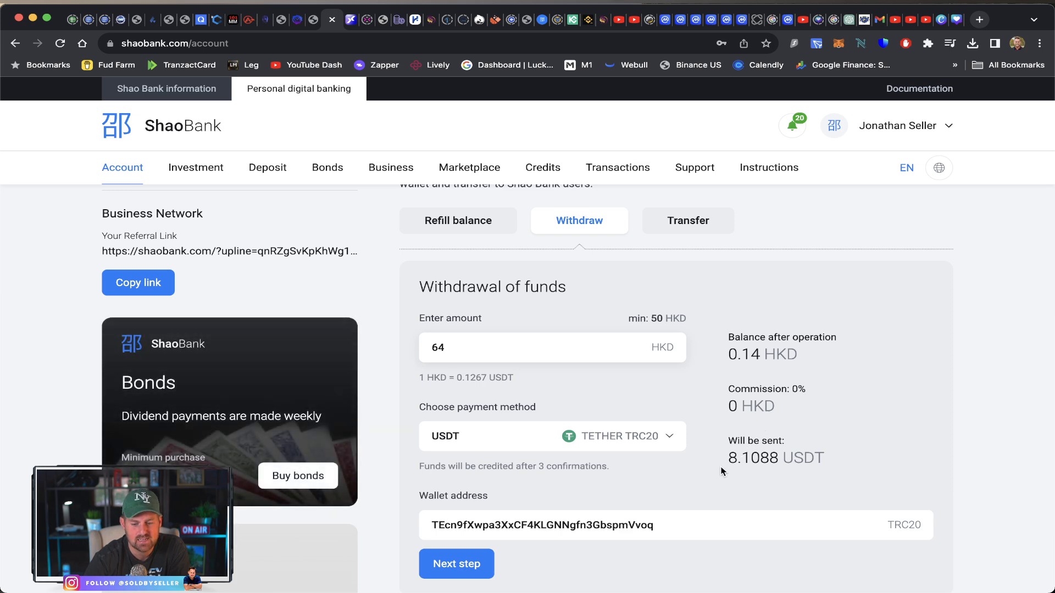
scroll(down, 3)
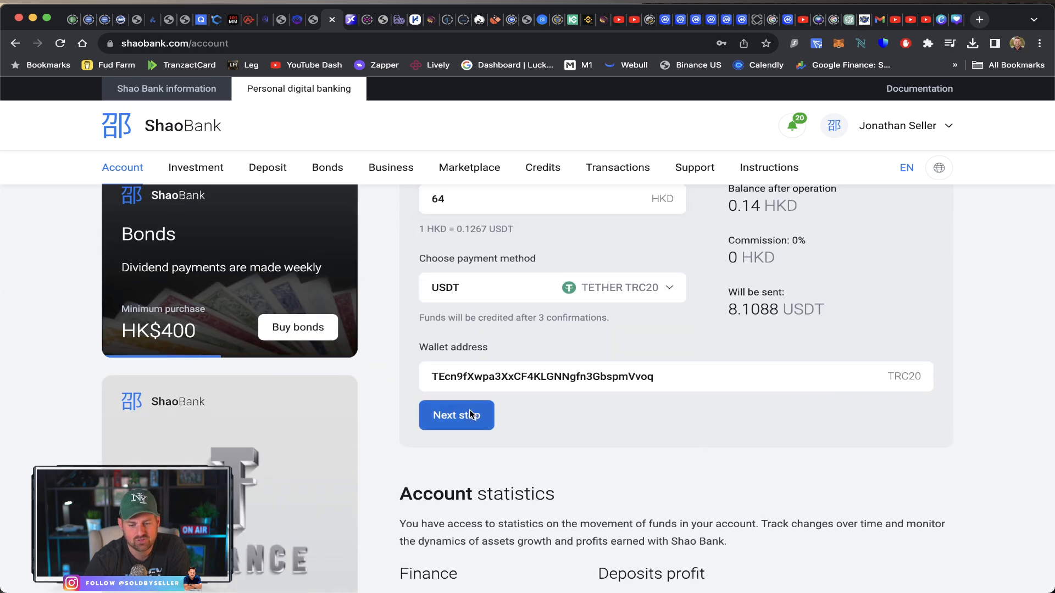
Proceed to the commercial invoice for the 64 HKD withdrawal and select the Payment CVC code field
click(456, 416)
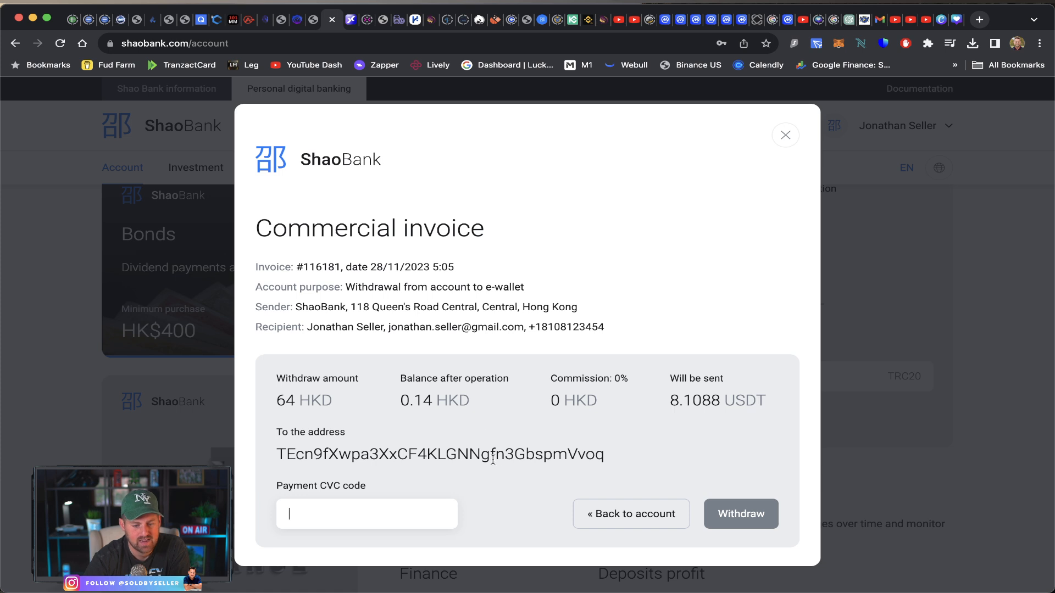
mouse_move(518, 476)
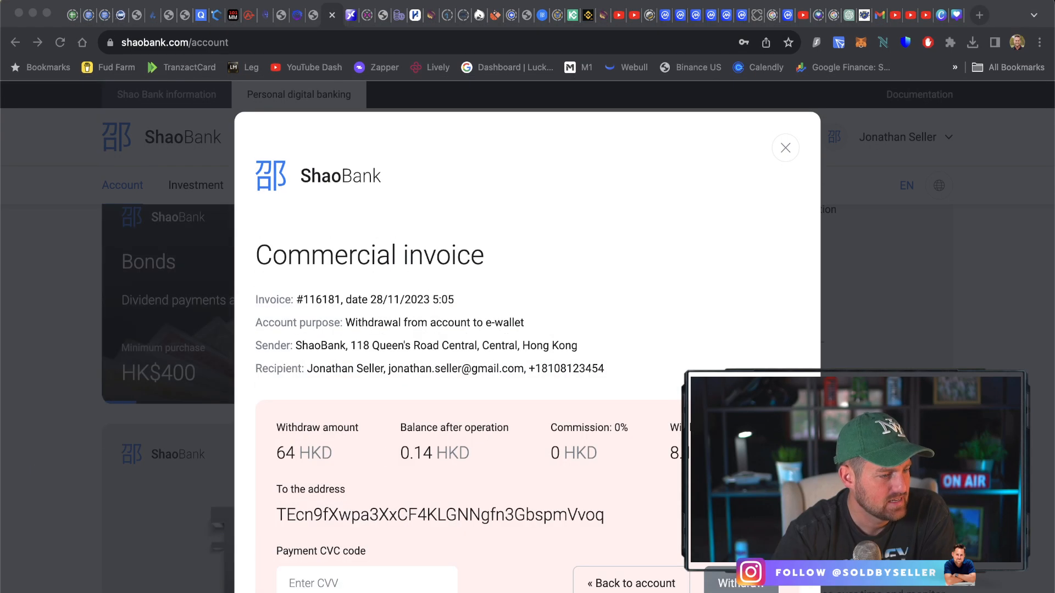
click(737, 583)
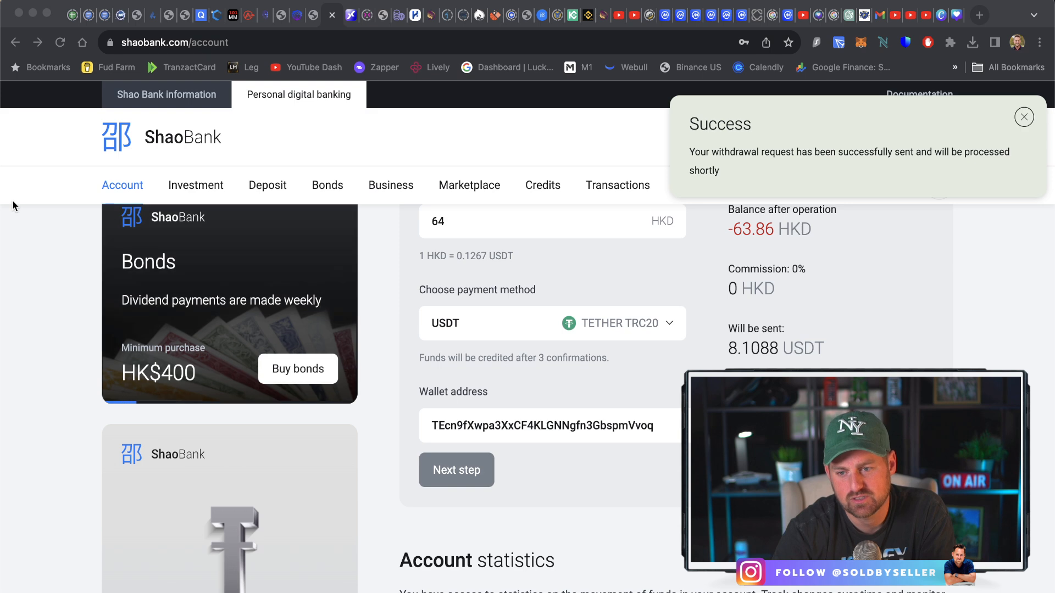
mouse_move(906, 171)
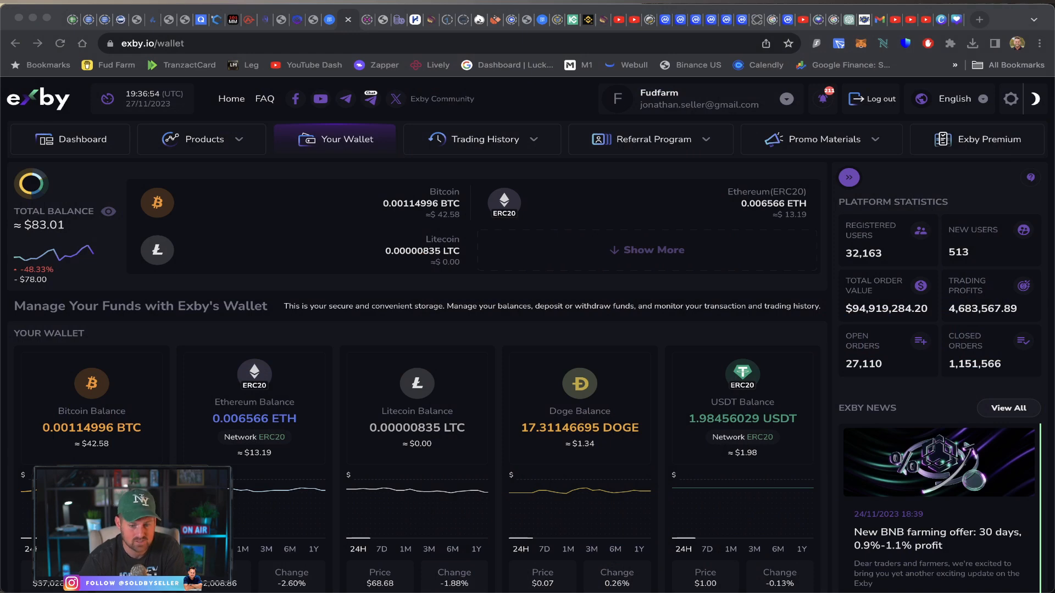
mouse_move(495, 309)
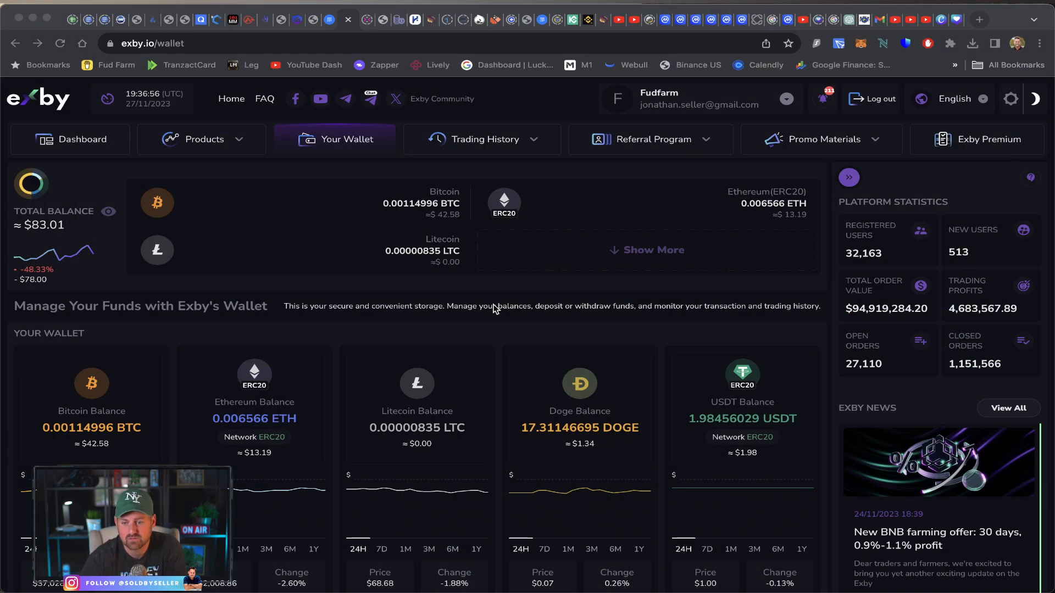
mouse_move(422, 320)
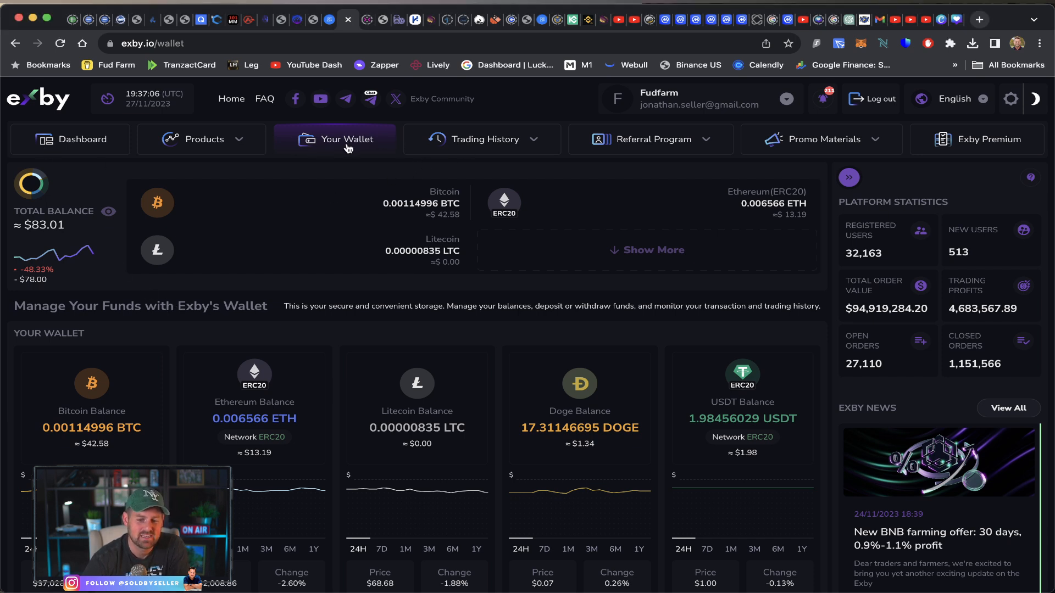
Expand the Products menu from Exby's Your Wallet page
click(202, 139)
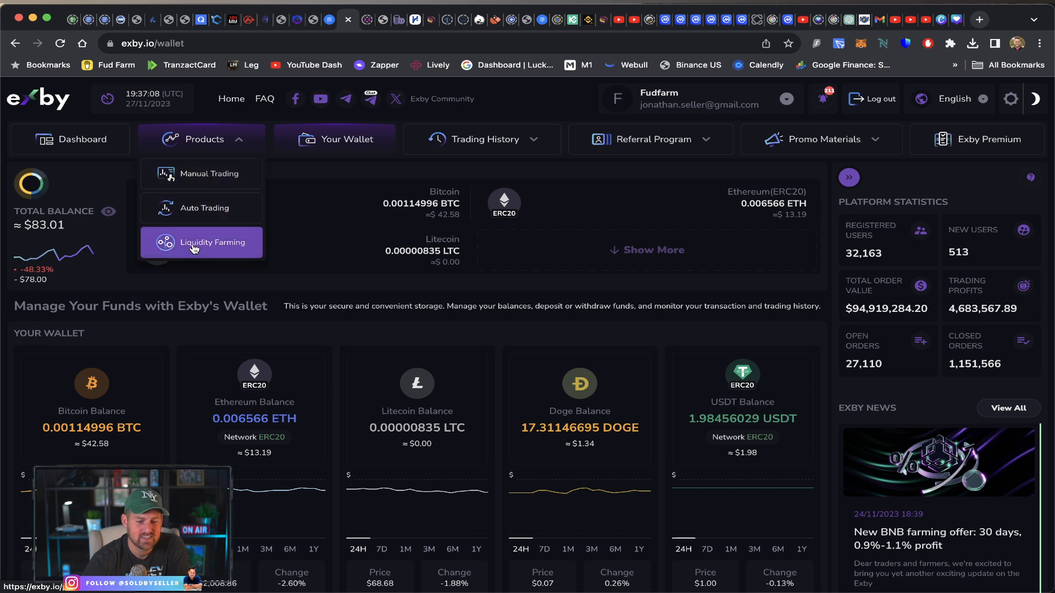
Review Exby's Liquidity Farming page with the active 0.49 ETH farm at 14.05% total ROI
click(201, 241)
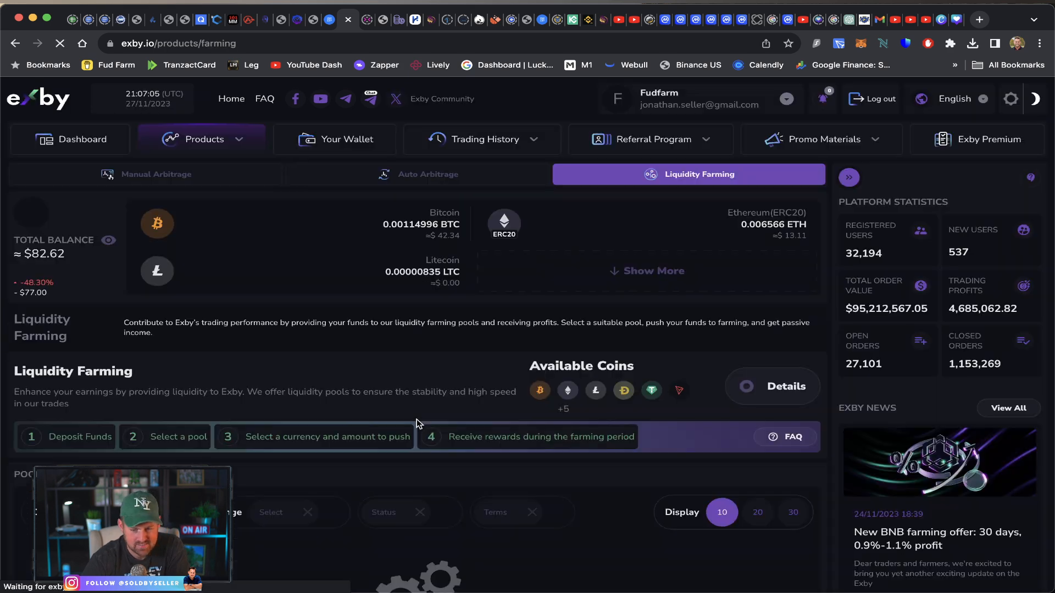
scroll(down, 3)
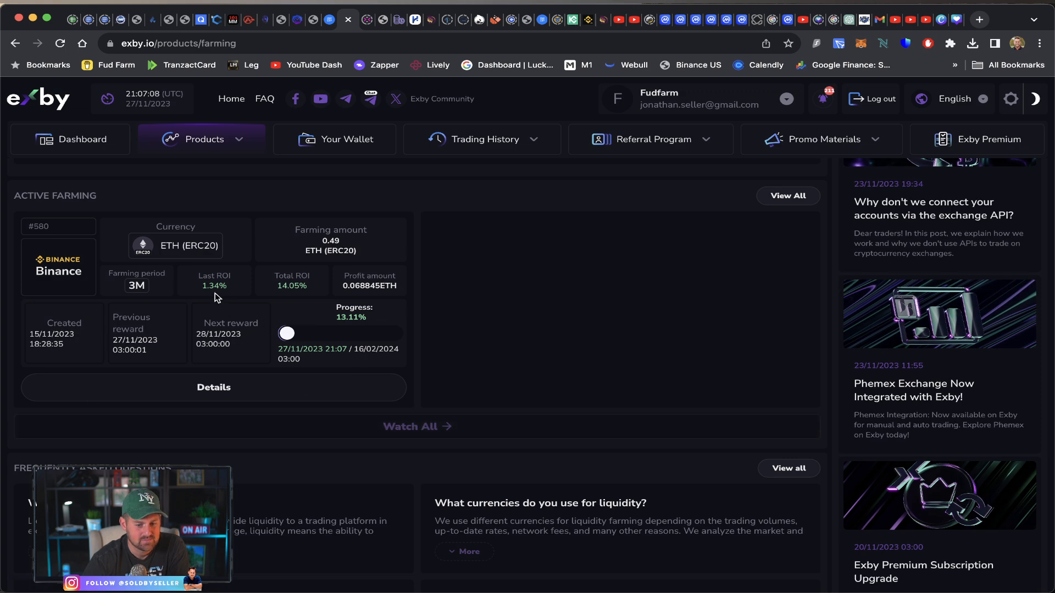
scroll(up, 3)
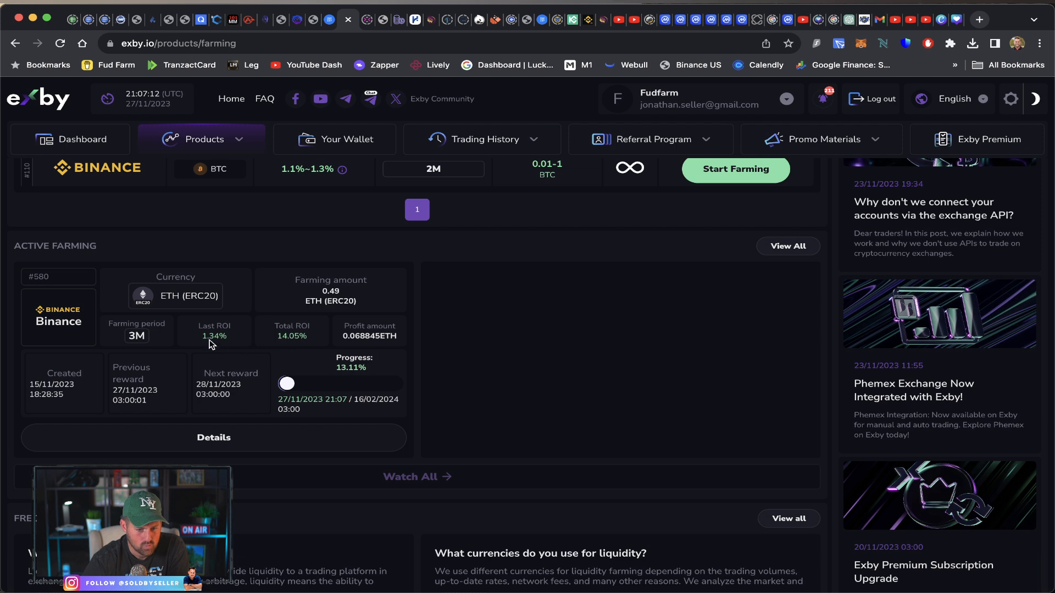
mouse_move(228, 347)
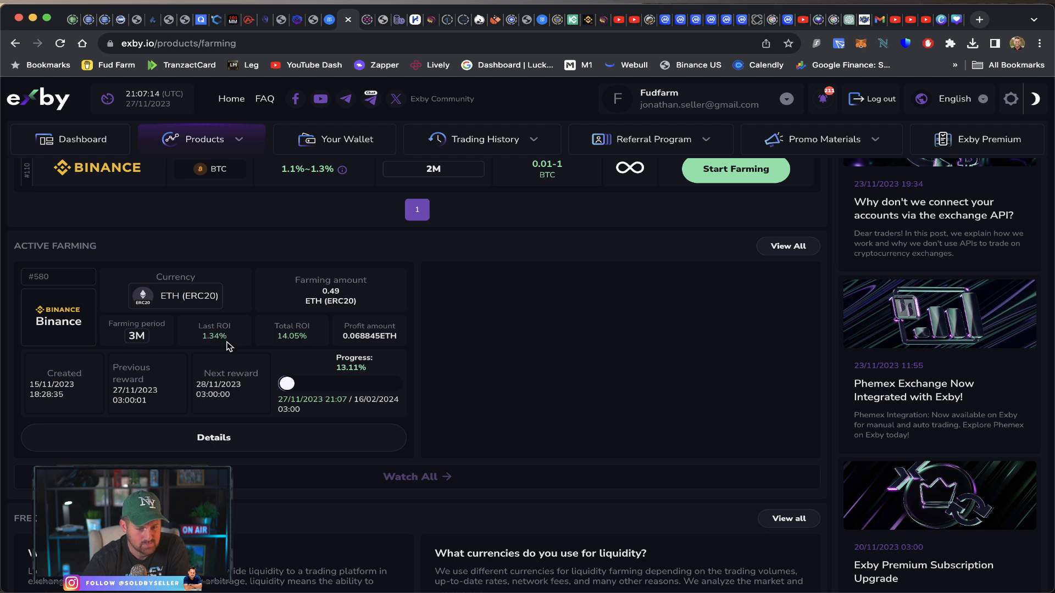
scroll(down, 3)
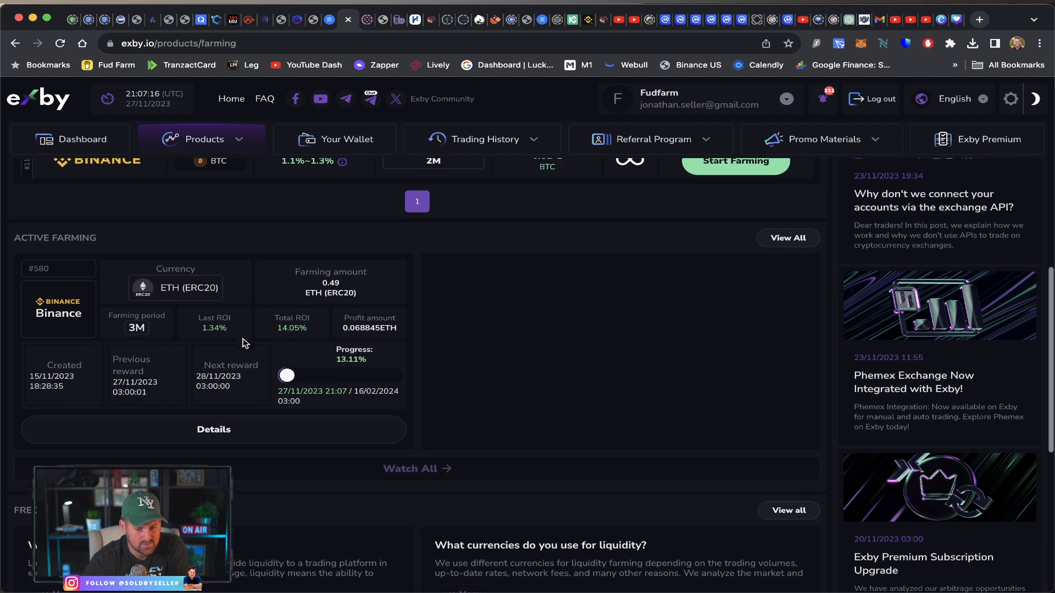
scroll(down, 3)
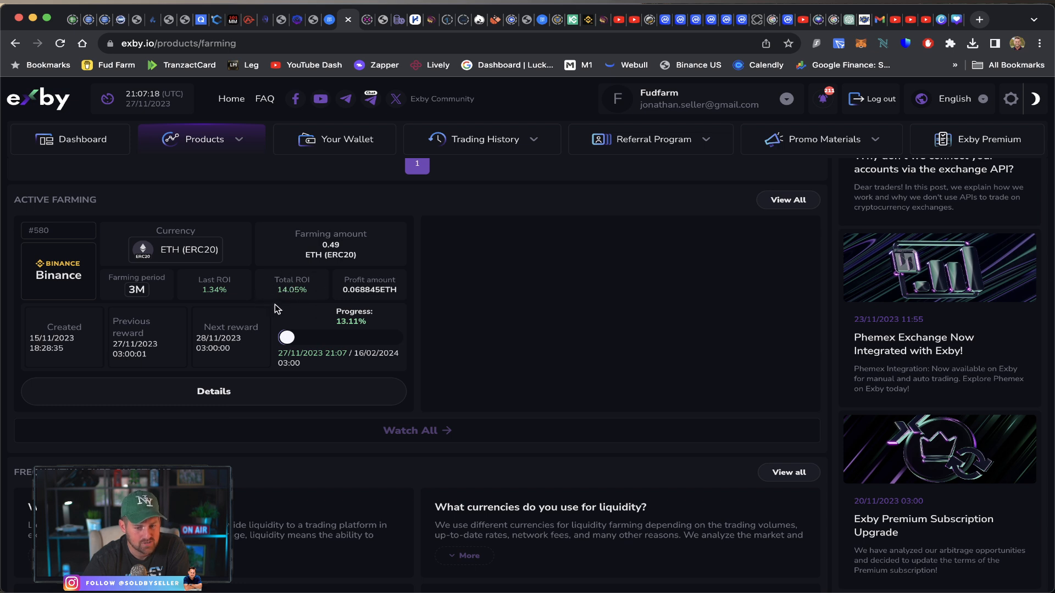
mouse_move(292, 300)
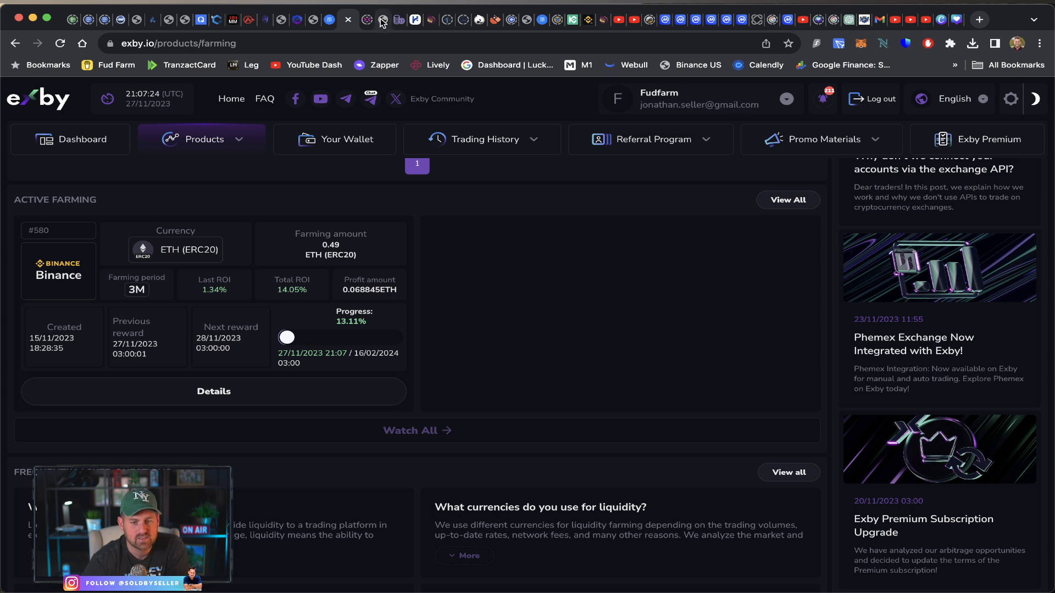
mouse_move(398, 18)
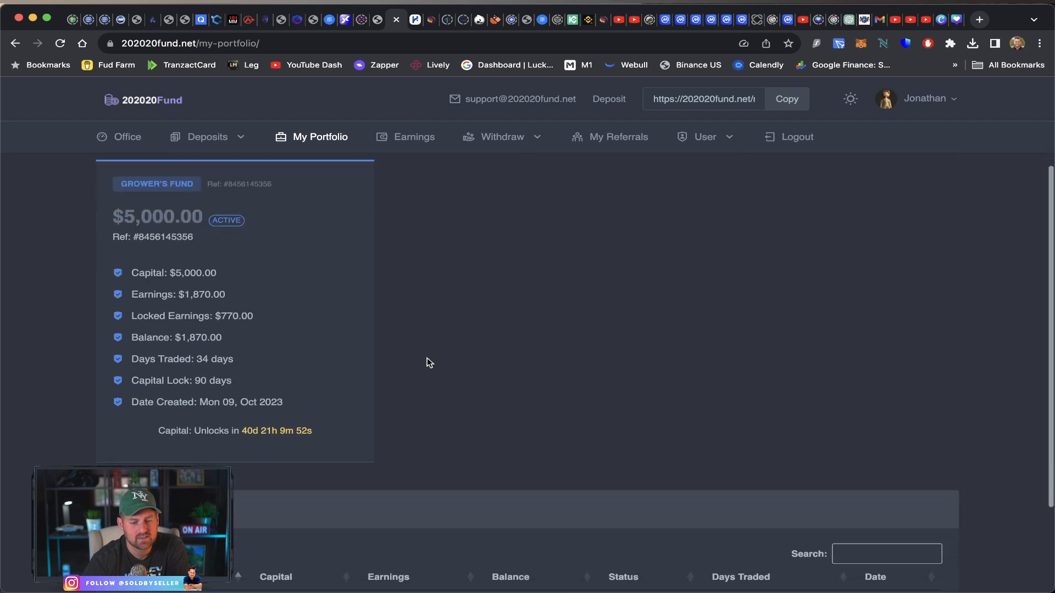
mouse_move(320, 426)
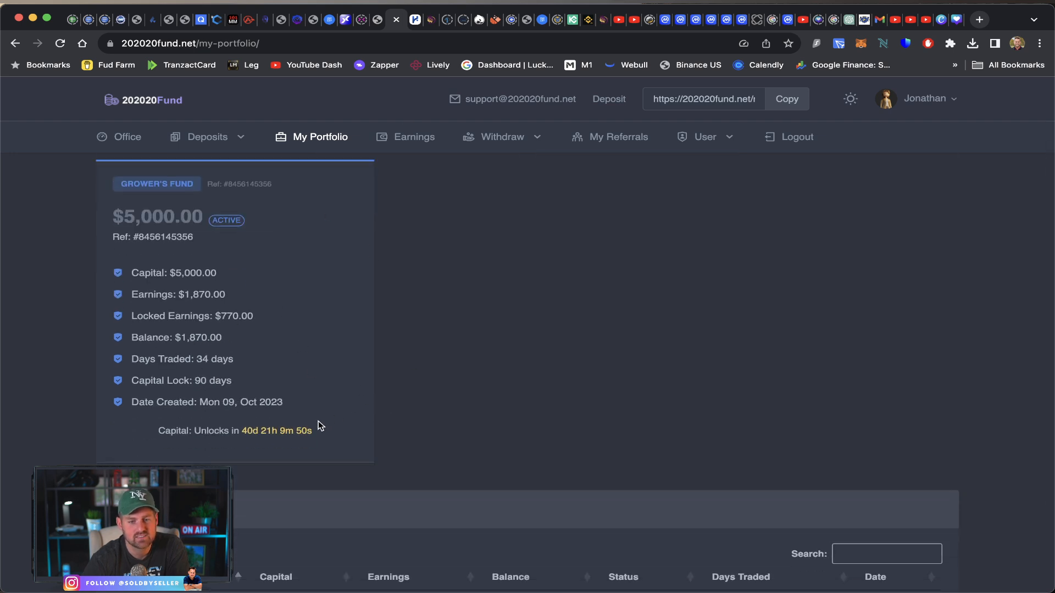
scroll(up, 3)
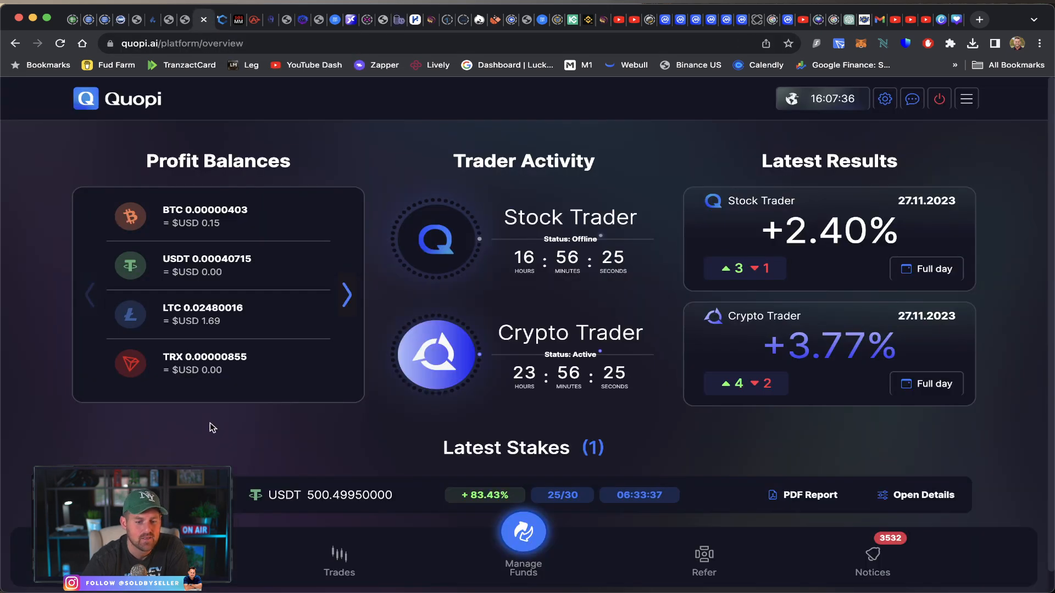
mouse_move(751, 151)
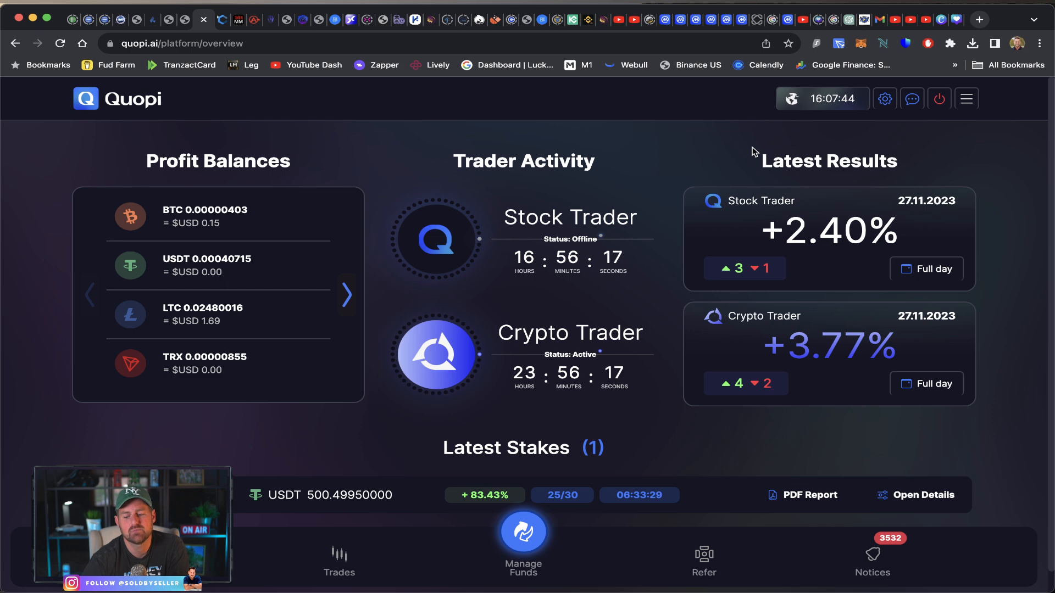
mouse_move(990, 186)
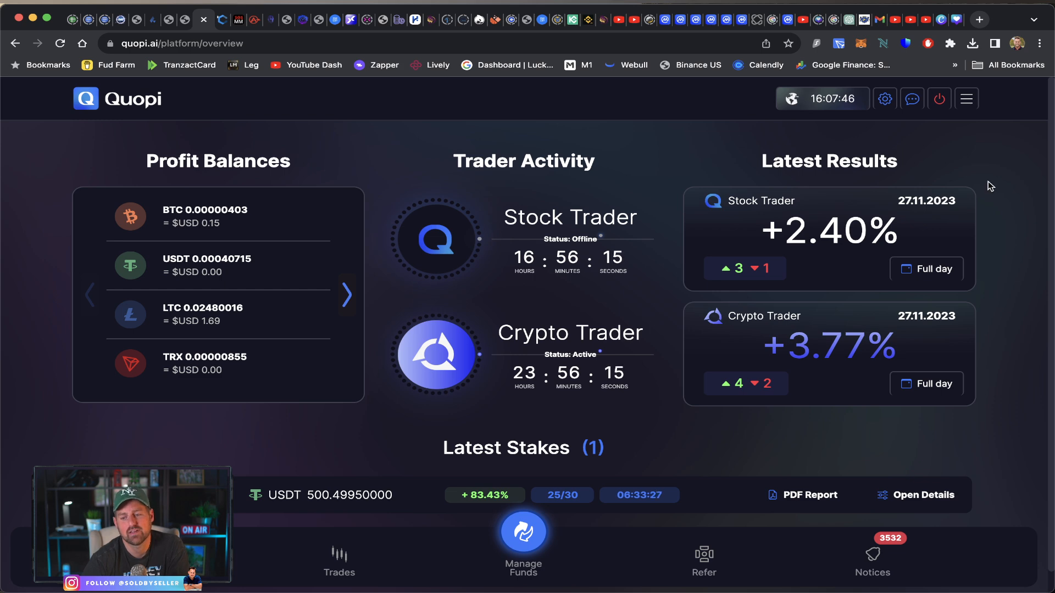
mouse_move(684, 233)
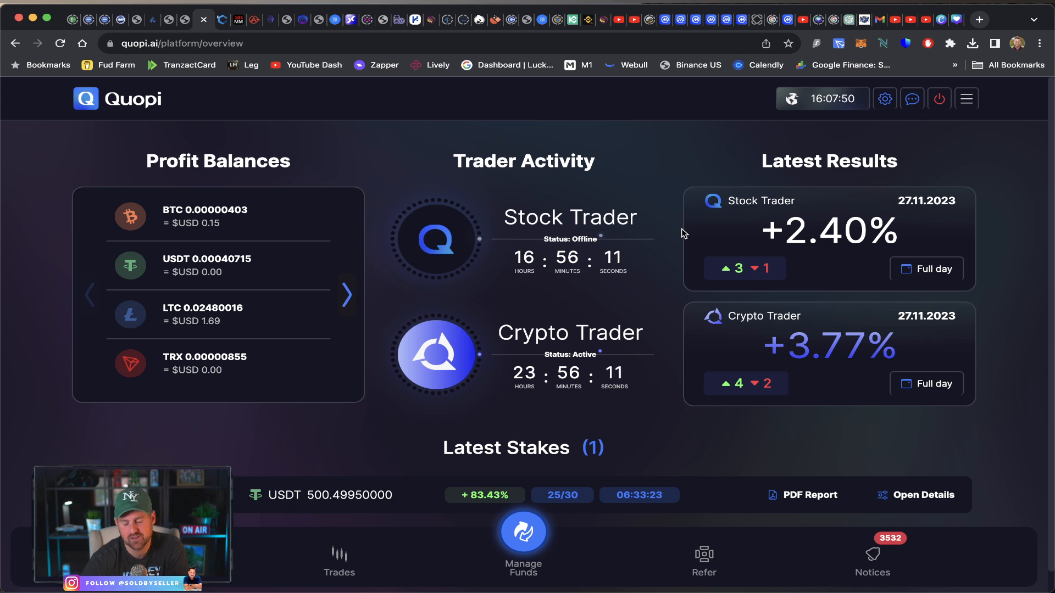
mouse_move(645, 286)
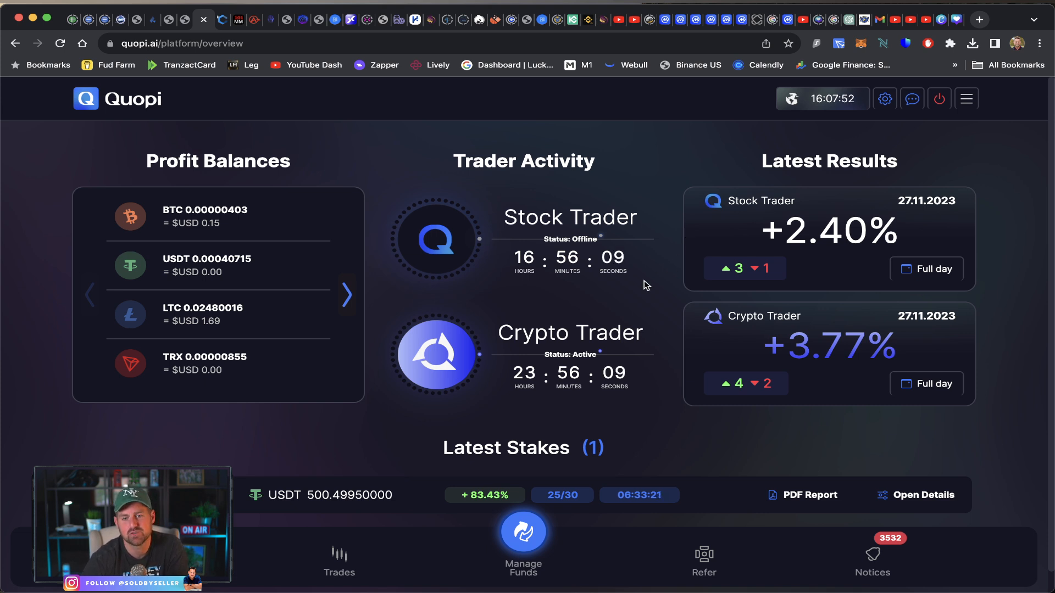